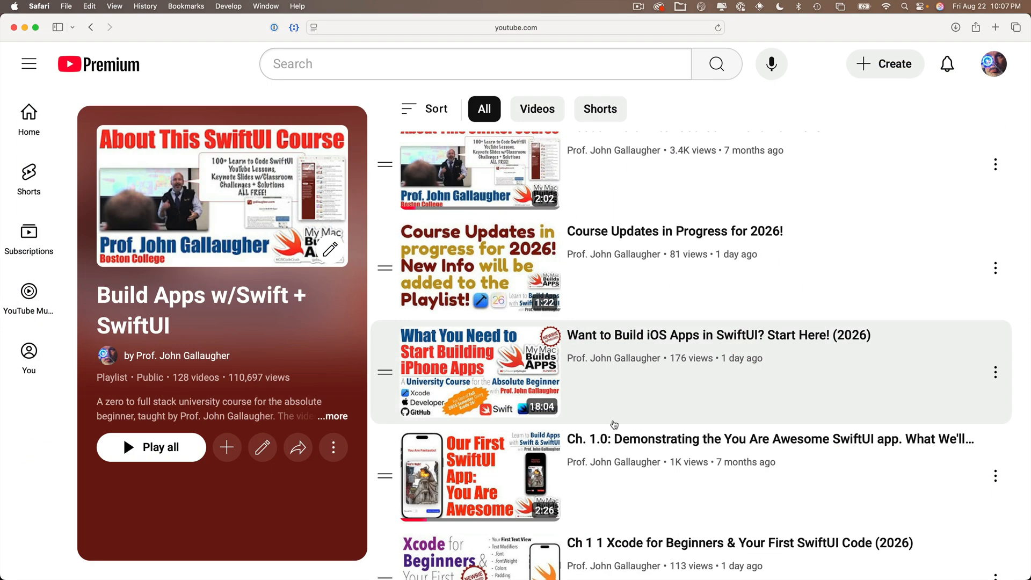
Step: Change the red text to 'I am an app developer!' and add .padding() after its red style
scroll("down", 3)
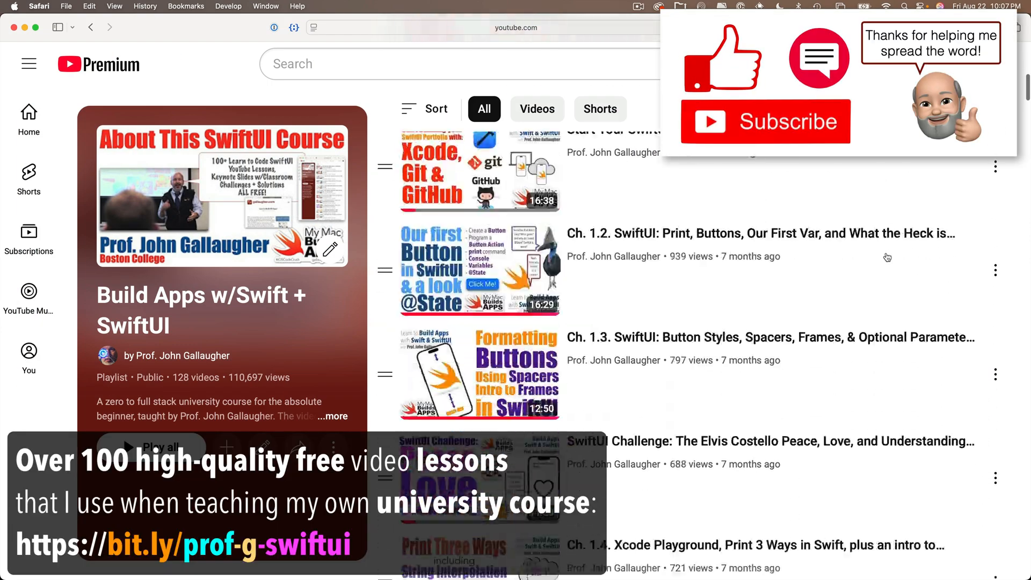
scroll("down", 3)
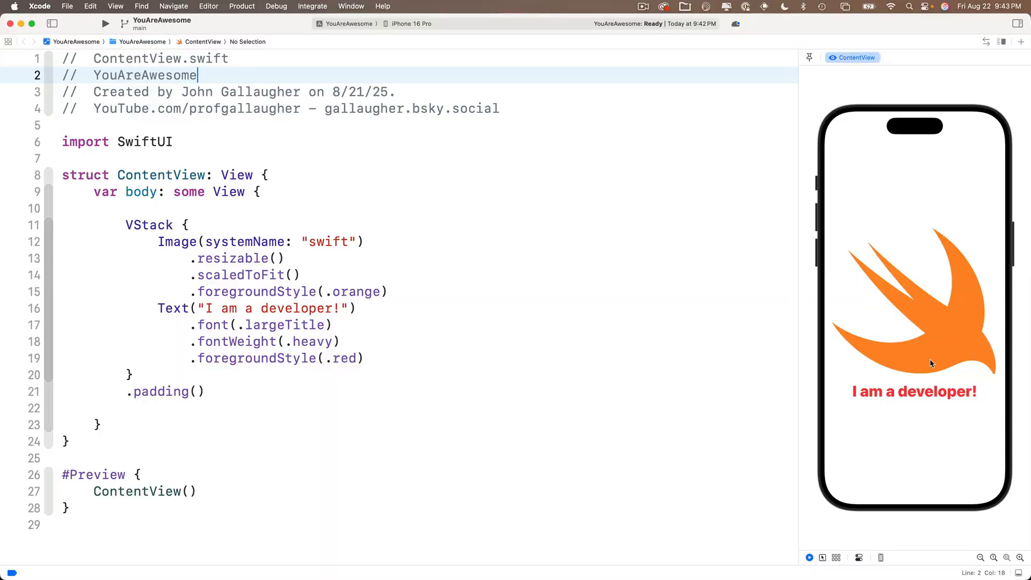
mouse_move(333, 234)
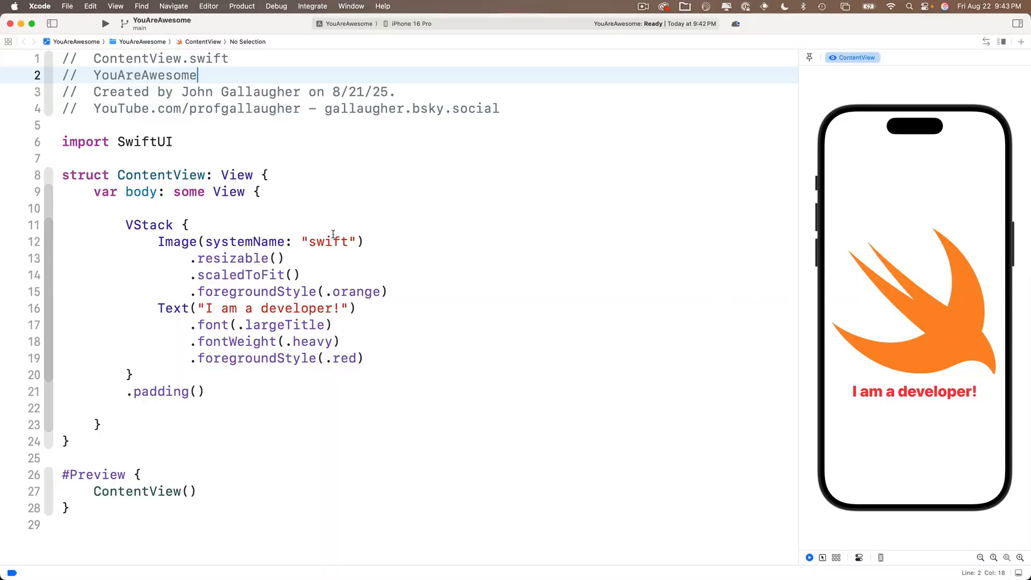
left_click(252, 308)
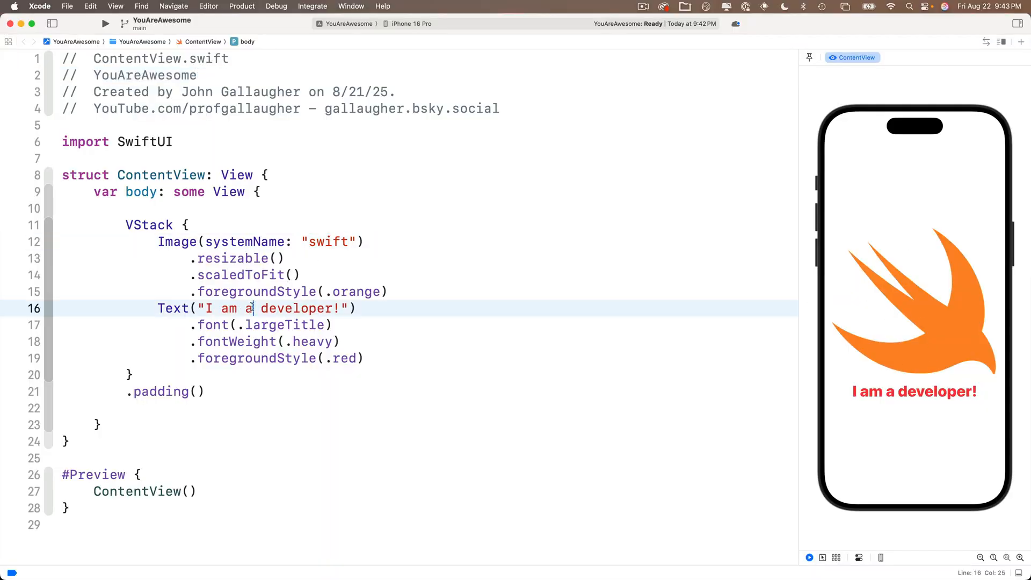
type("n app")
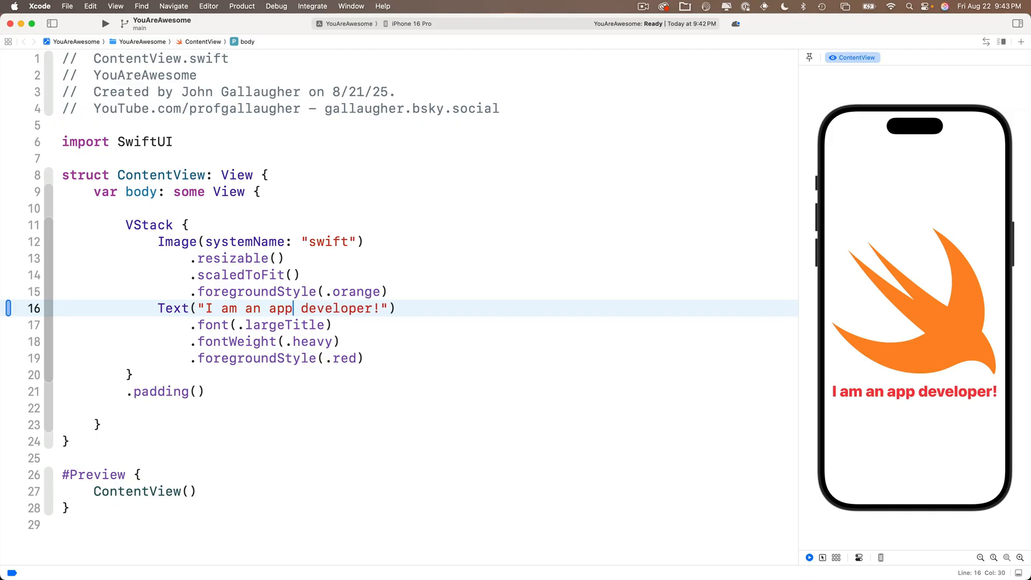
mouse_move(796, 405)
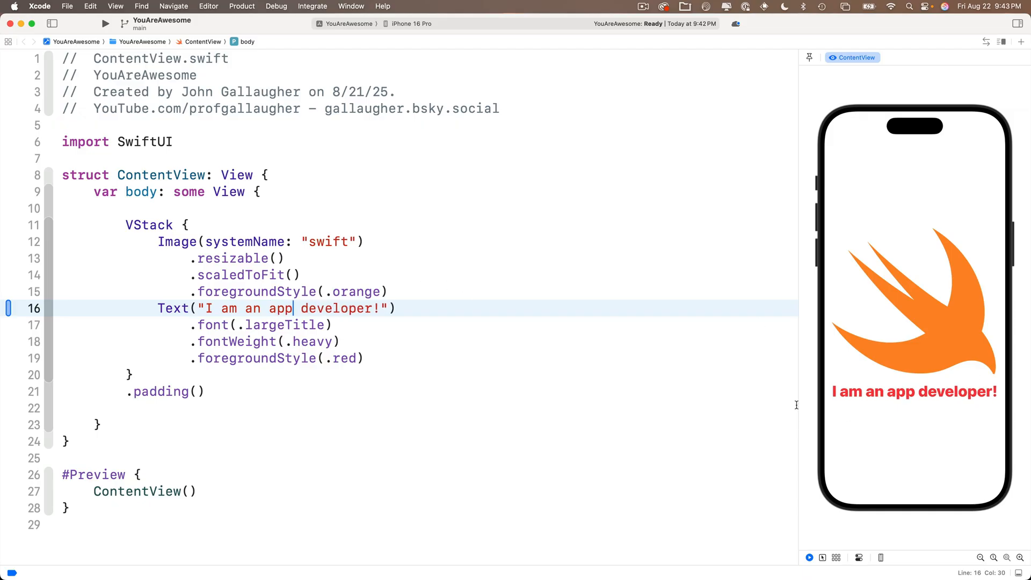
mouse_move(866, 426)
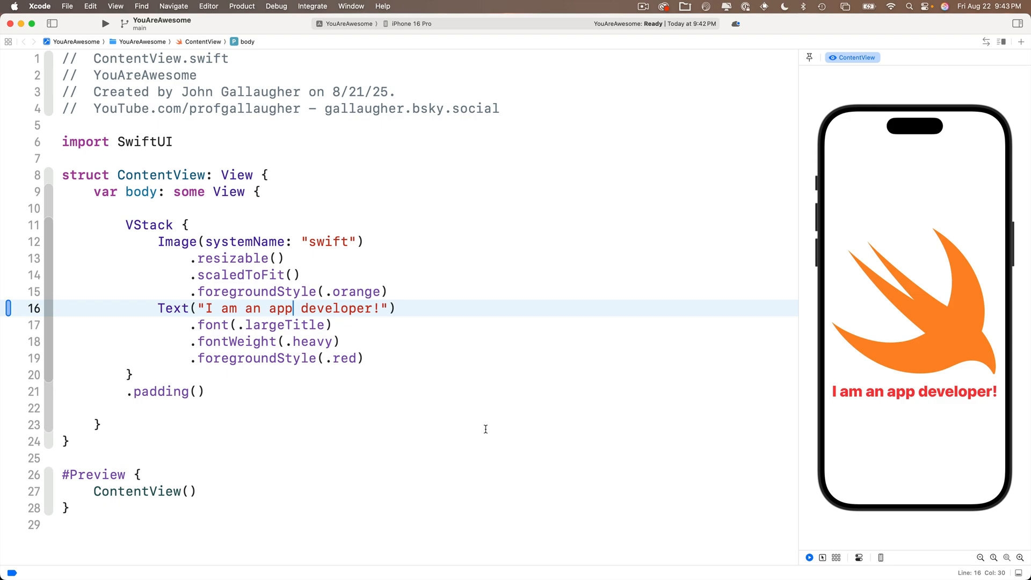
left_click(368, 358)
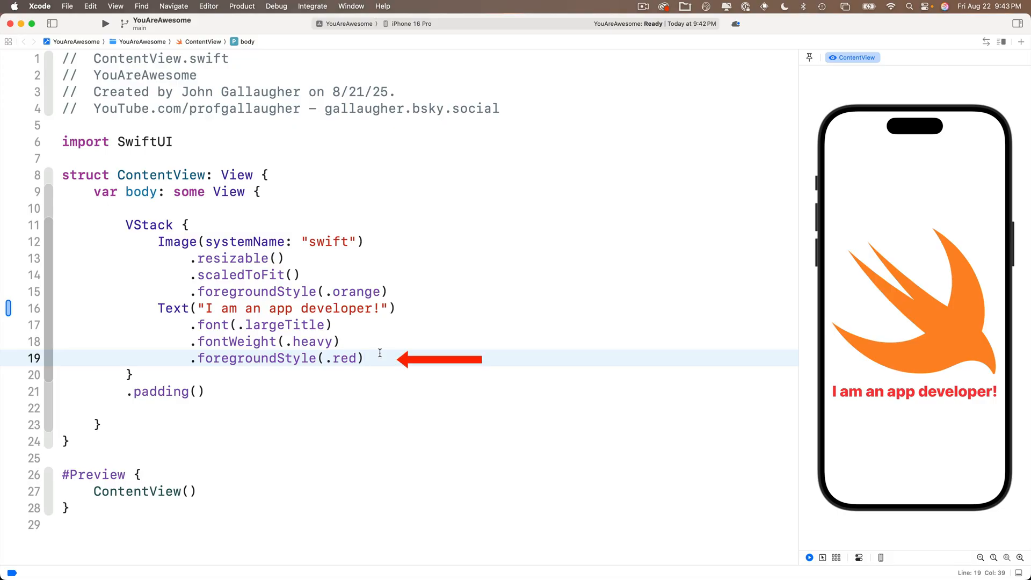
type(".padding()")
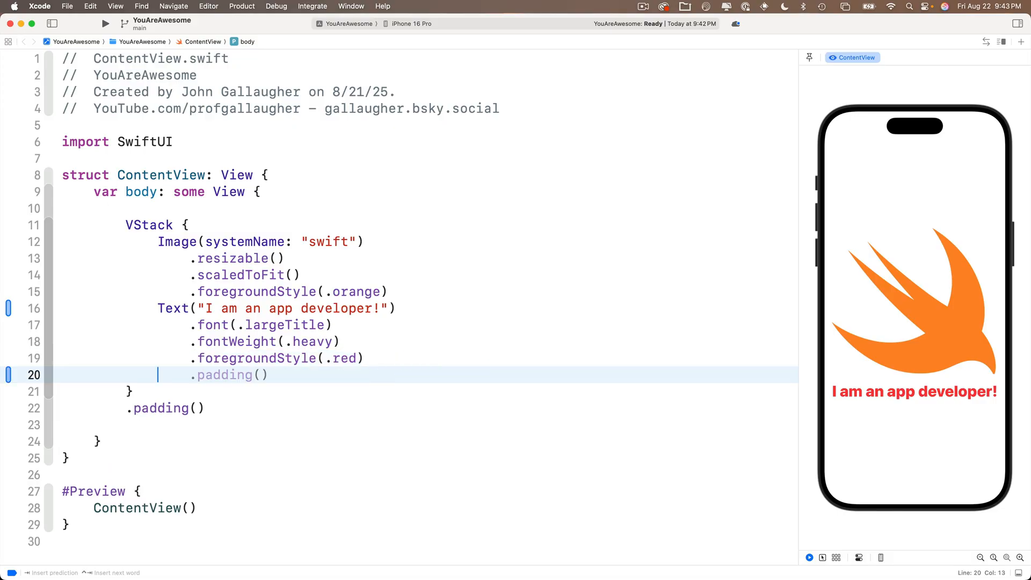
Step: Open the Library's Views list, toggle grid and list layouts, and show Button documentation
key("shift+cmd+l")
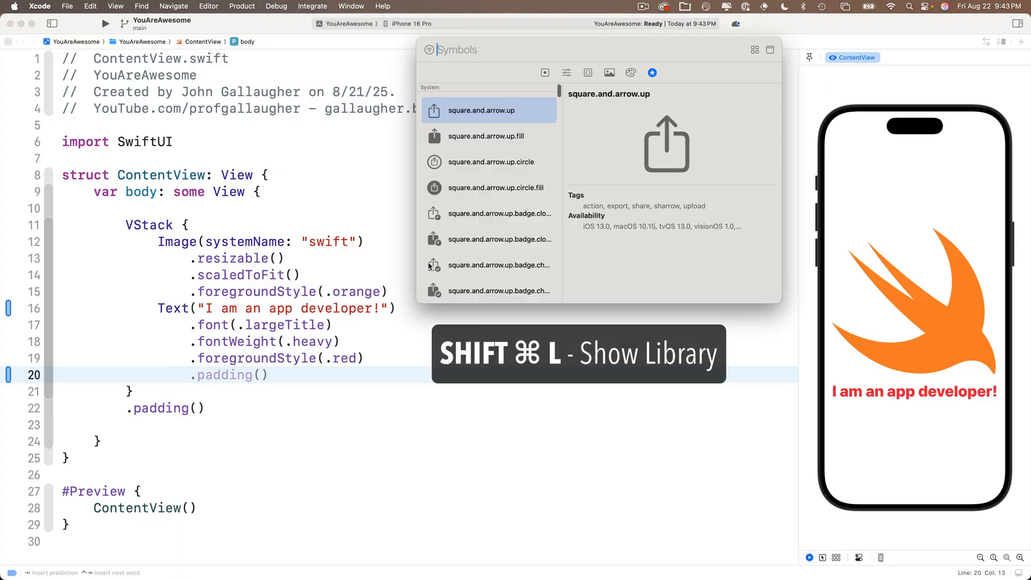
left_click(541, 73)
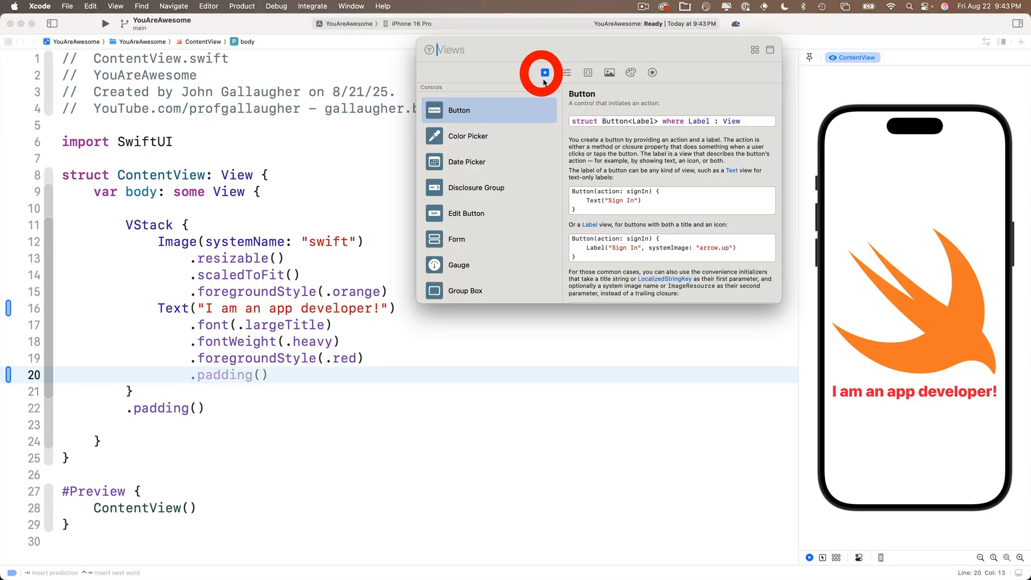
mouse_move(492, 116)
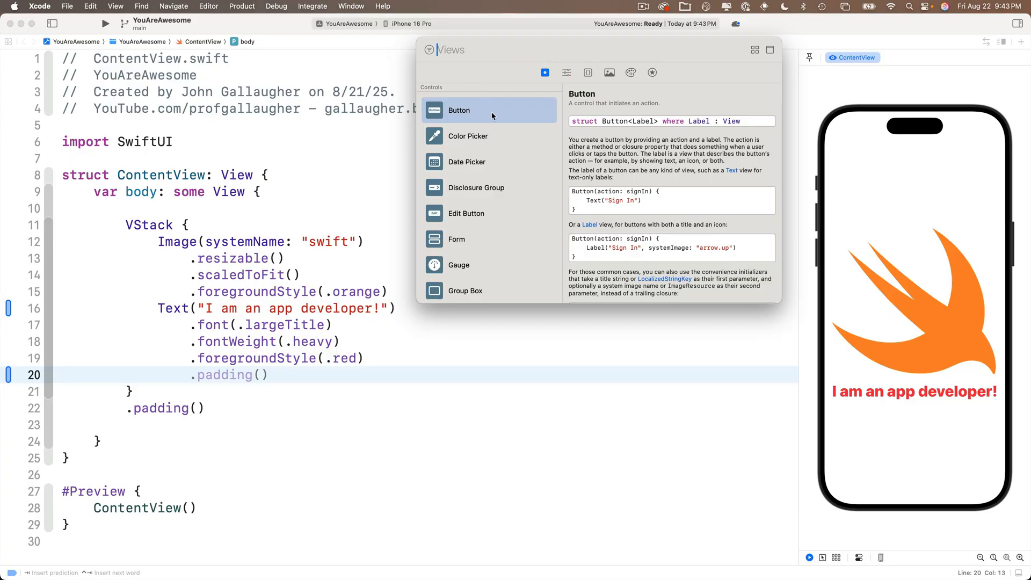
mouse_move(492, 114)
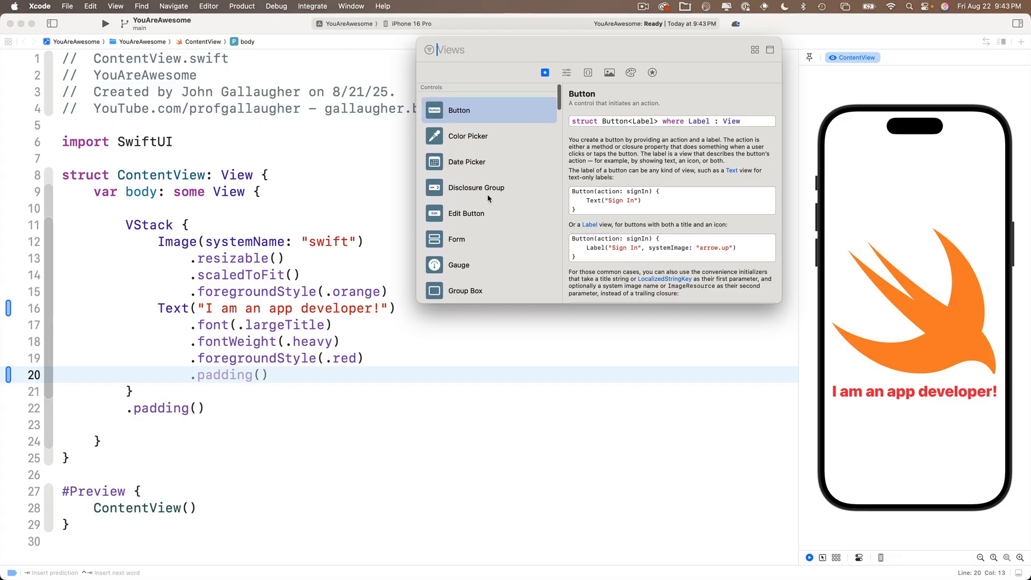
mouse_move(485, 160)
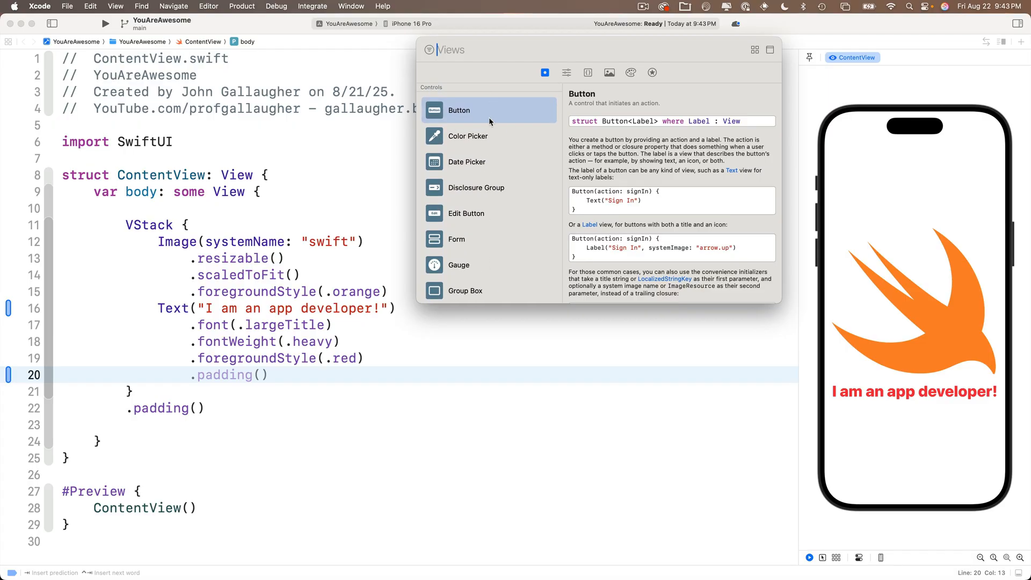
mouse_move(571, 129)
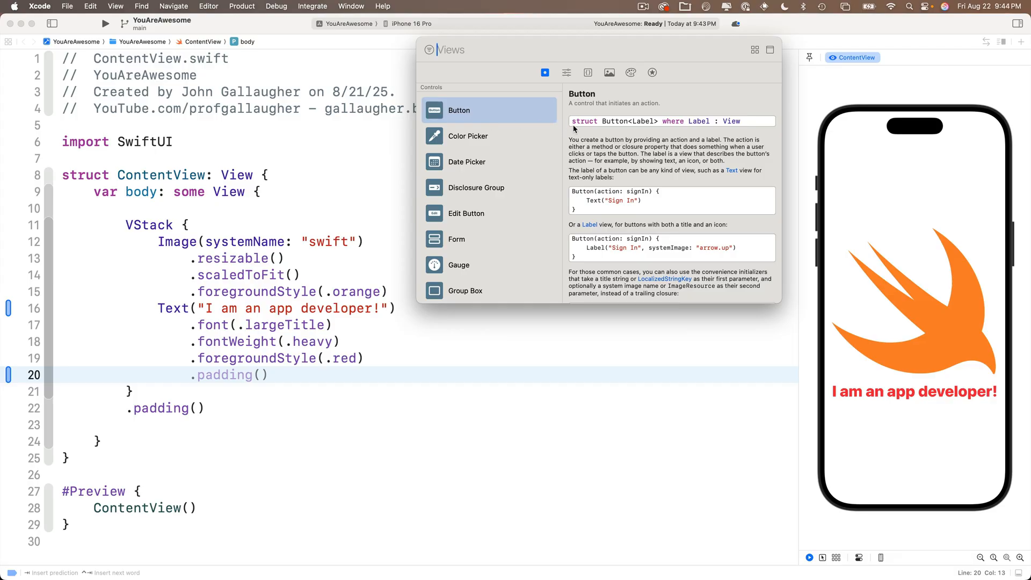
mouse_move(639, 152)
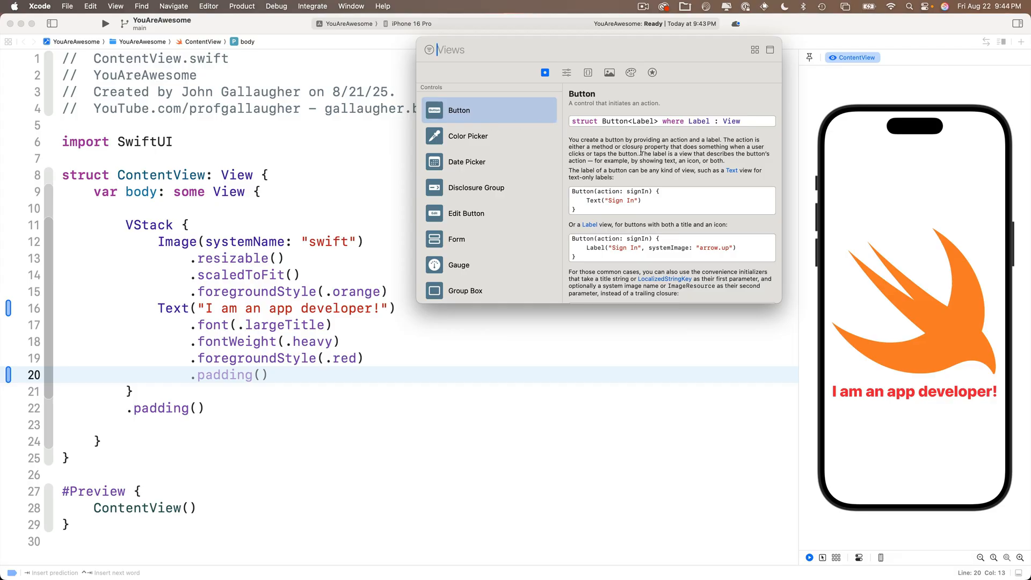
mouse_move(655, 258)
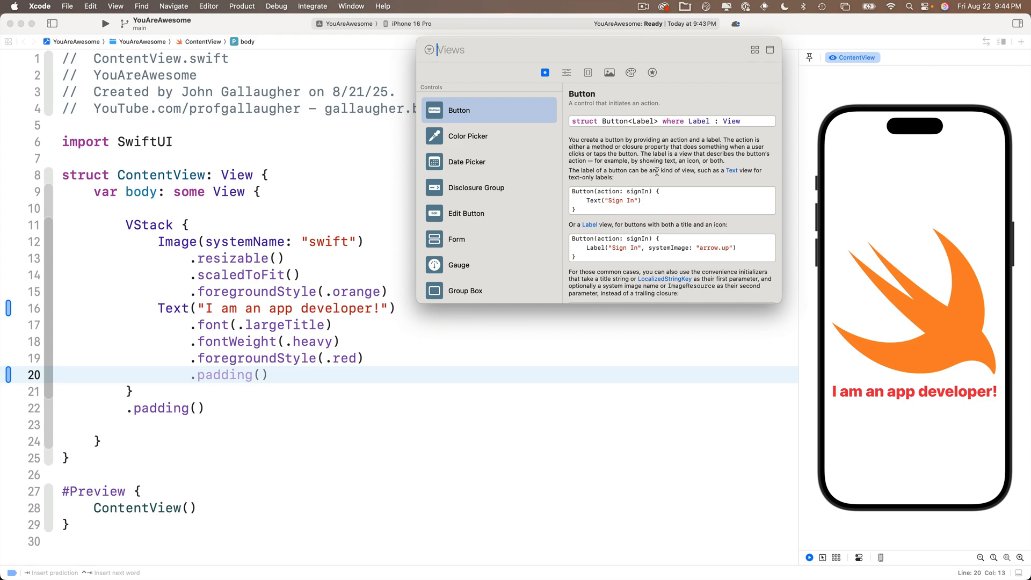
mouse_move(748, 63)
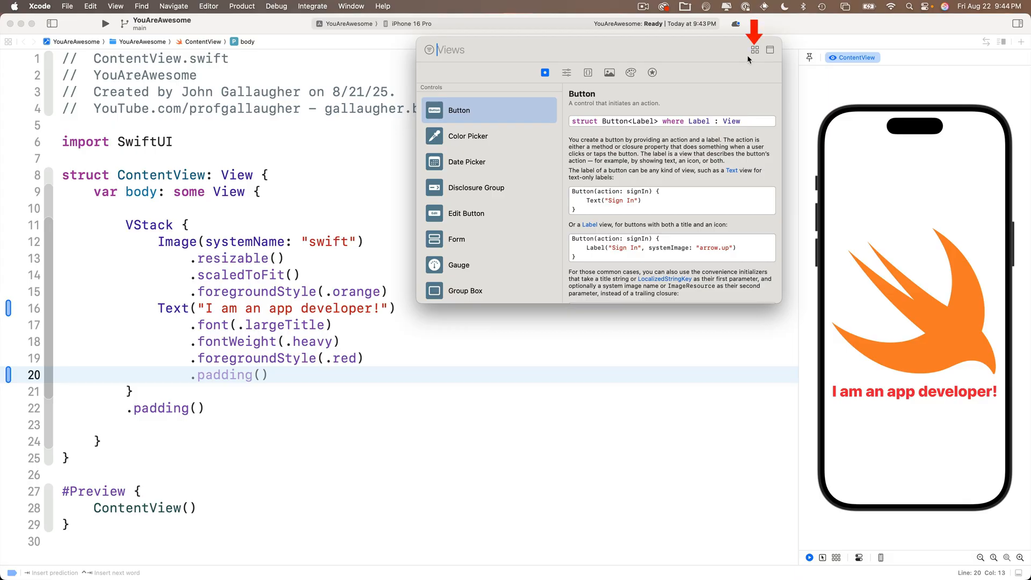
left_click(754, 49)
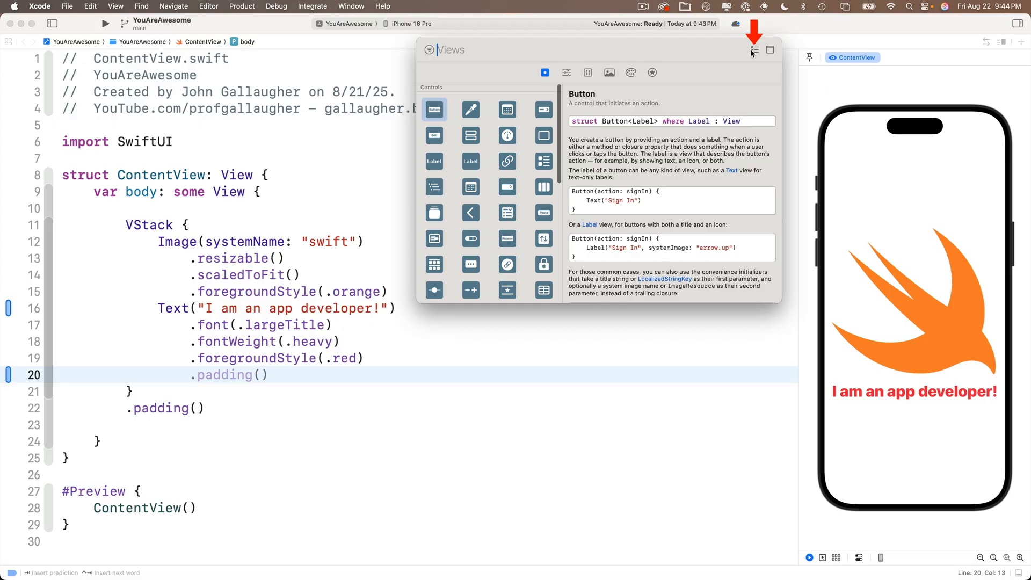
left_click(753, 50)
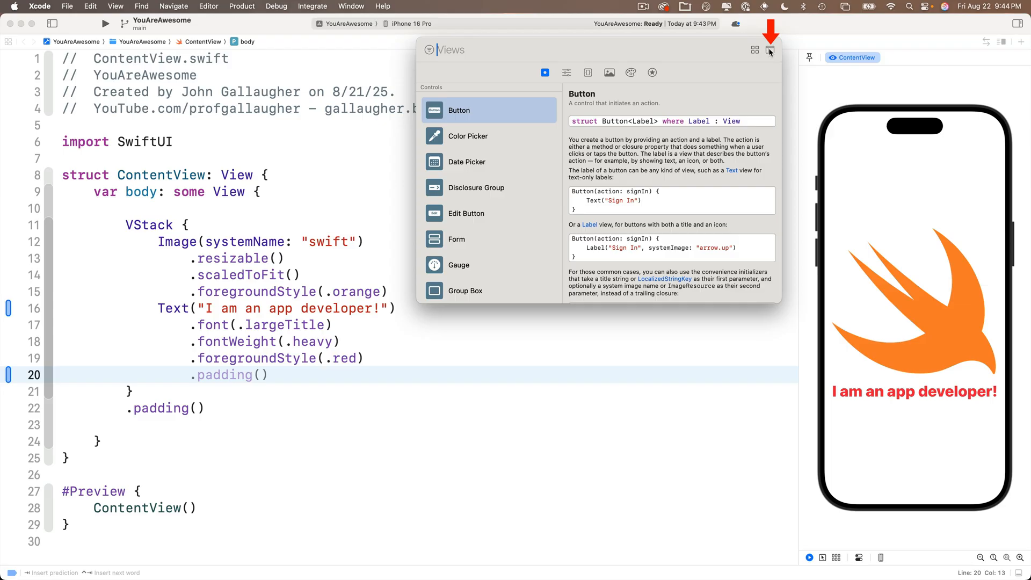
left_click(768, 49)
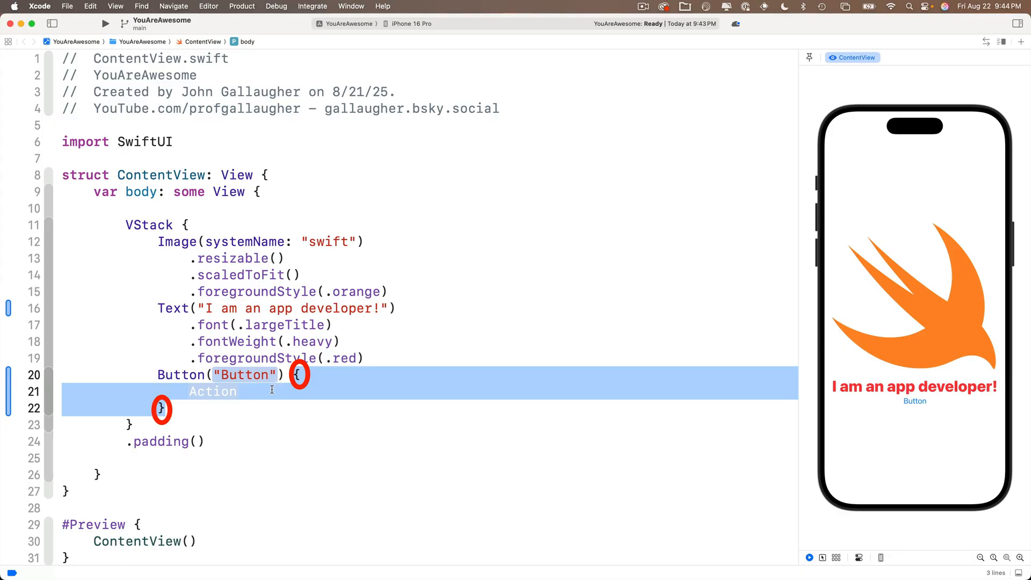
mouse_move(271, 389)
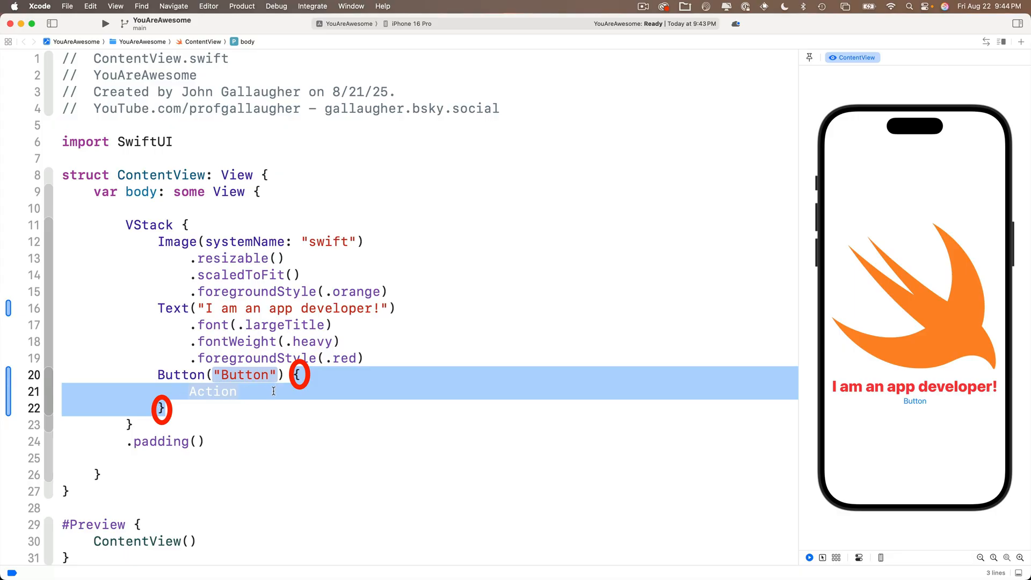
Step: Select the Button title placeholder and start typing 'Cli' over it
double_click(212, 392)
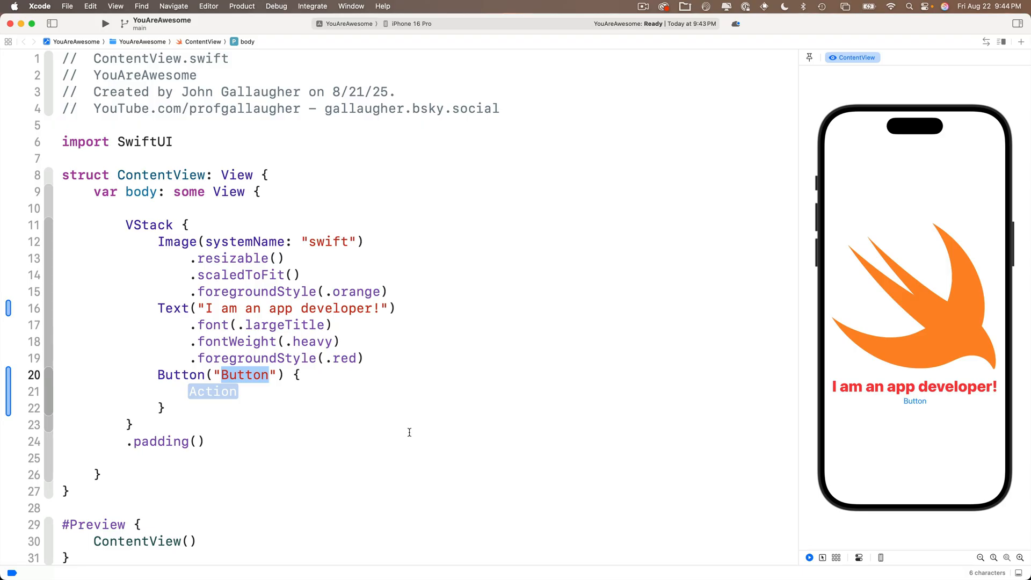
type("Cli")
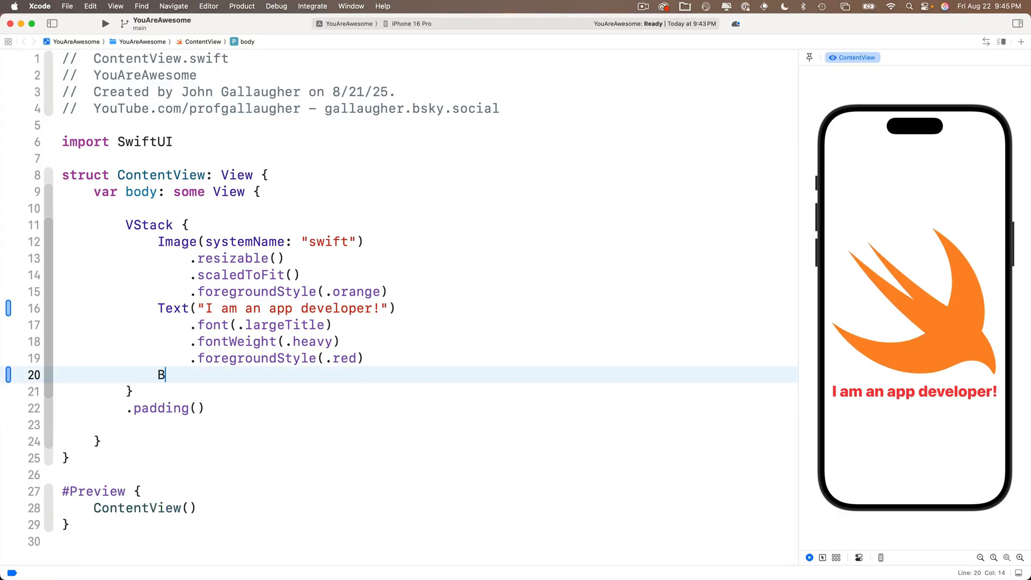
Step: Type 'Button' below the red text's modifiers to list the Button initializers
type("utton")
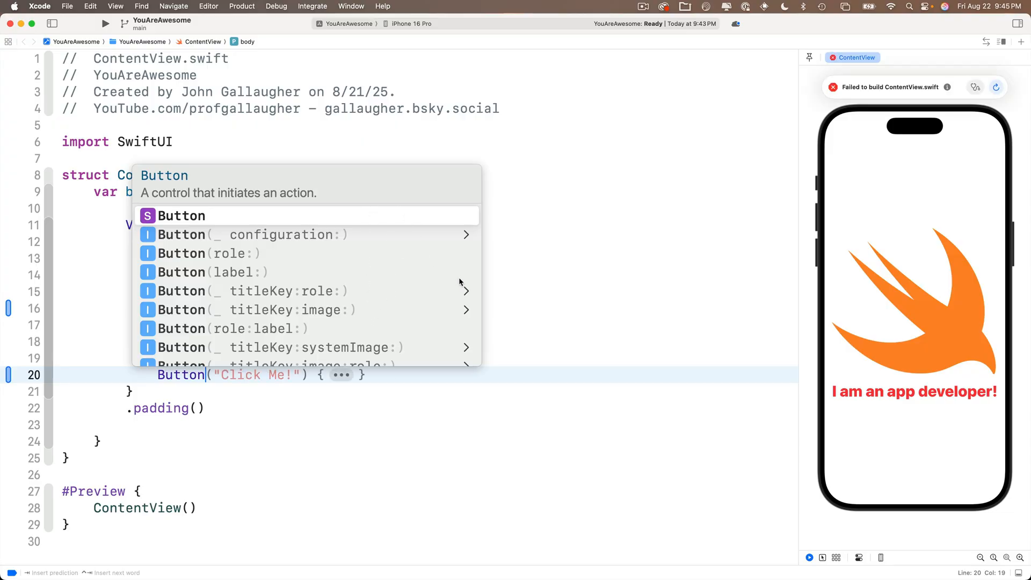
mouse_move(462, 282)
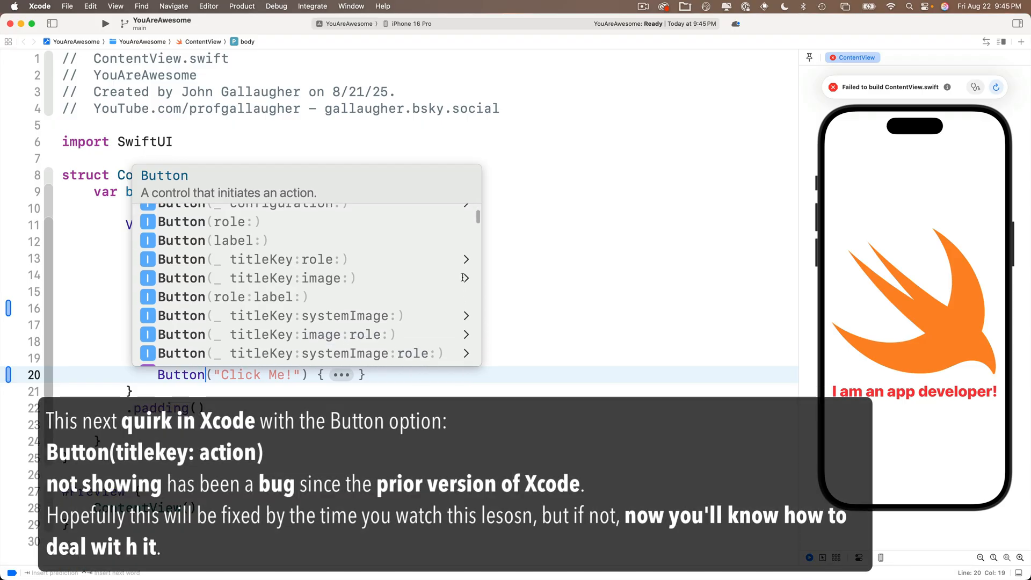
scroll("down", 3)
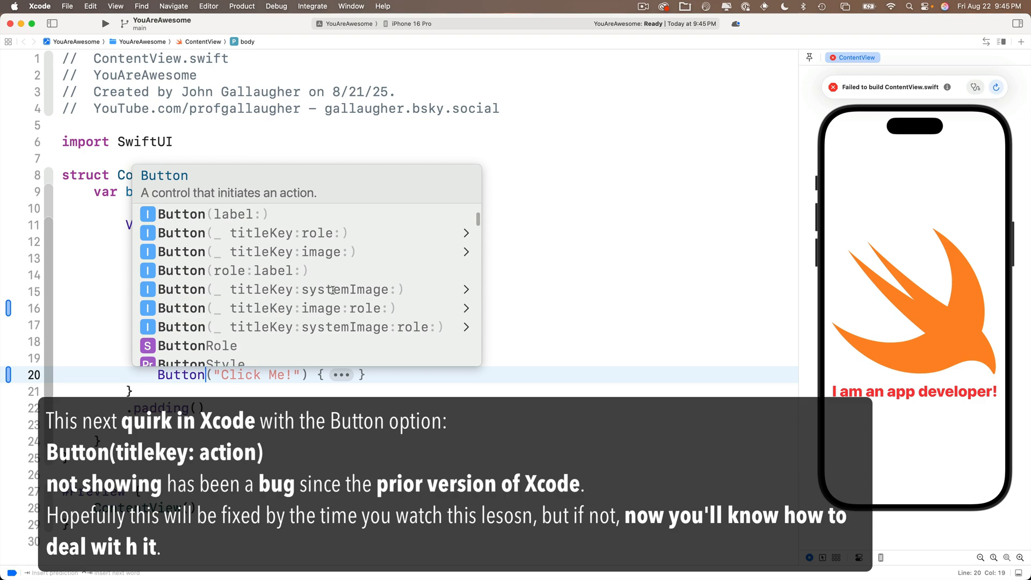
scroll("down", 3)
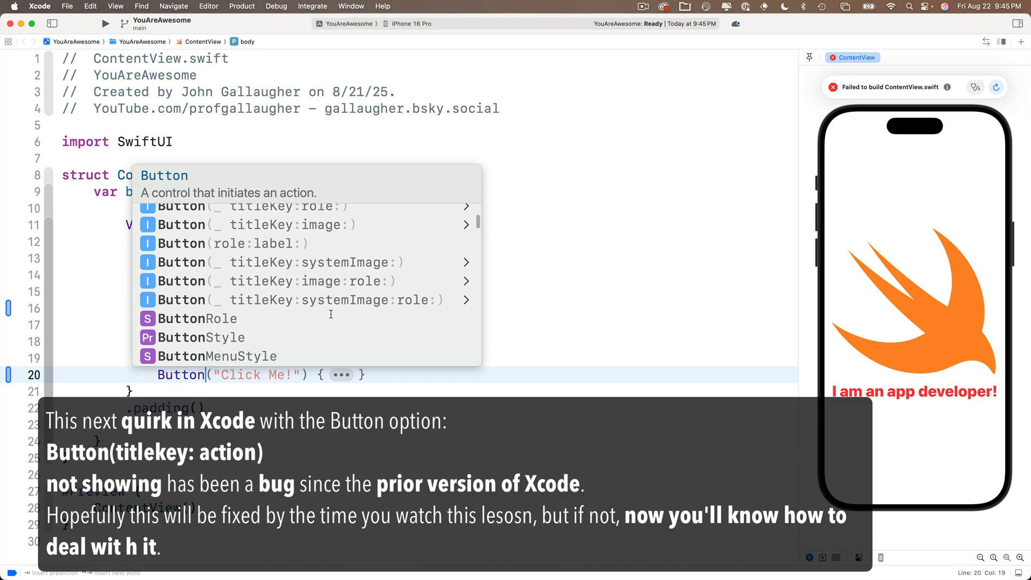
mouse_move(368, 310)
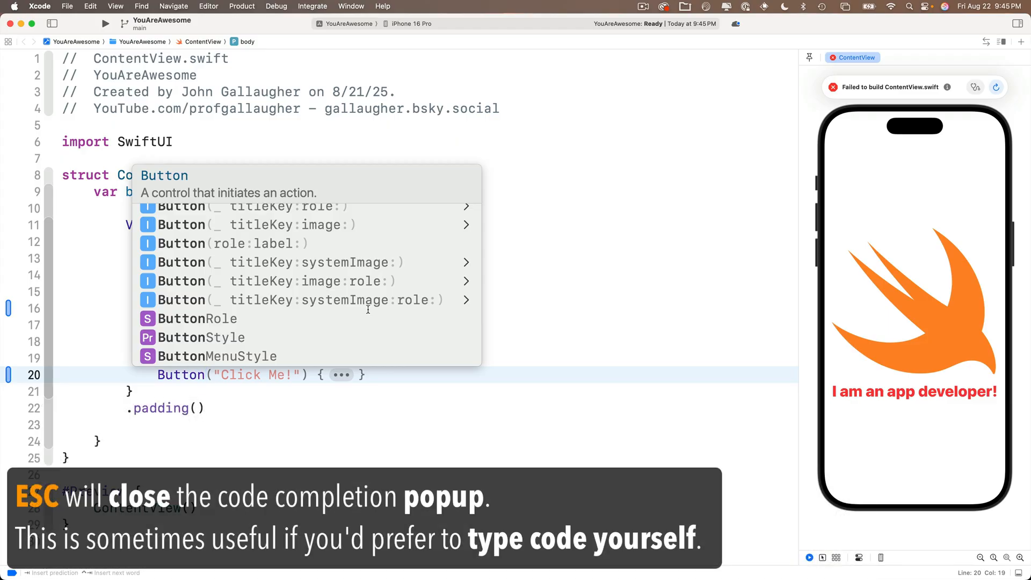
Step: Use the title-and-action Button initializer titled "Click Me!" and tab to the action placeholder
key("Escape")
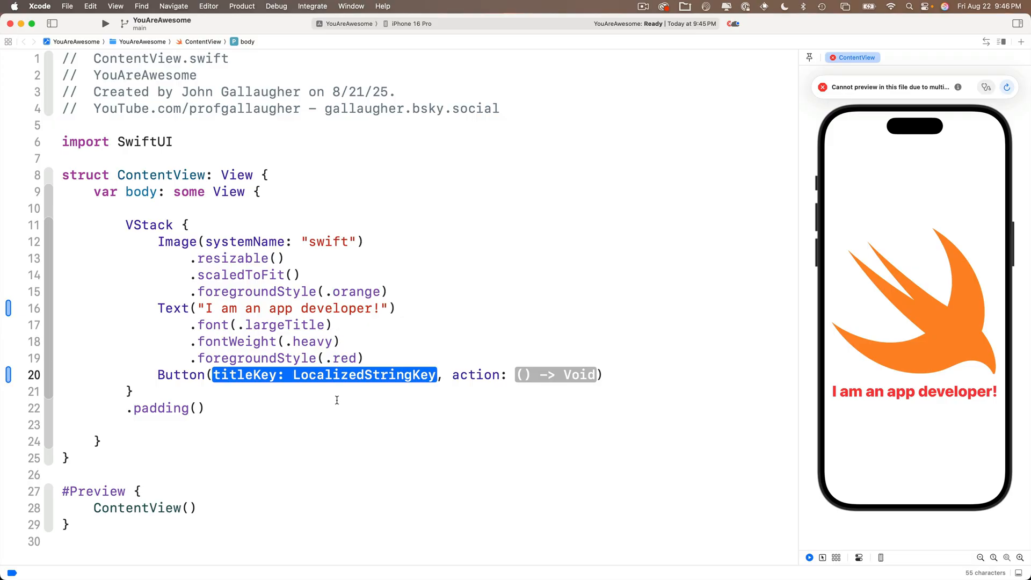
mouse_move(273, 392)
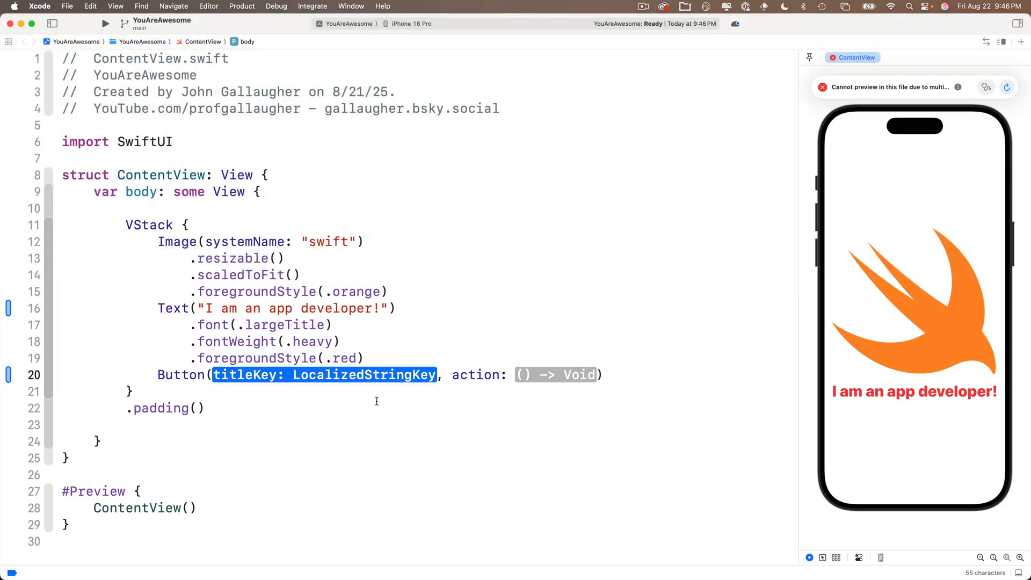
type("\"\"")
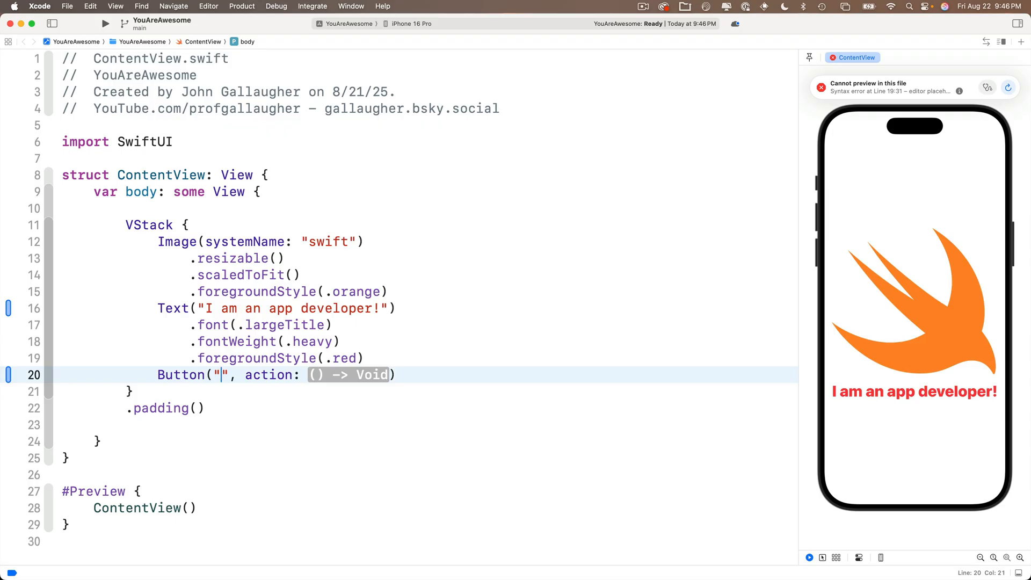
type("Click Me!")
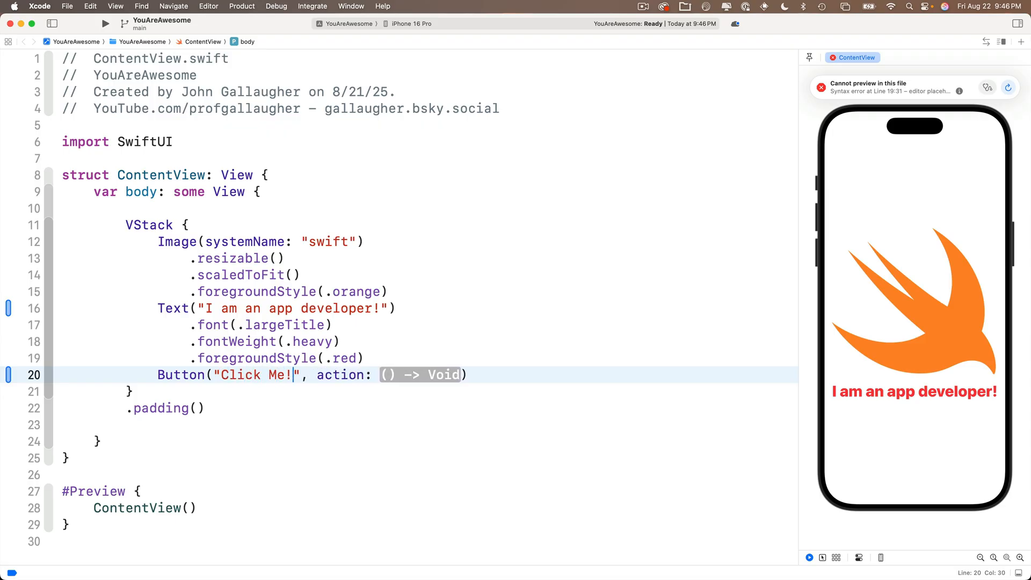
key("Tab")
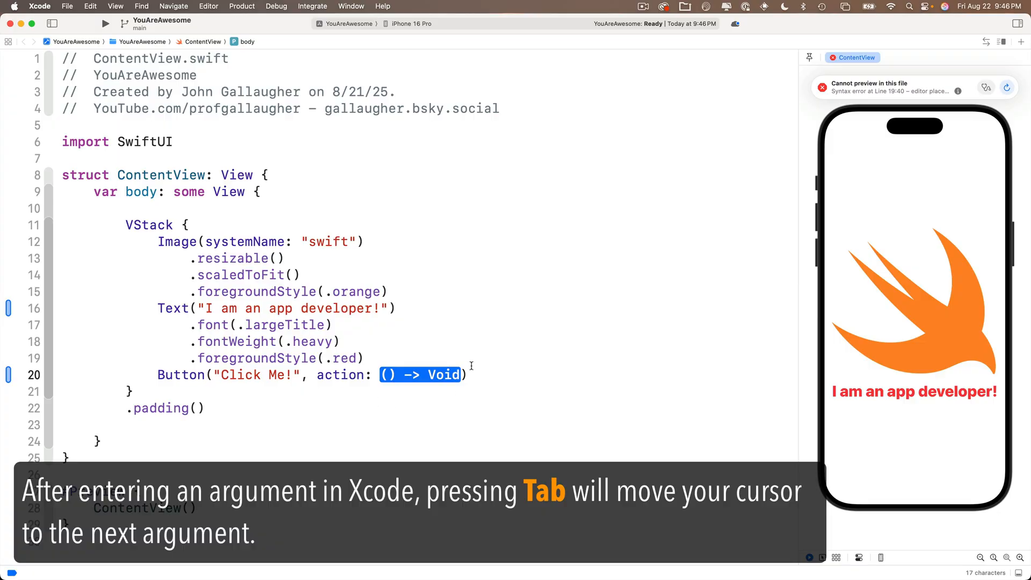
mouse_move(458, 395)
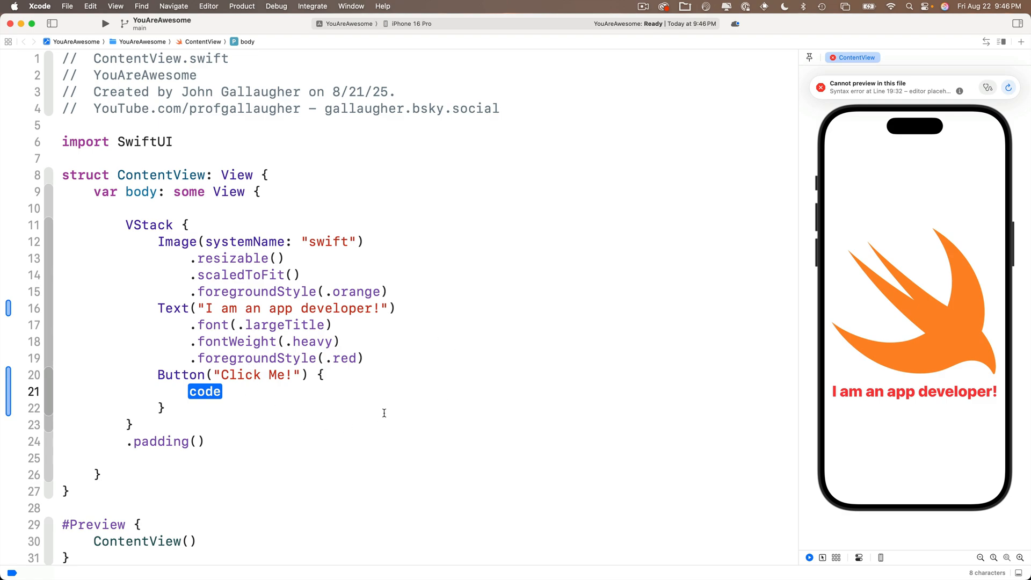
mouse_move(338, 375)
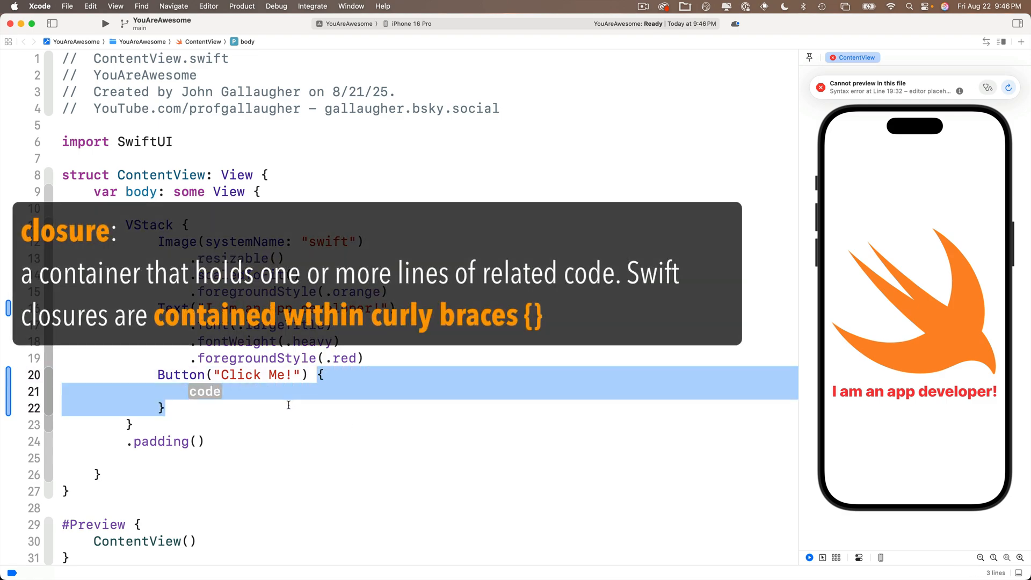
mouse_move(337, 408)
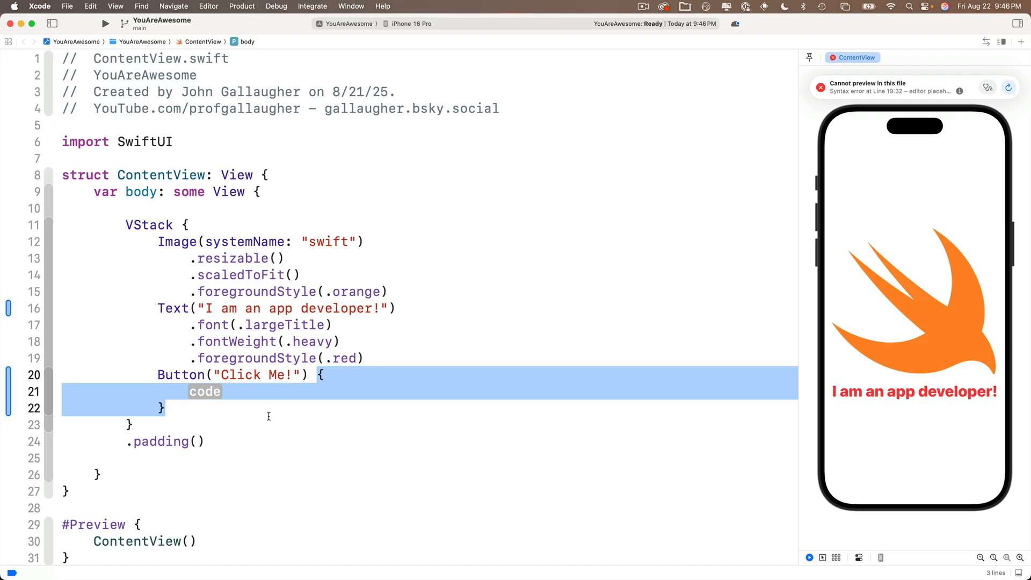
mouse_move(284, 396)
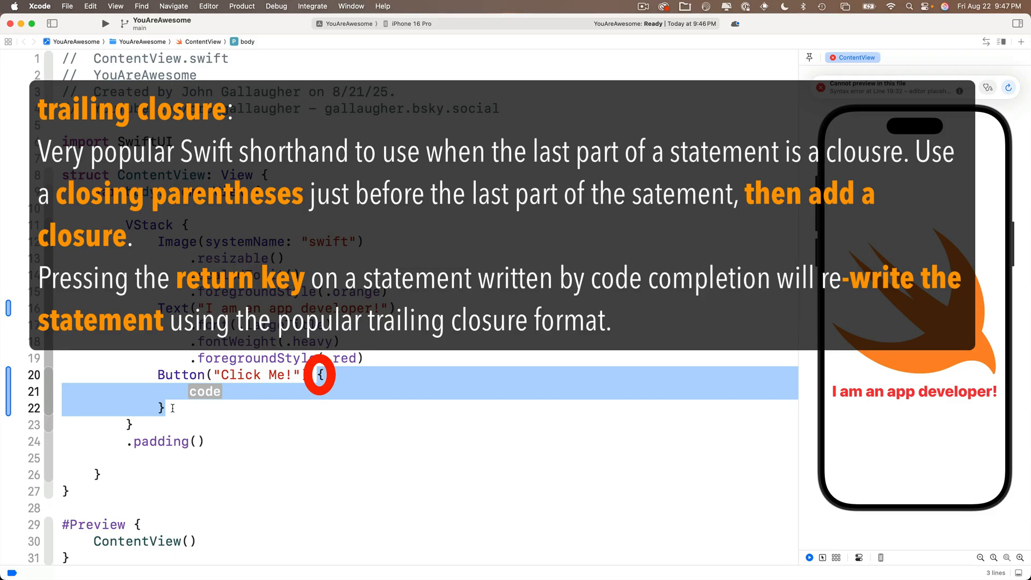
key("return")
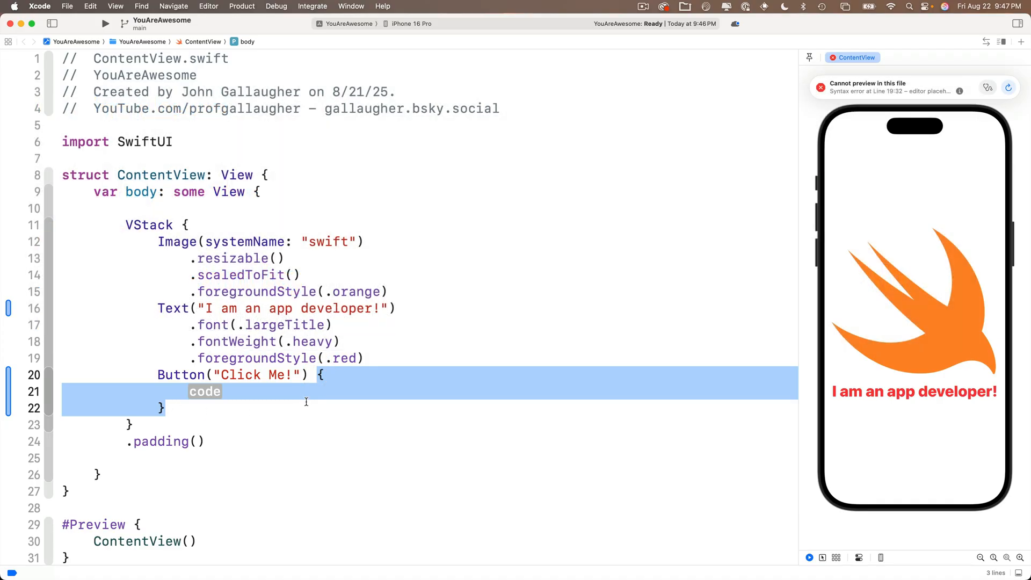
left_click(206, 391)
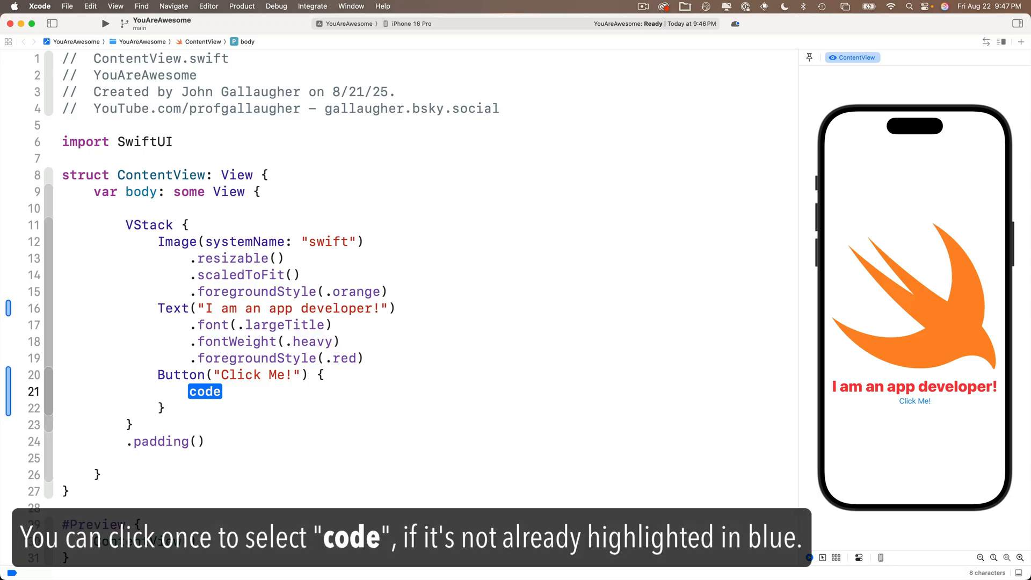
Step: Replace the closure's code placeholder with print("You clcked me!")
type("p")
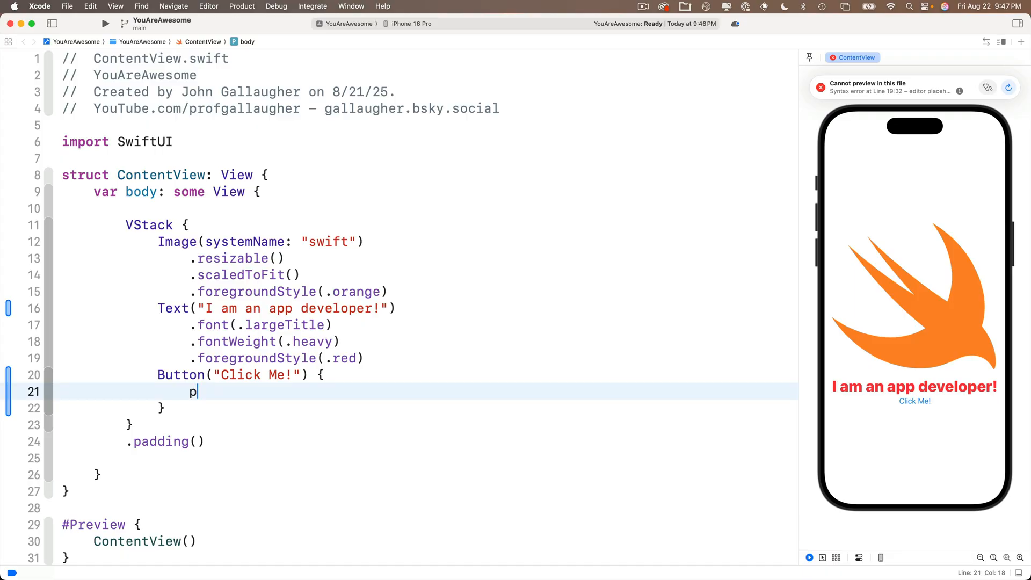
type("rint(\"\")")
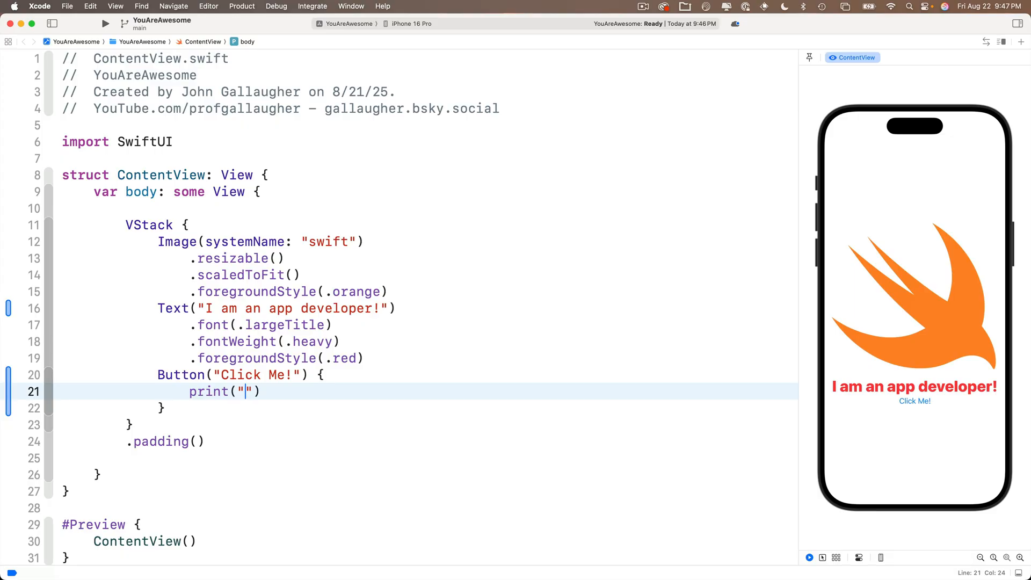
type("You clcked me")
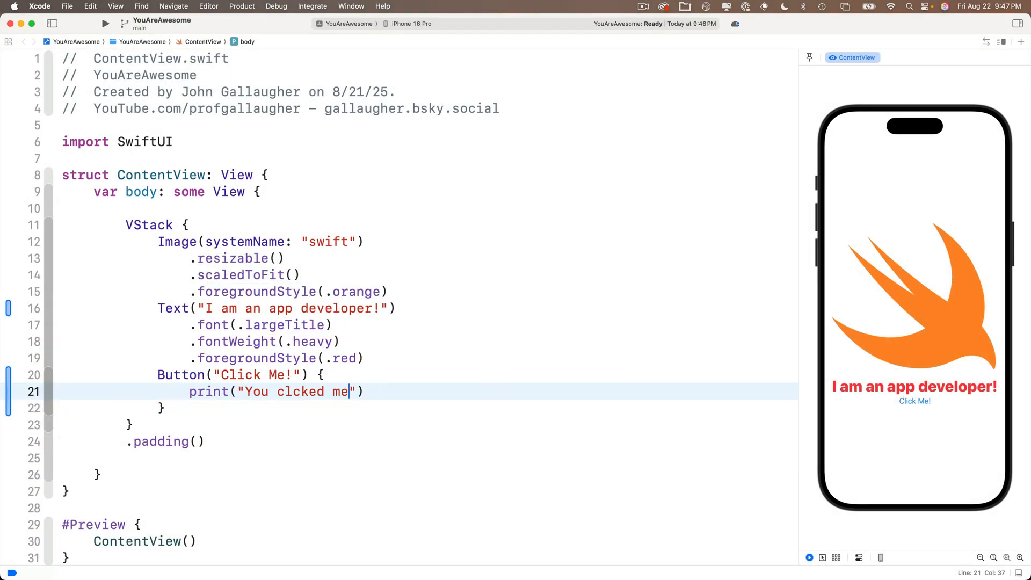
type("!")
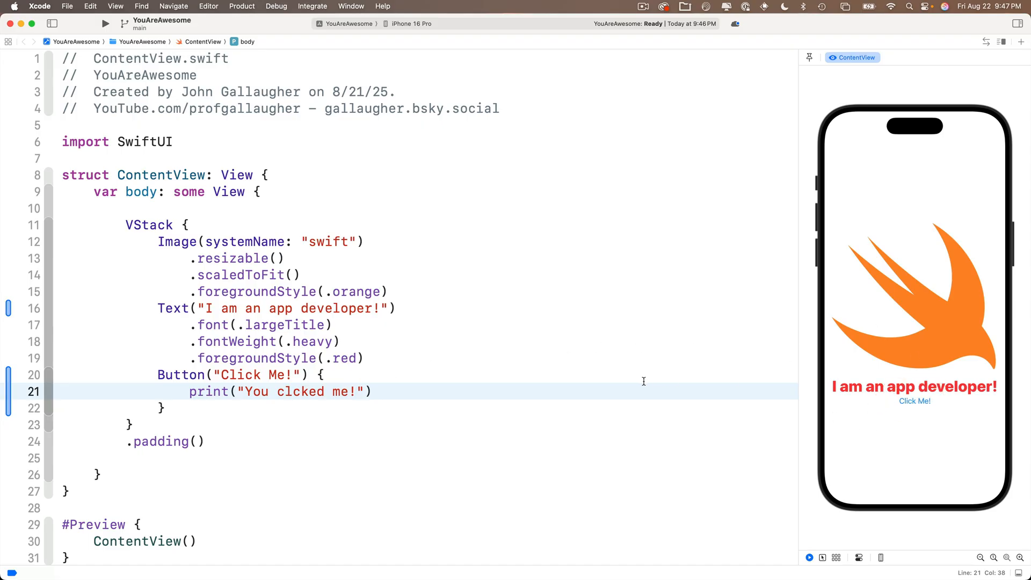
mouse_move(930, 488)
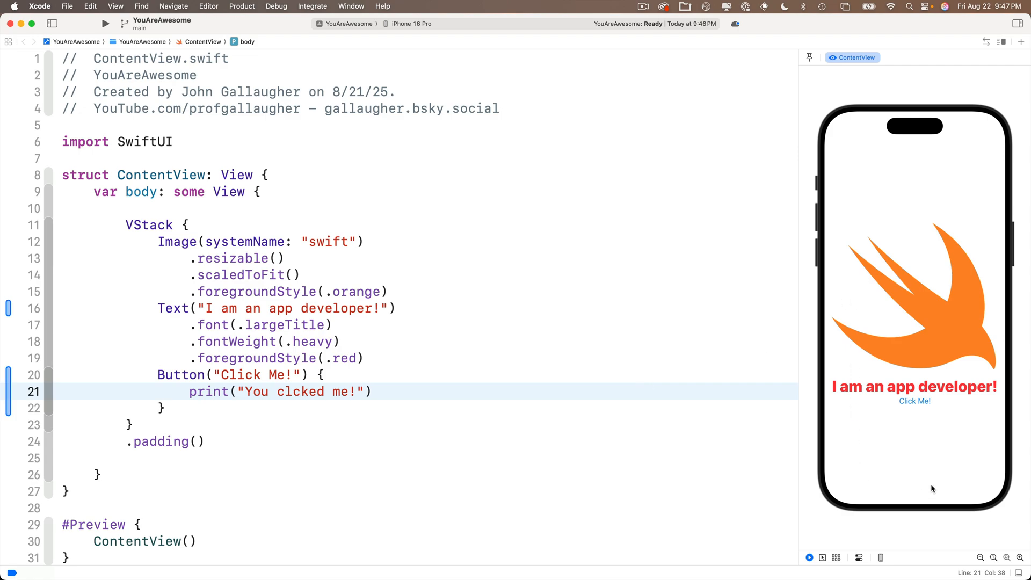
mouse_move(901, 463)
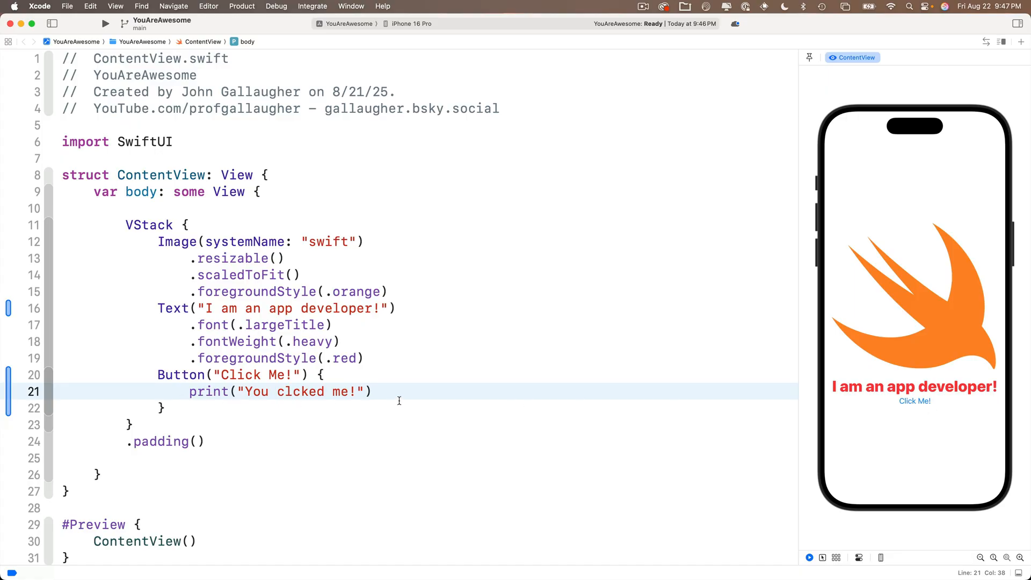
mouse_move(883, 424)
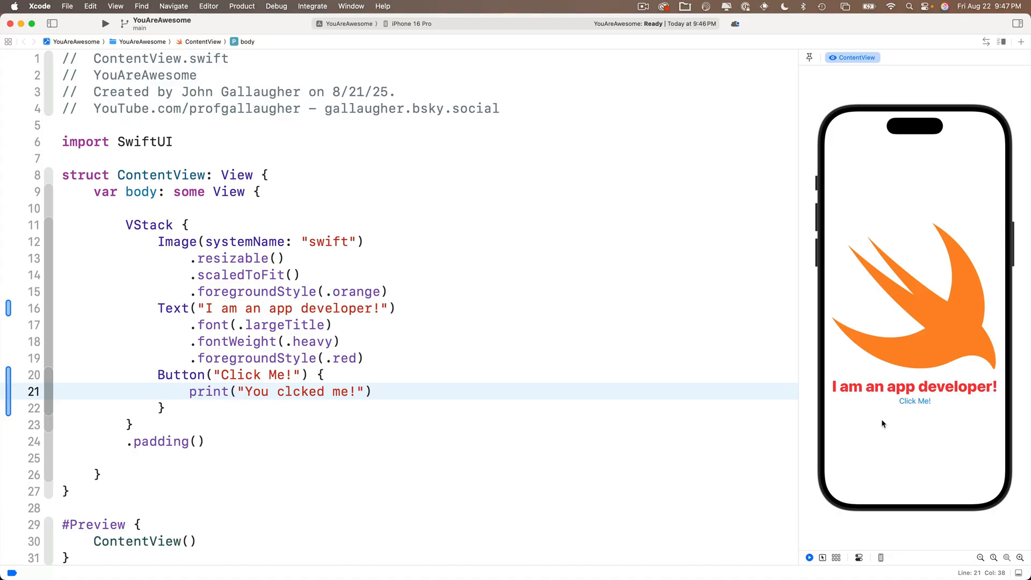
mouse_move(897, 416)
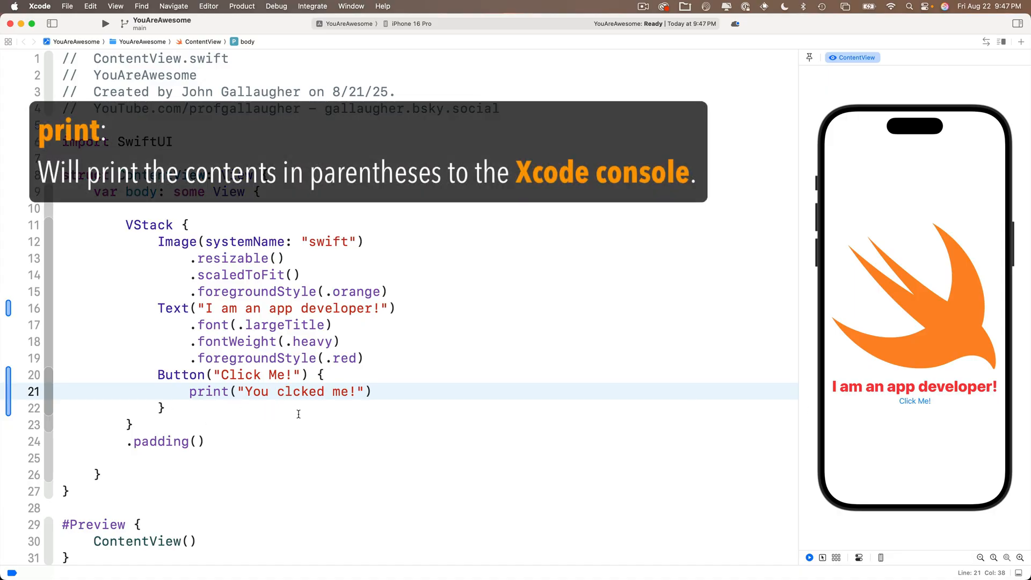
mouse_move(899, 440)
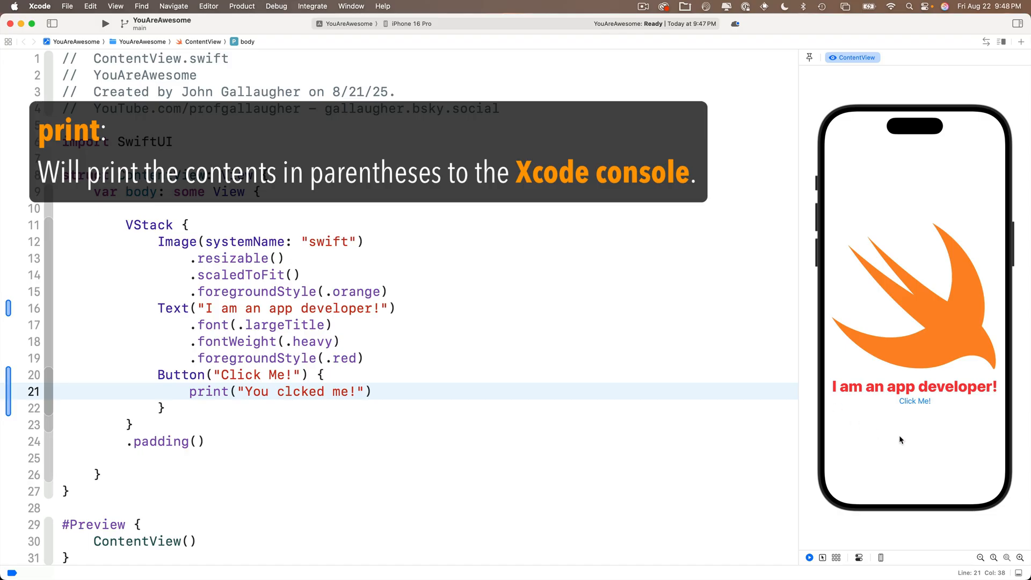
mouse_move(1016, 573)
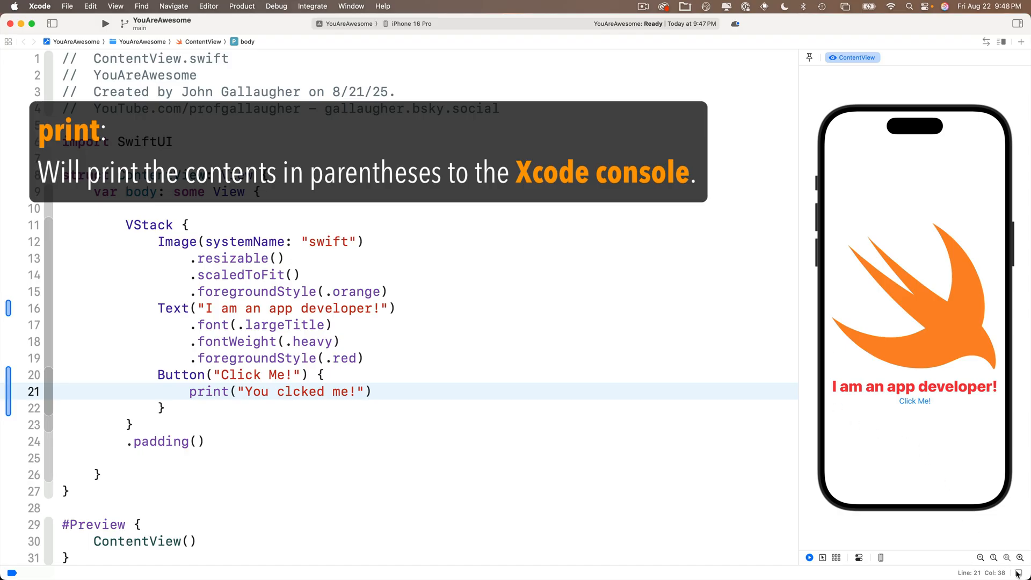
mouse_move(1005, 556)
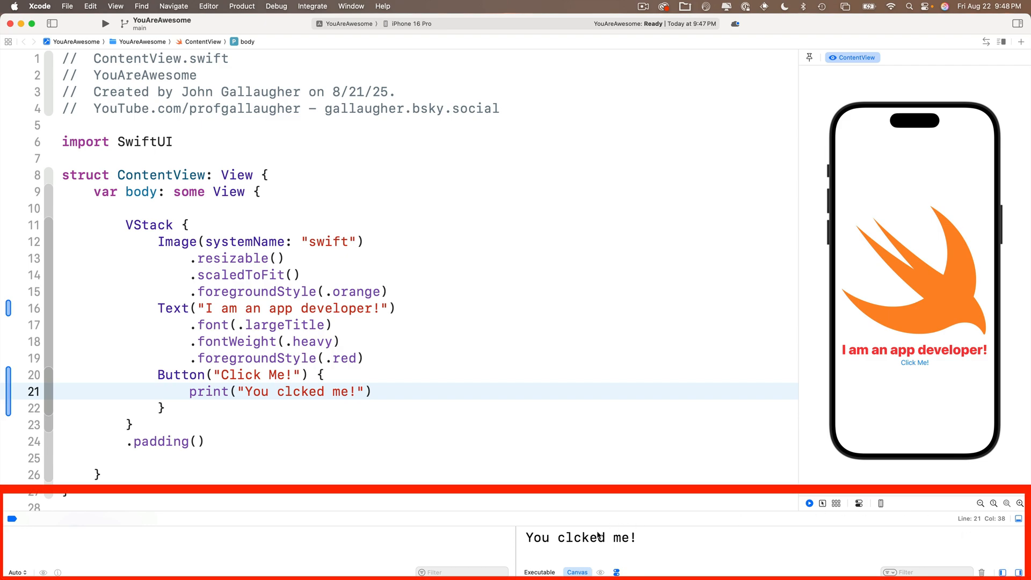
mouse_move(621, 553)
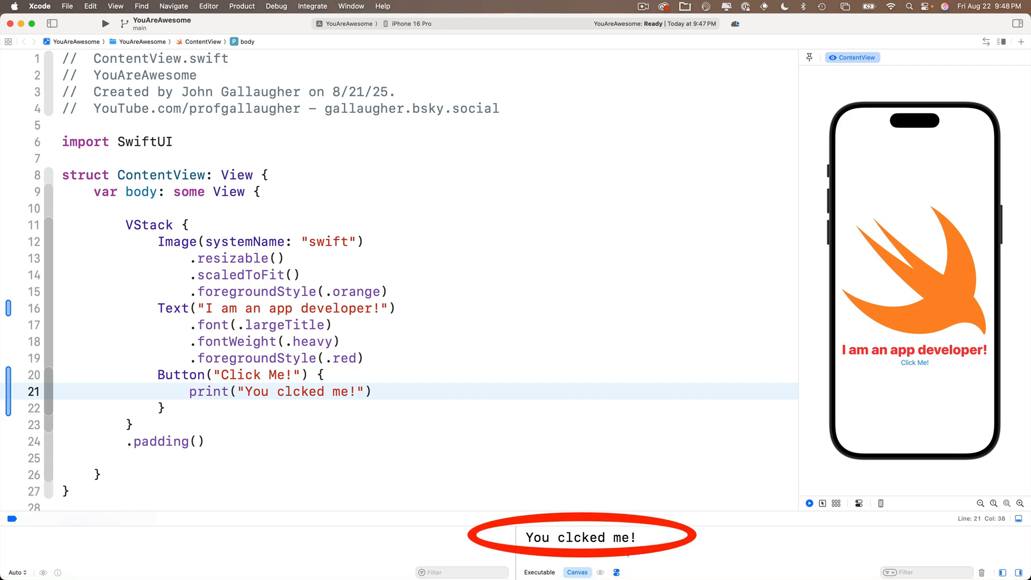
Step: Show the debug console and press Click Me! in the live preview to print its message
double_click(579, 536)
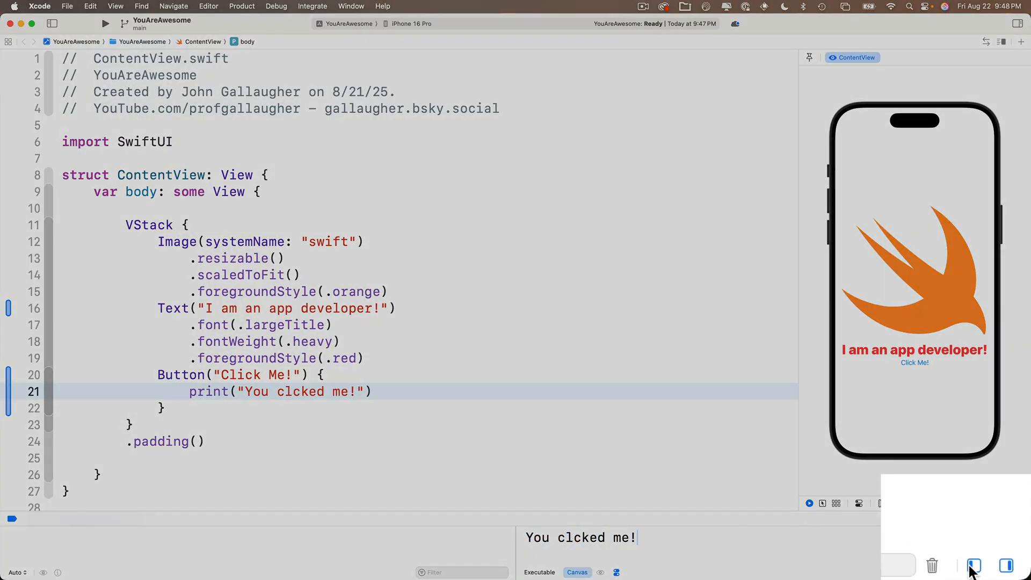
mouse_move(973, 567)
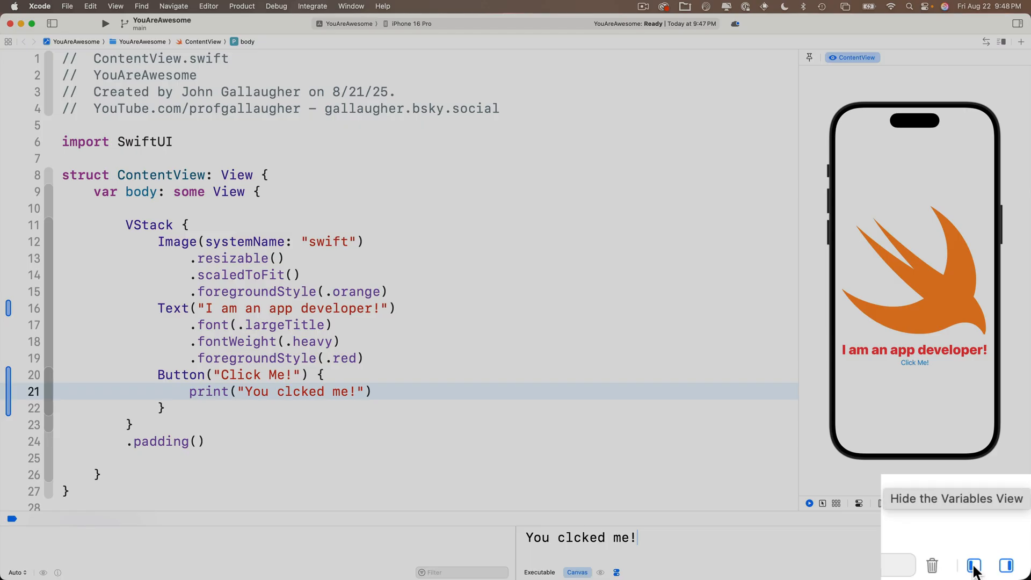
left_click(974, 566)
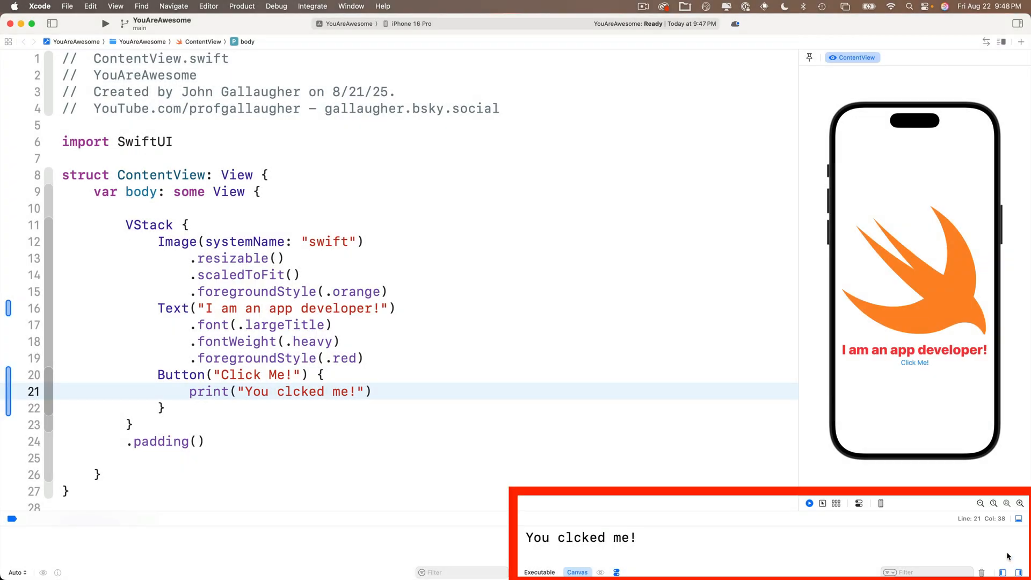
mouse_move(698, 533)
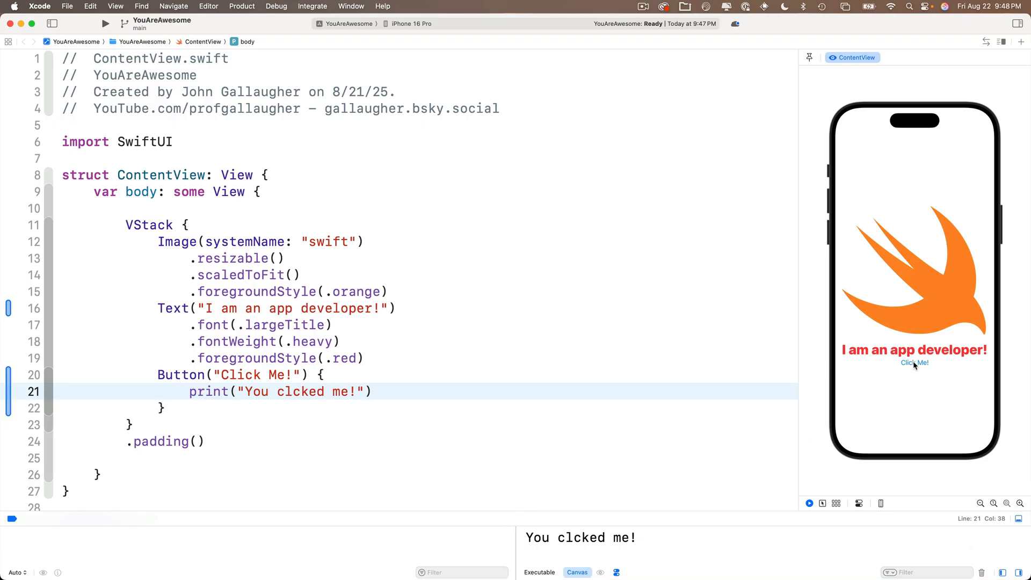
left_click(913, 363)
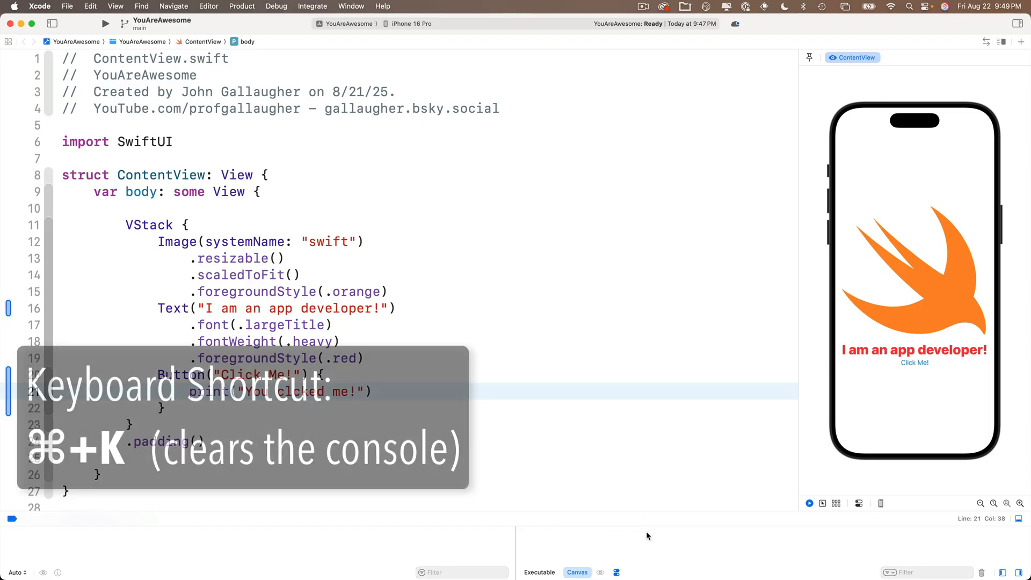
Step: Press Click Me! twice in the preview, then clear the console output
left_click(914, 363)
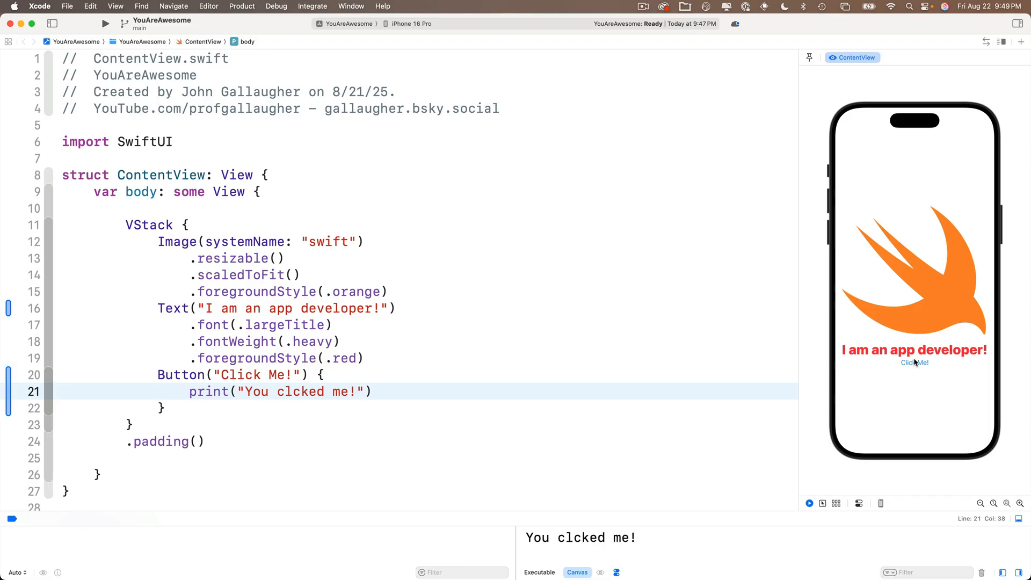
left_click(913, 363)
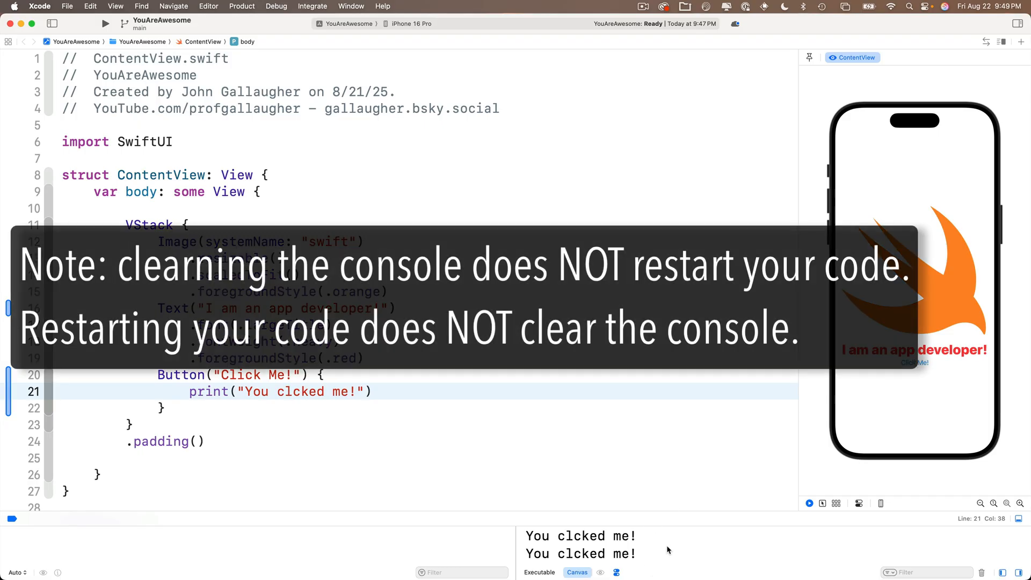
left_click(808, 503)
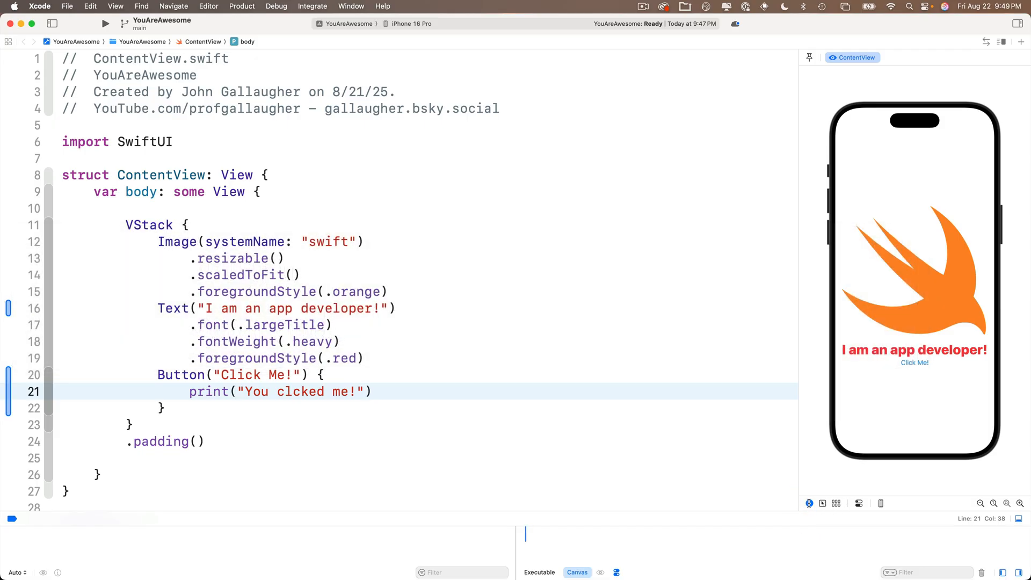
left_click(808, 503)
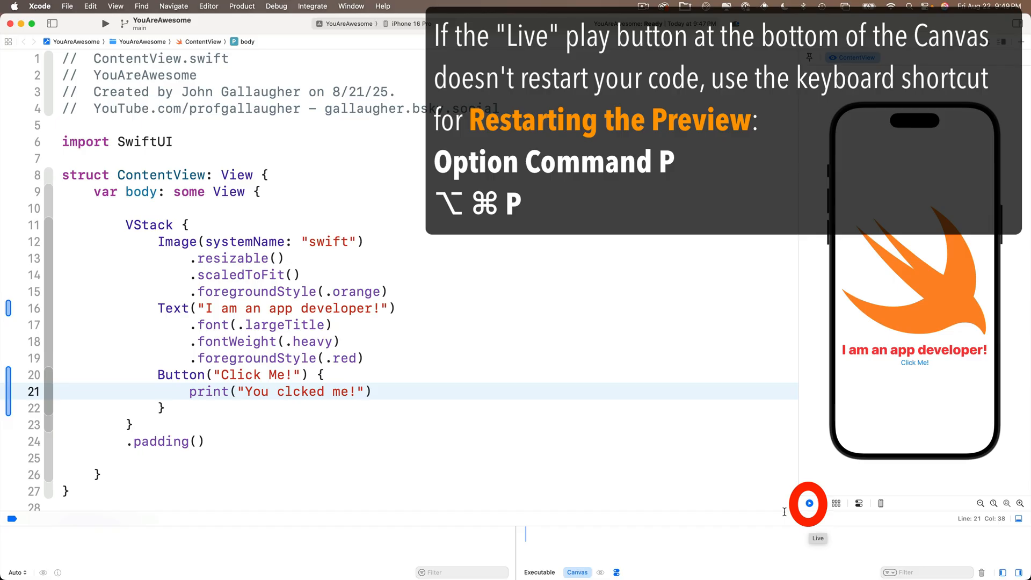
mouse_move(915, 366)
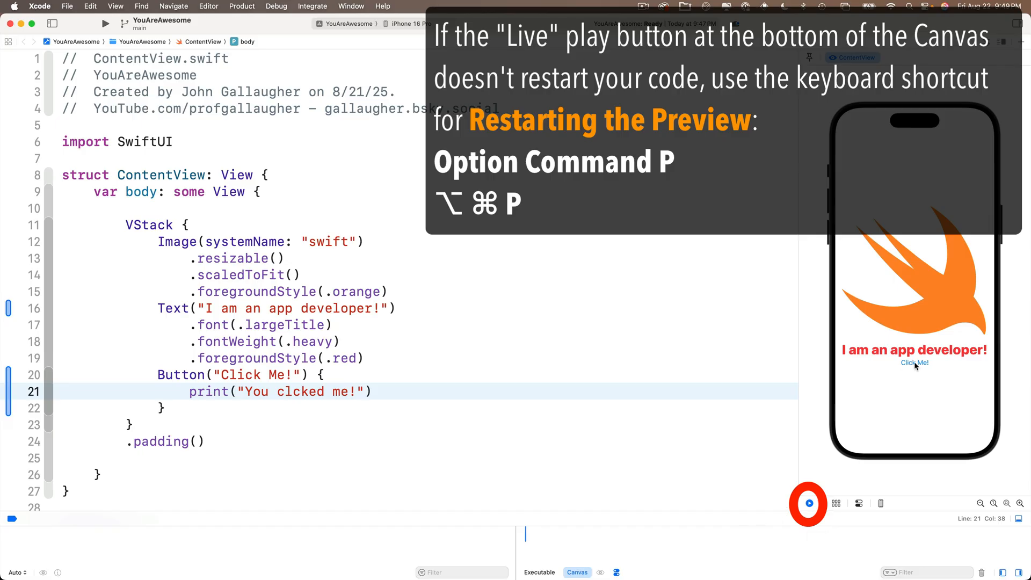
Step: Change the printed message to "Ouch!", test it in the preview, and clear the console
left_click(914, 363)
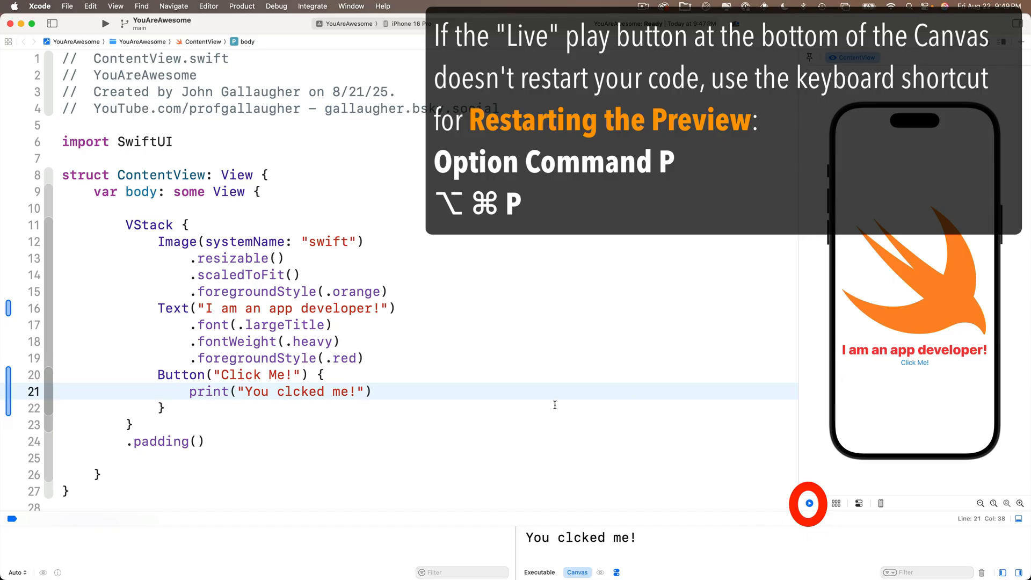
double_click(295, 391)
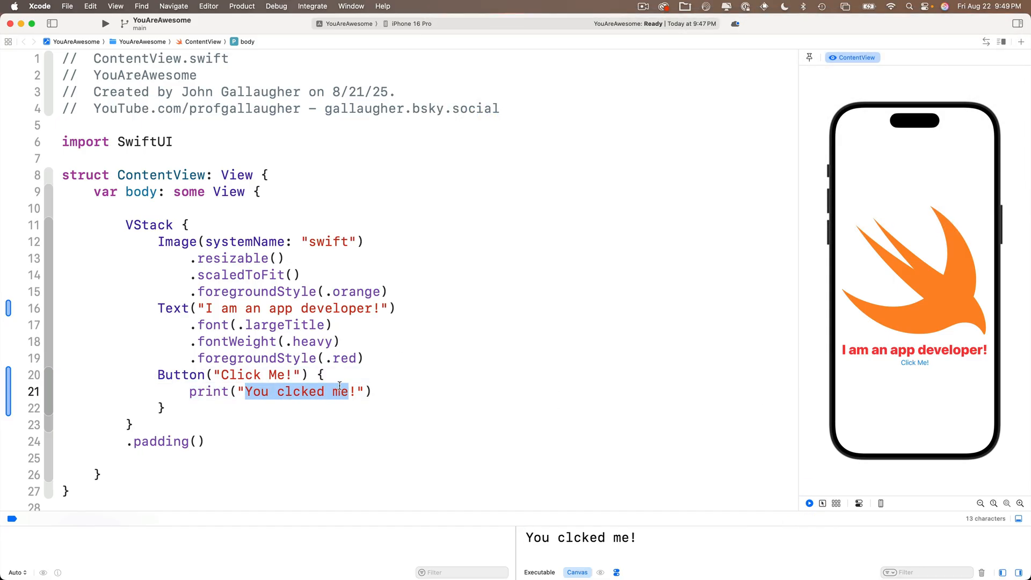
type("Ouch!")
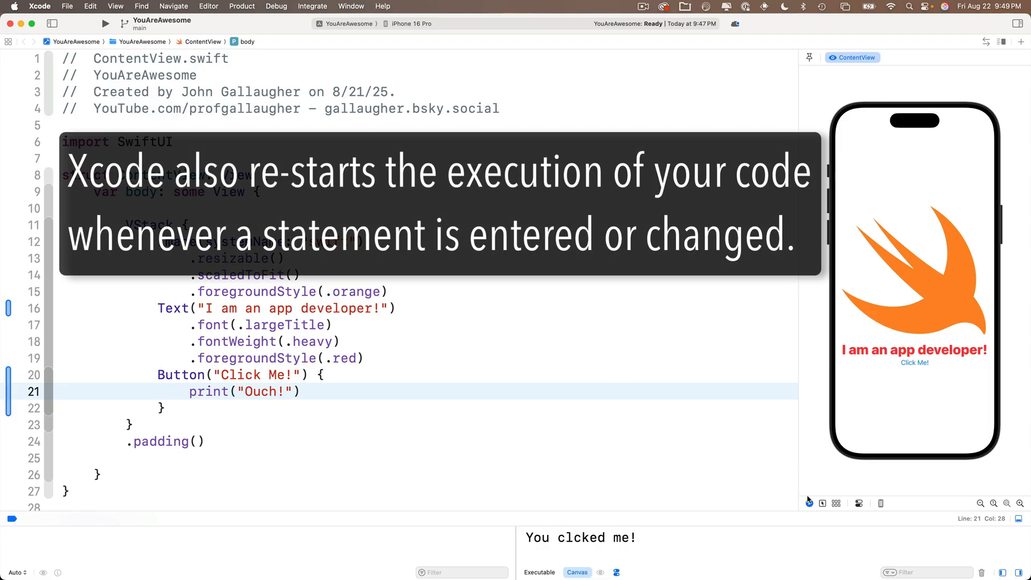
left_click(914, 363)
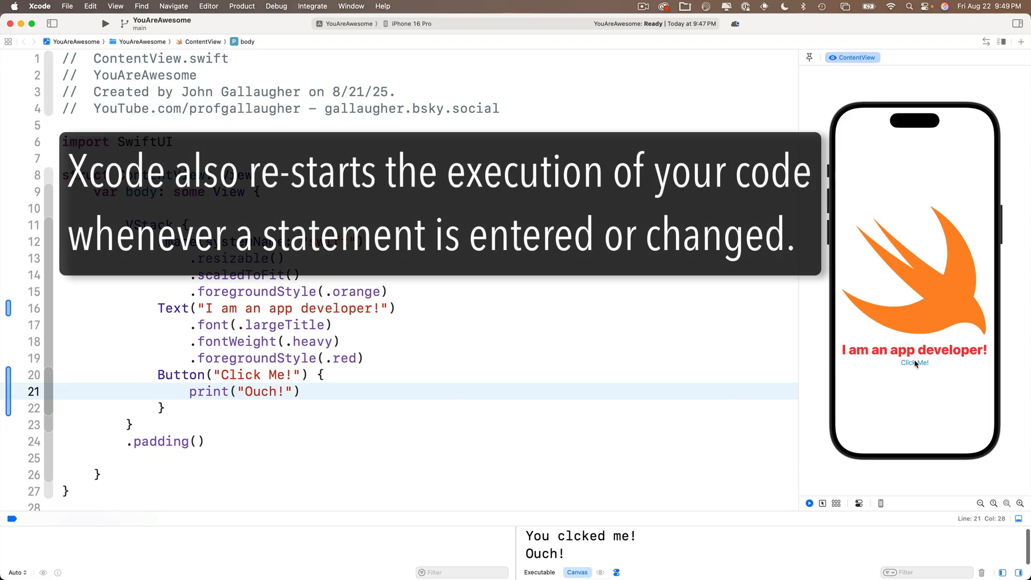
mouse_move(535, 528)
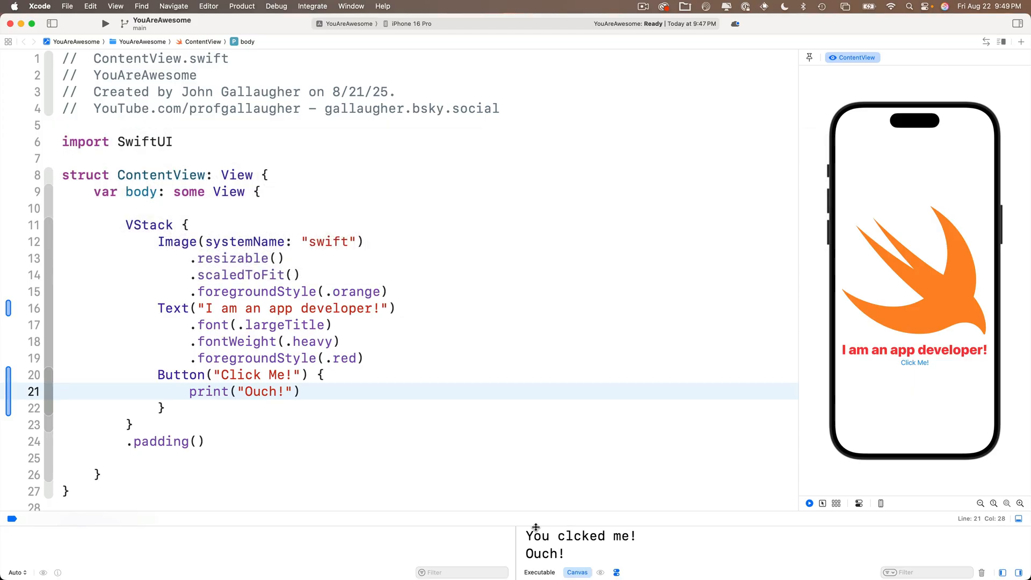
mouse_move(598, 564)
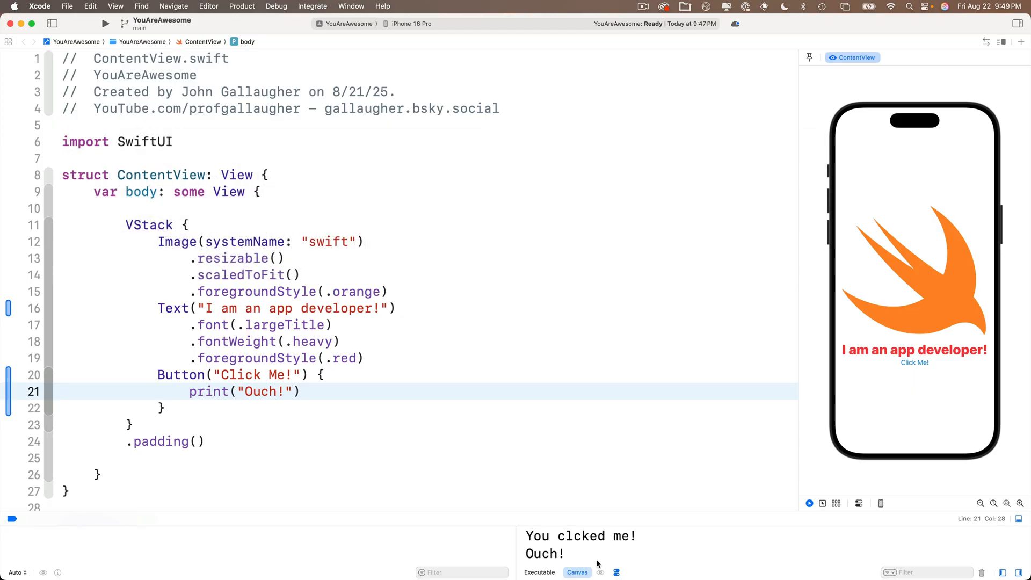
mouse_move(653, 544)
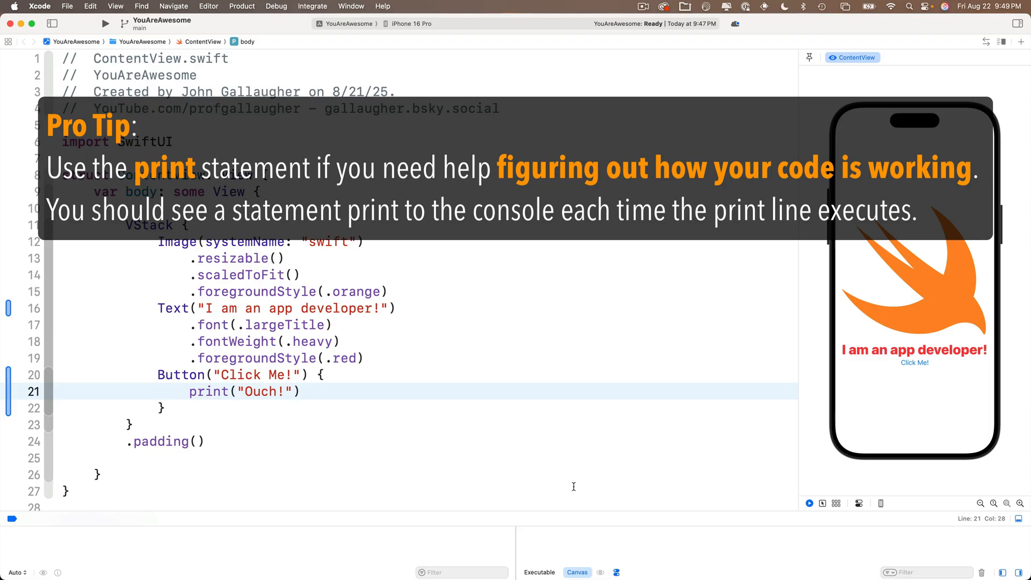
mouse_move(530, 430)
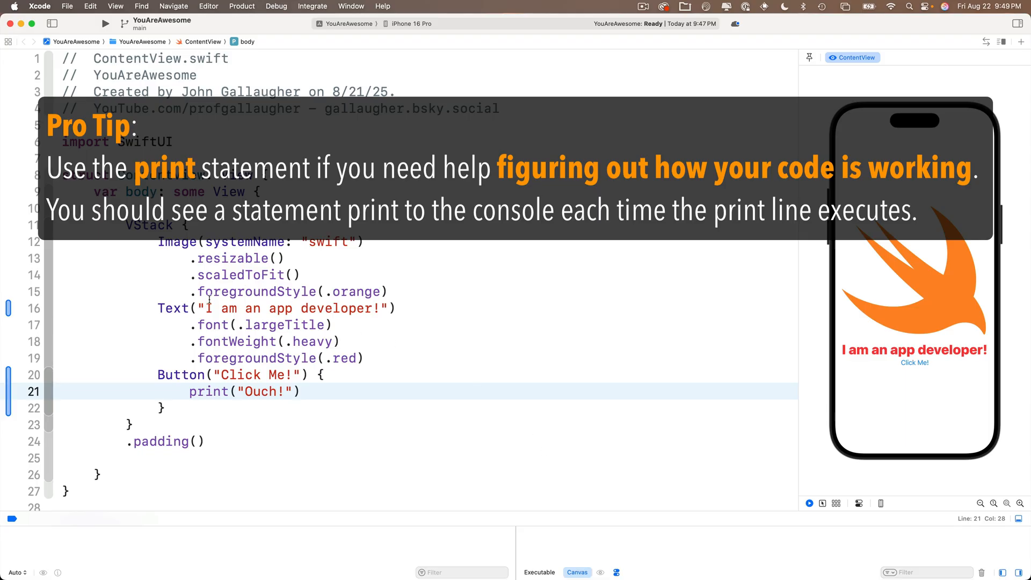
left_click(205, 308)
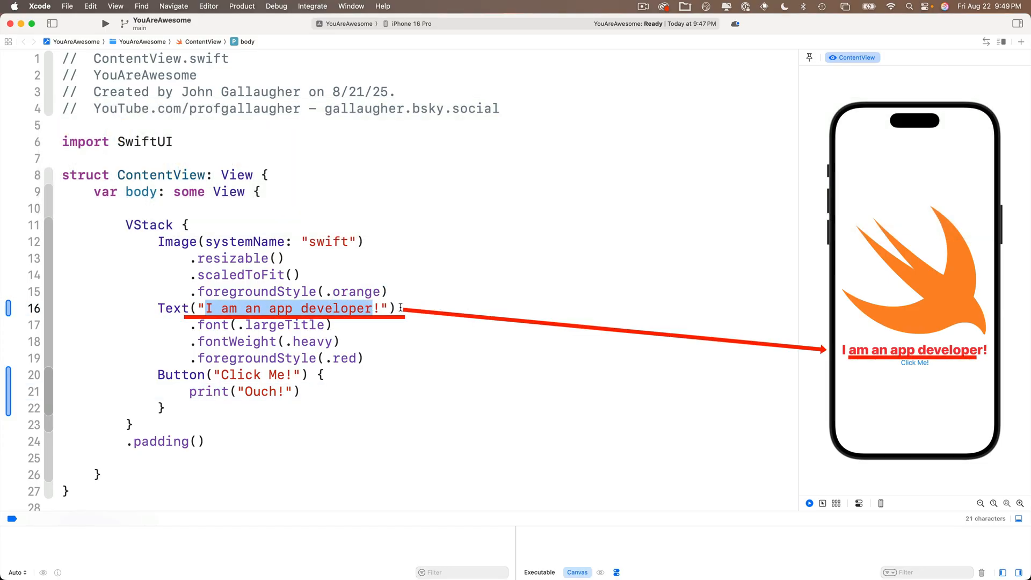
left_click(380, 308)
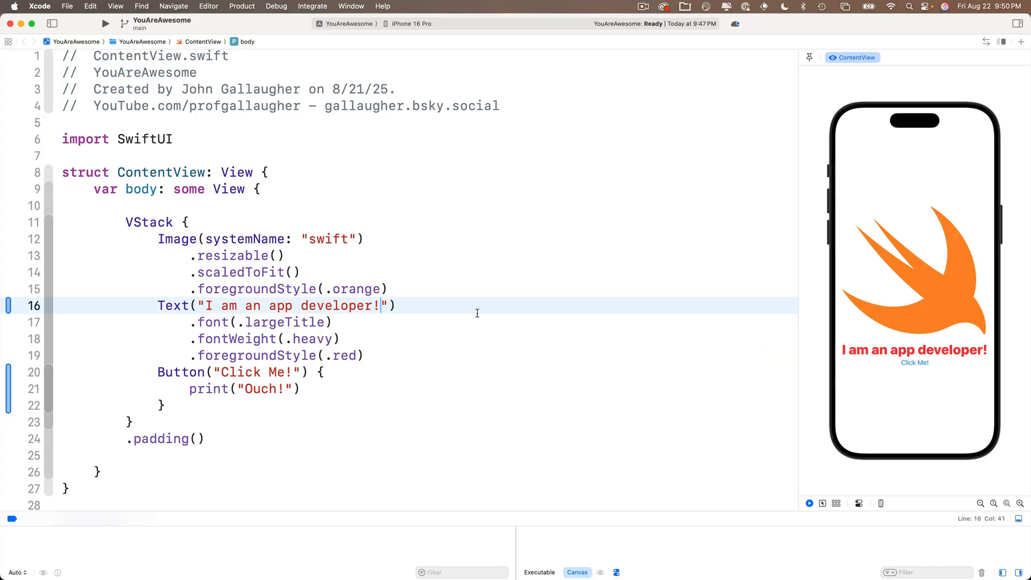
mouse_move(817, 433)
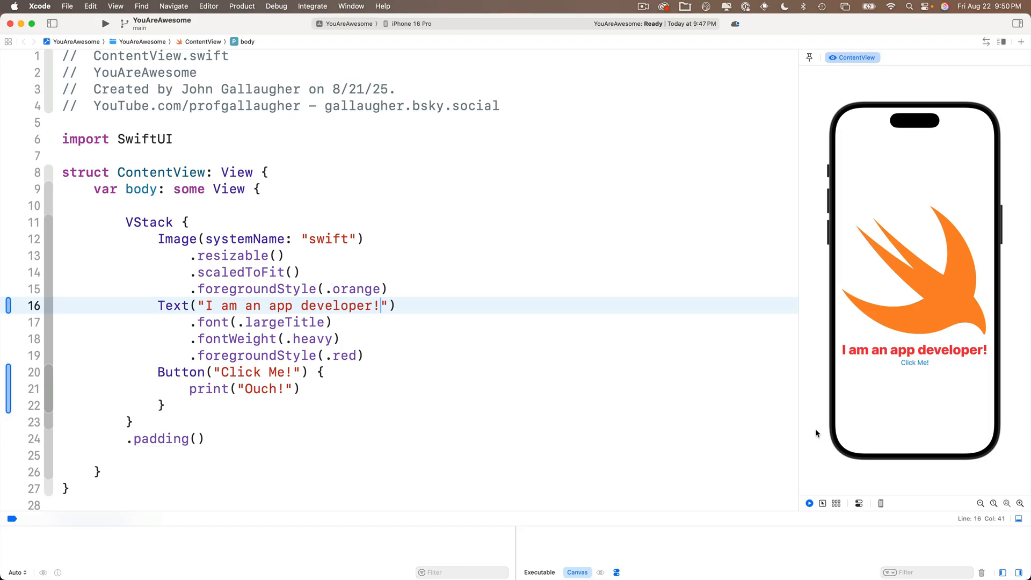
mouse_move(706, 418)
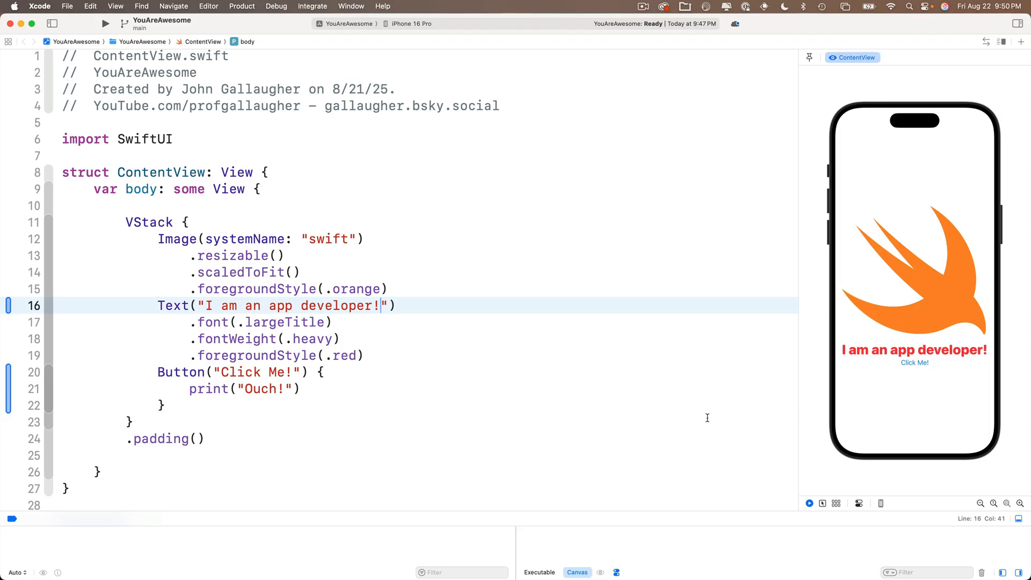
mouse_move(1011, 526)
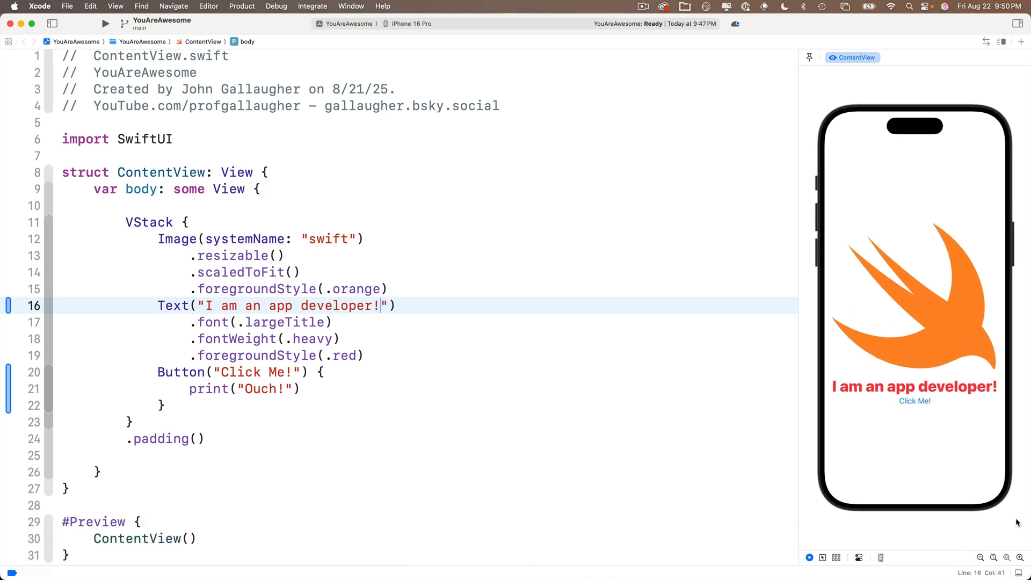
mouse_move(649, 454)
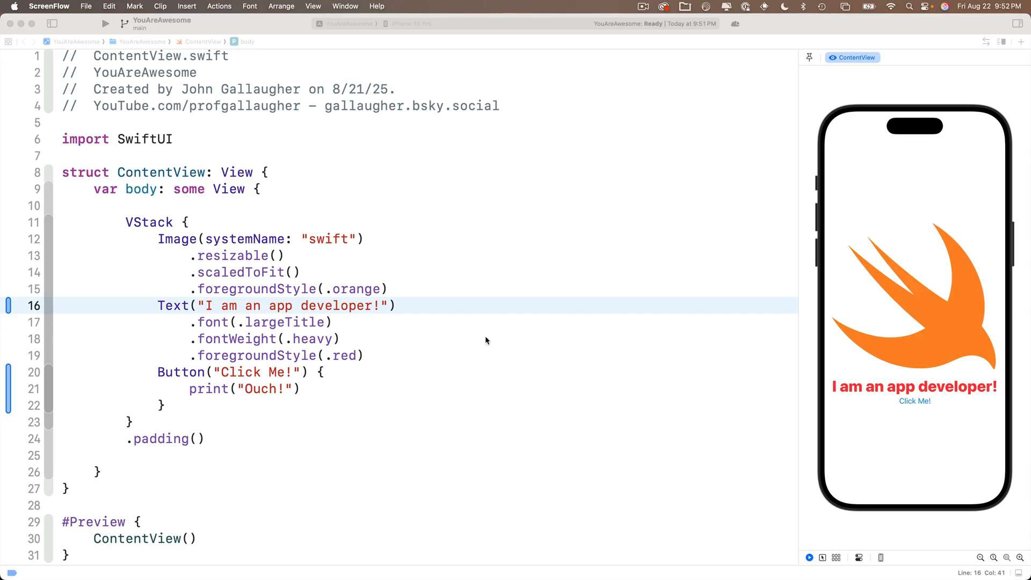
mouse_move(387, 226)
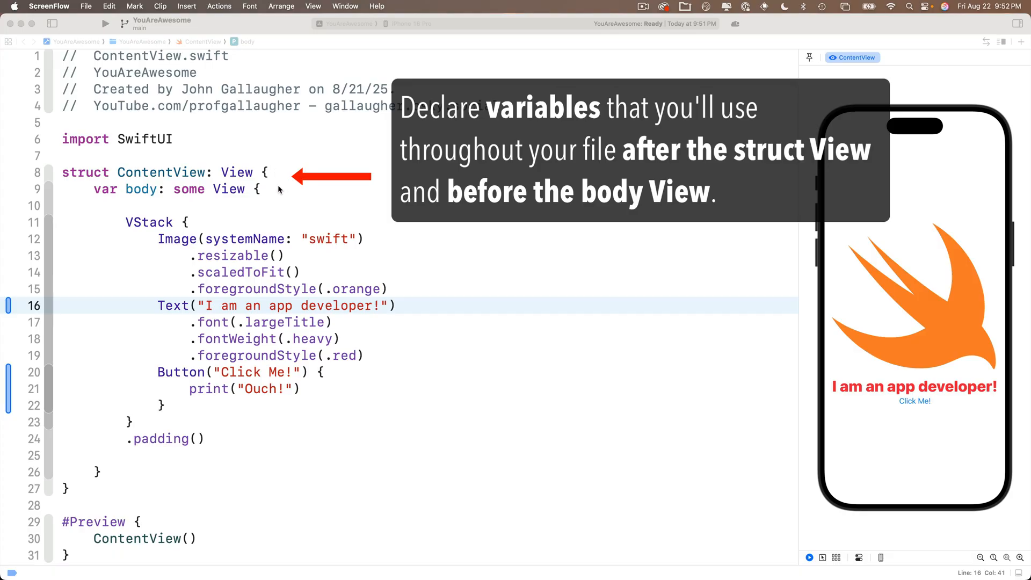
mouse_move(282, 172)
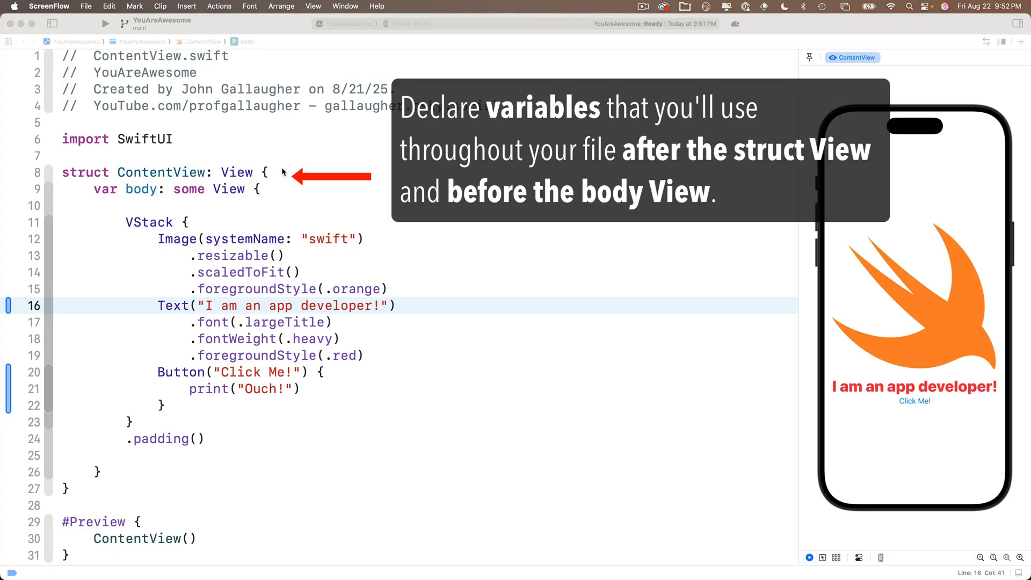
double_click(141, 188)
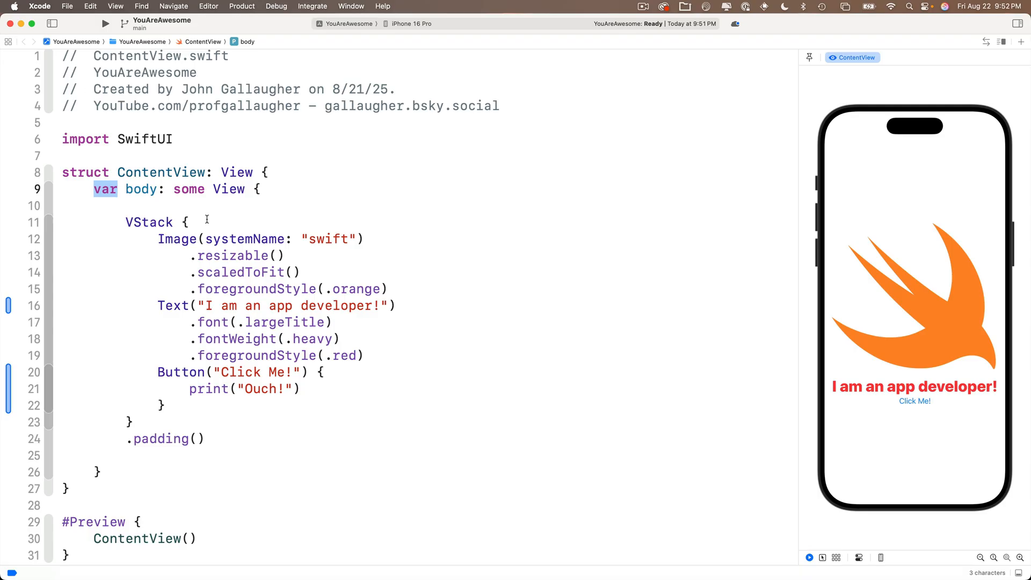
mouse_move(211, 205)
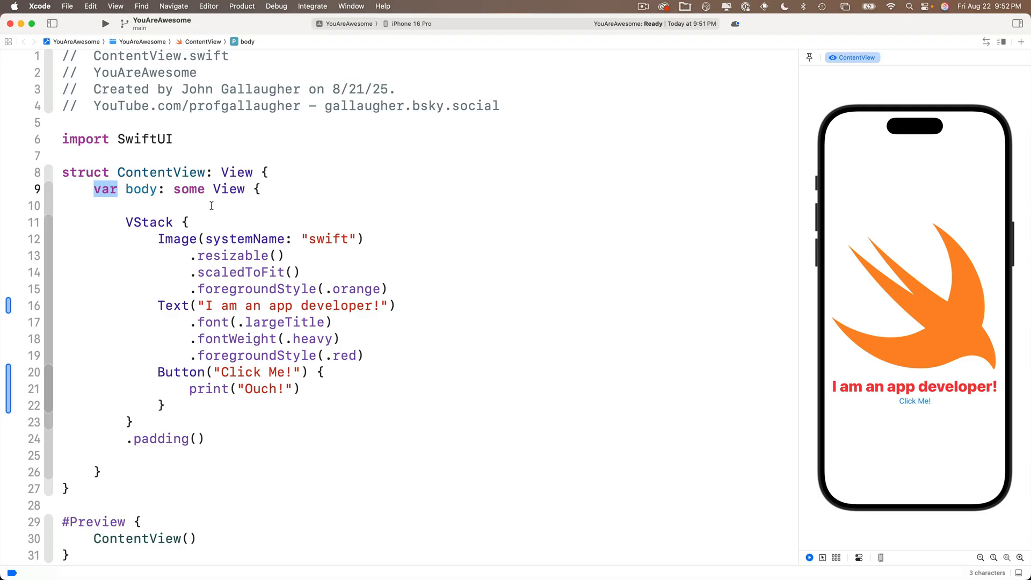
mouse_move(241, 207)
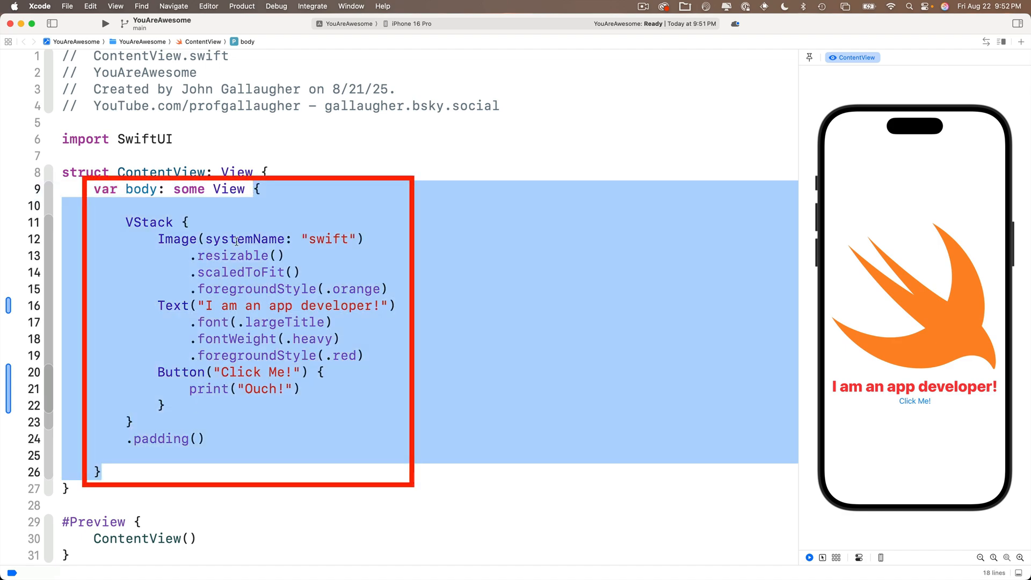
mouse_move(388, 199)
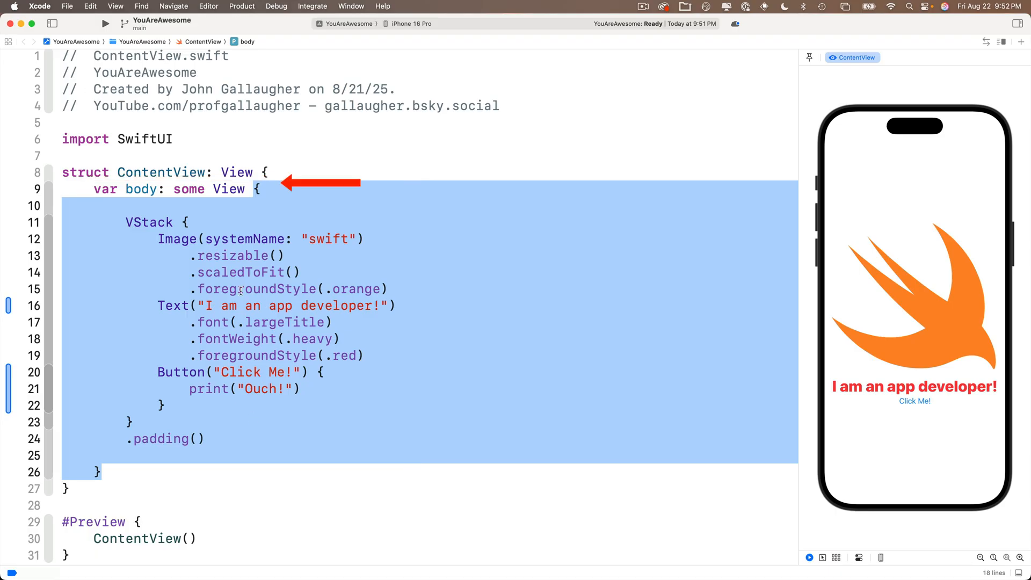
mouse_move(297, 173)
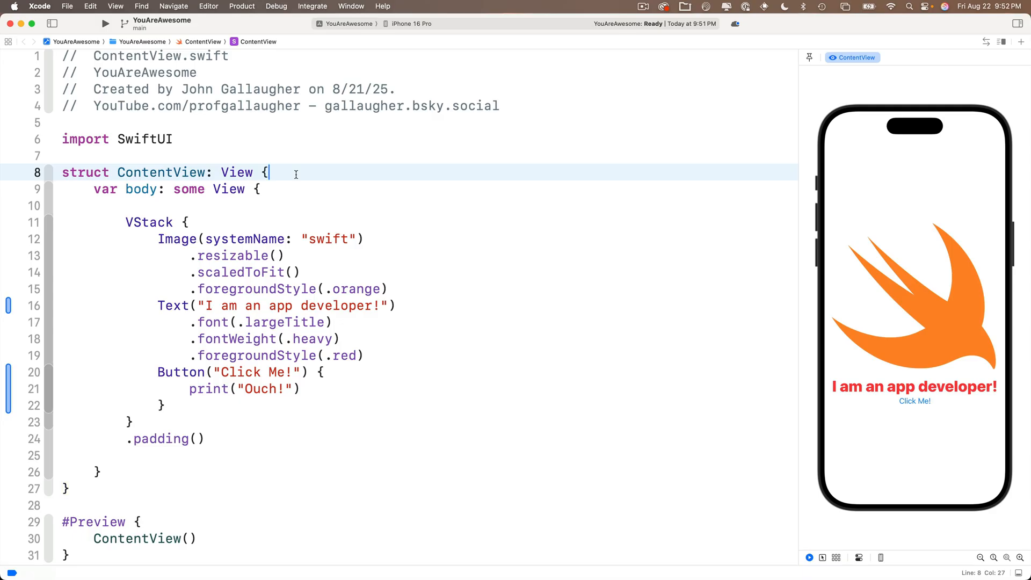
Step: Declare var message = "I Am A Programmer!" on a new line in ContentView above body
key("Return")
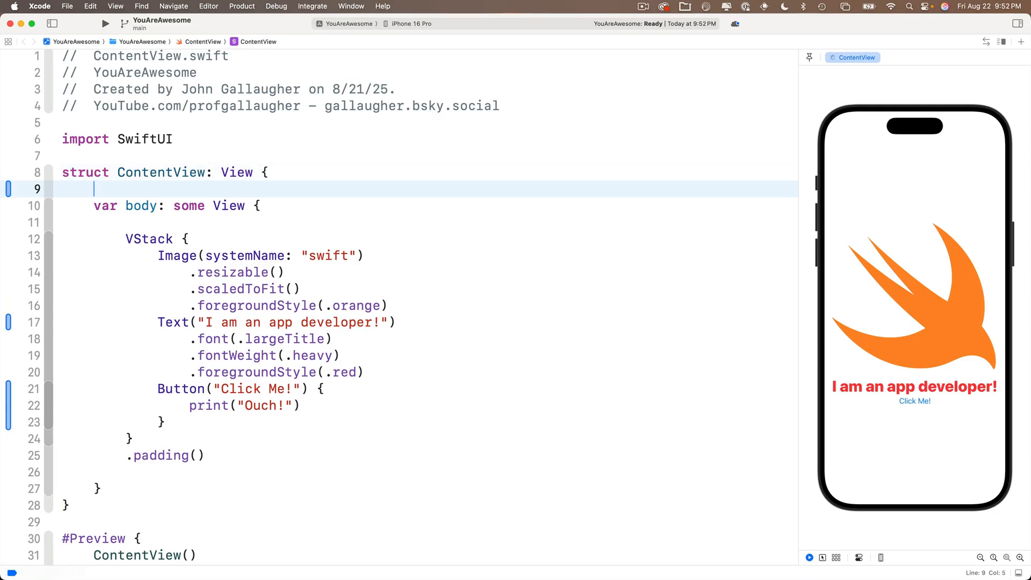
type("var")
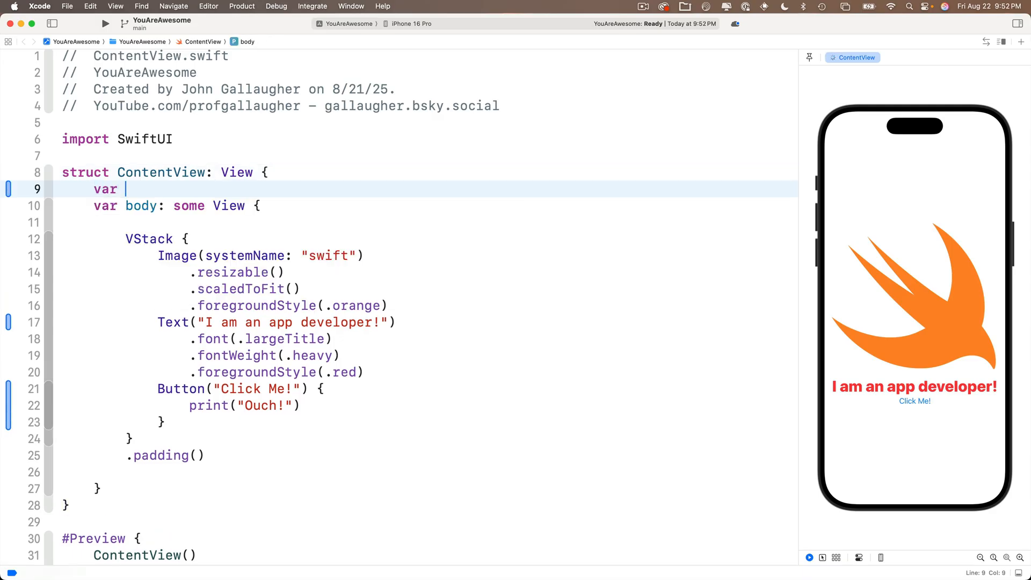
type("message")
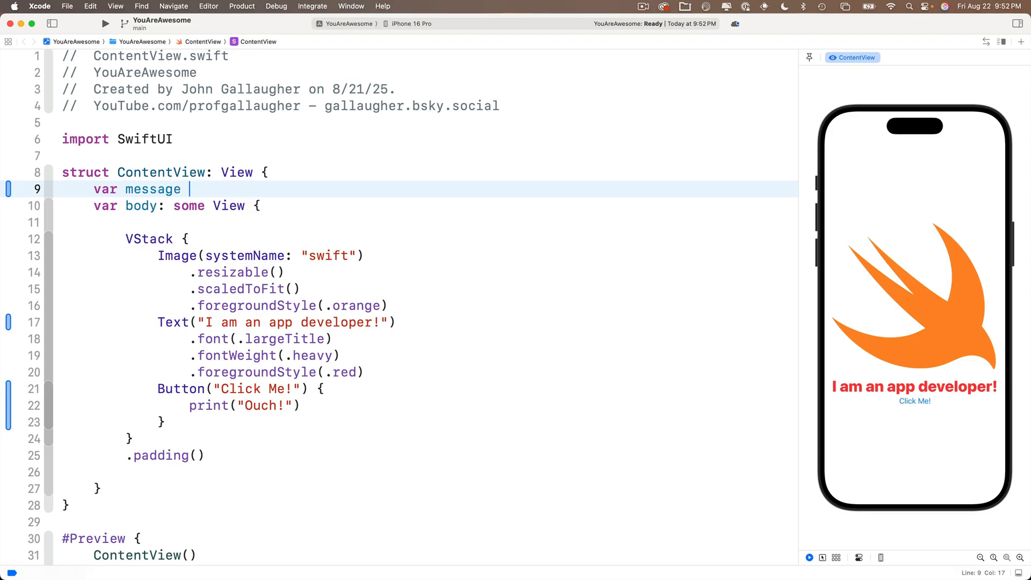
type("= \"I\"")
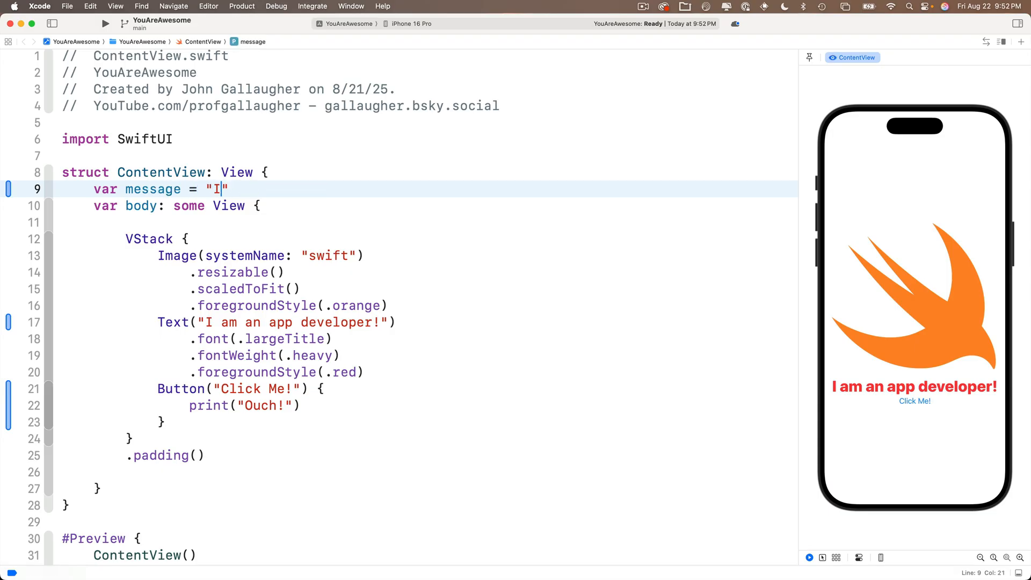
type("Am A Prog")
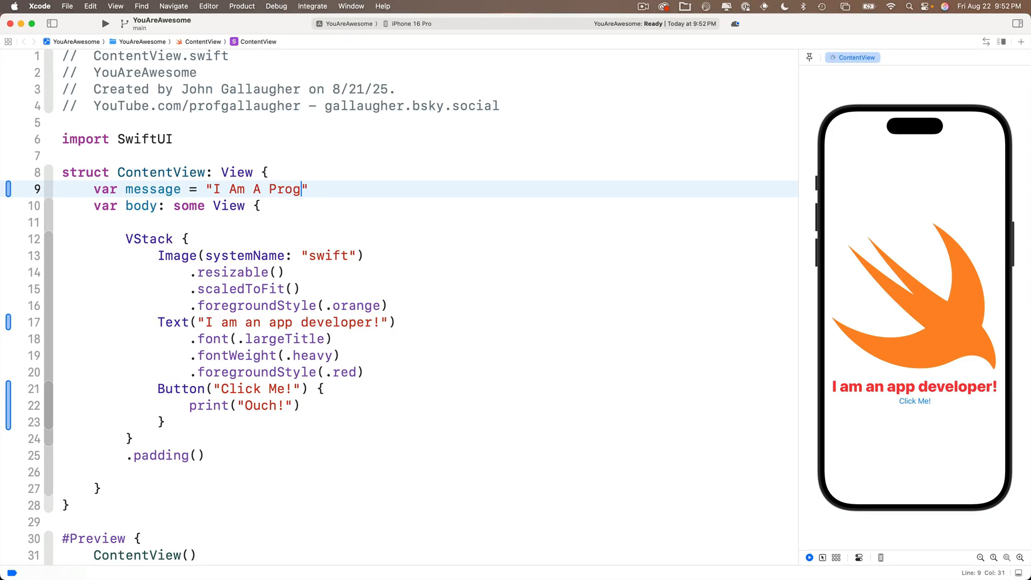
type("rammer!\"")
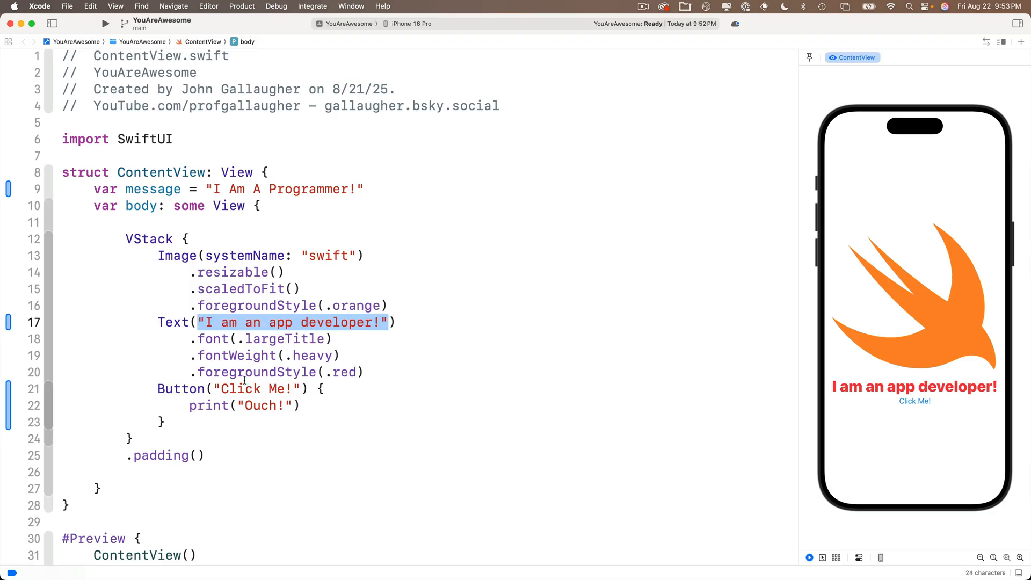
mouse_move(369, 343)
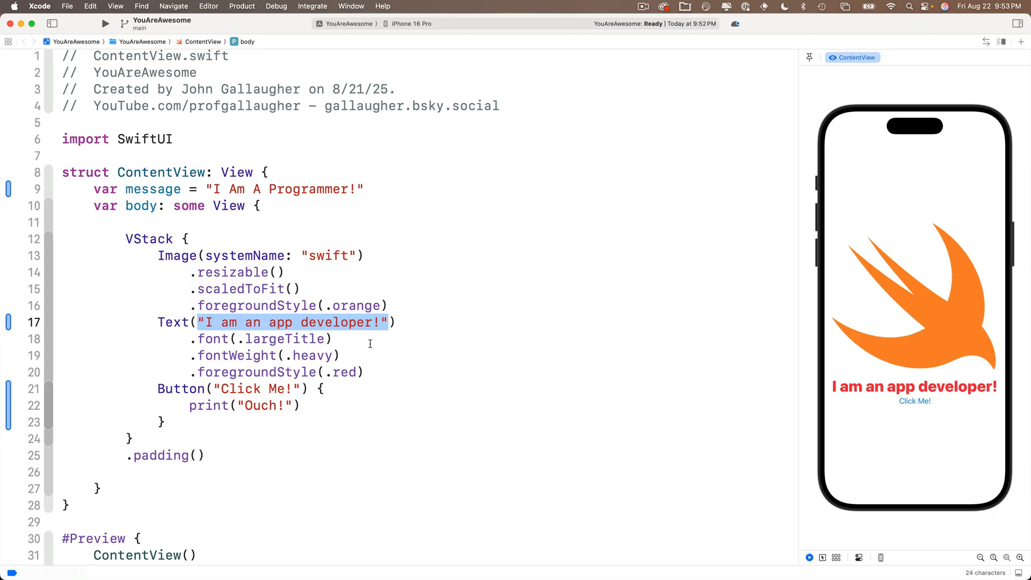
mouse_move(972, 403)
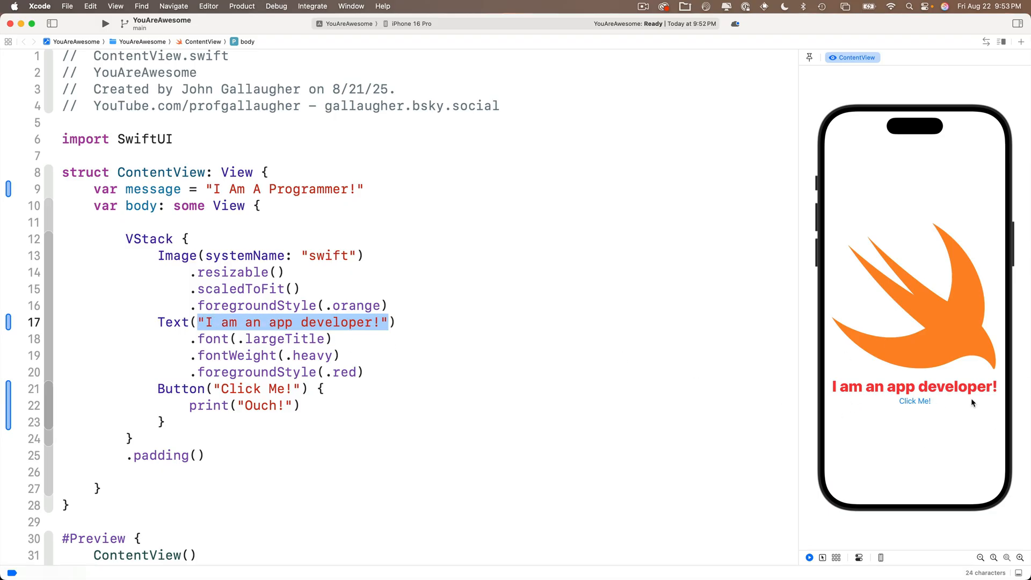
Step: Make the Text view display the message variable instead of the literal string
type("mes)")
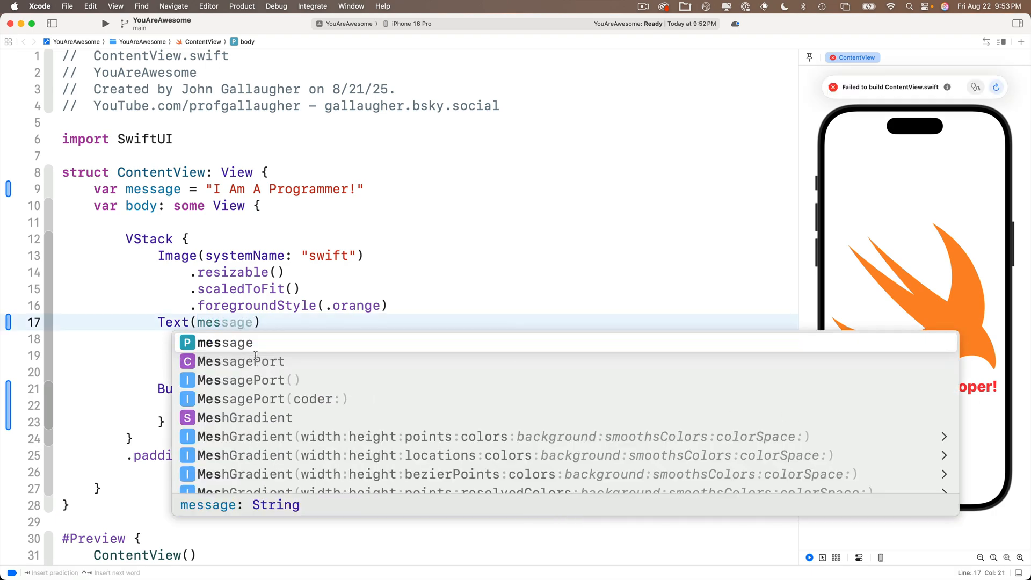
mouse_move(242, 373)
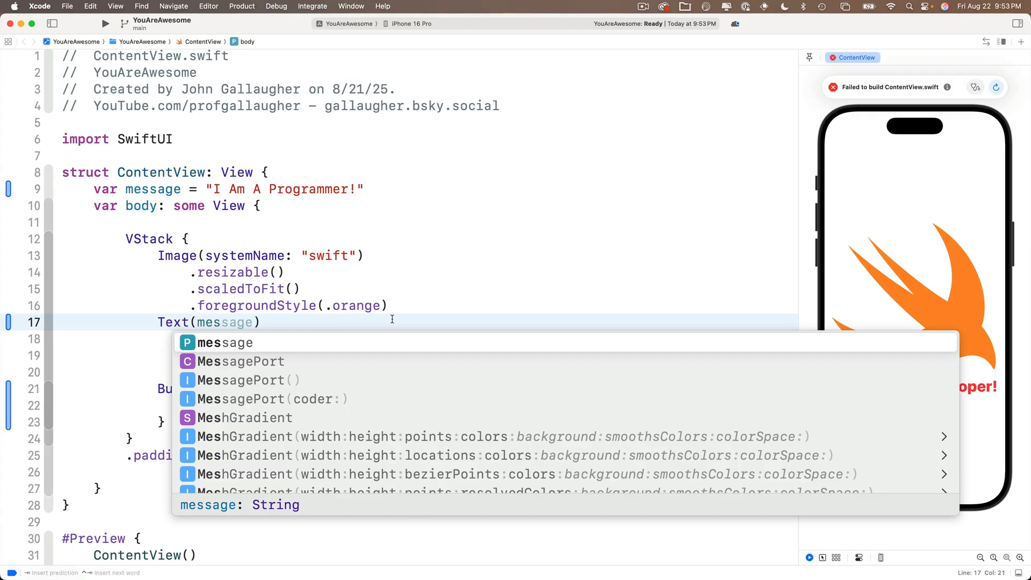
mouse_move(523, 343)
type("sage")
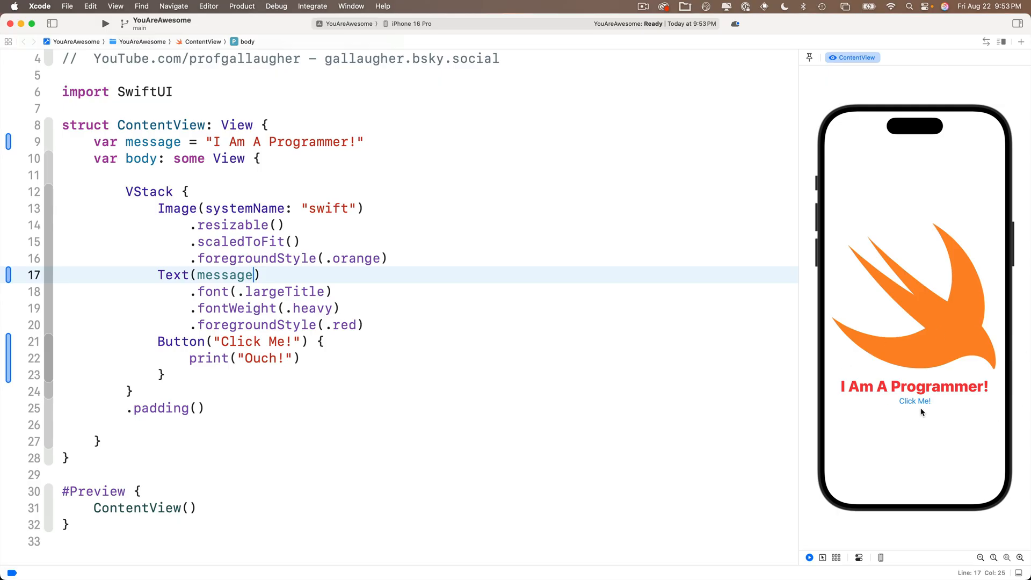
mouse_move(967, 404)
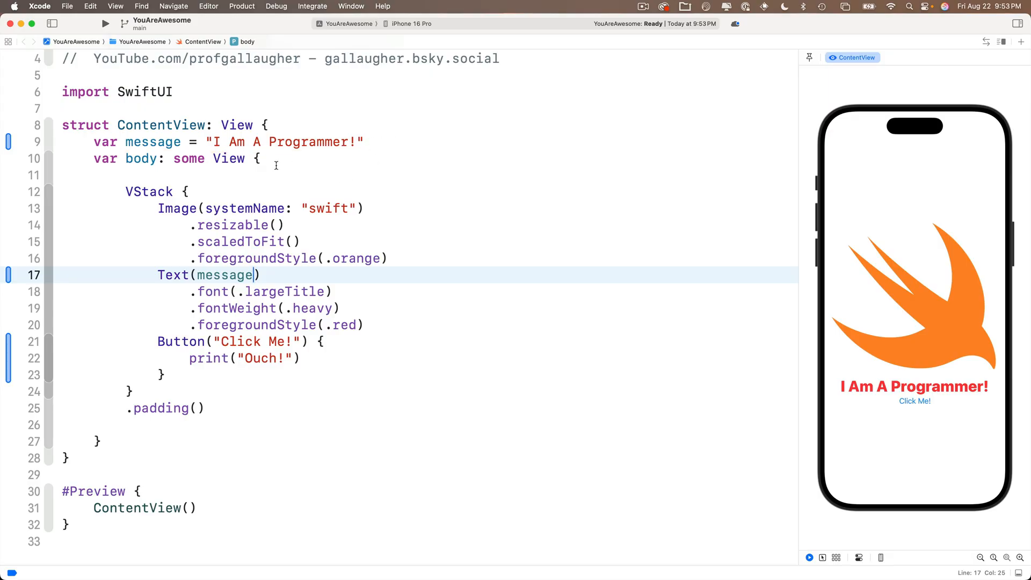
double_click(149, 191)
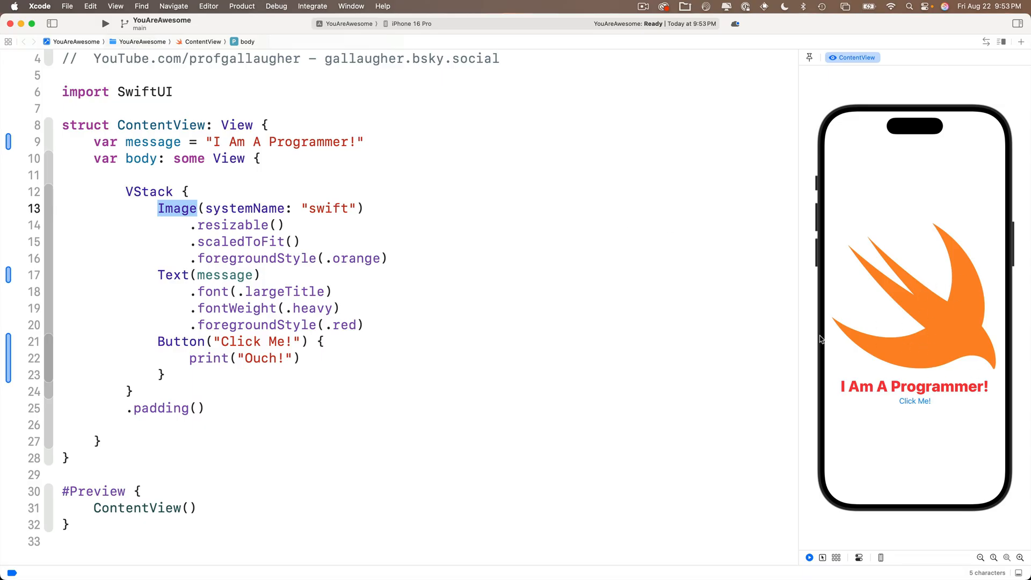
double_click(173, 275)
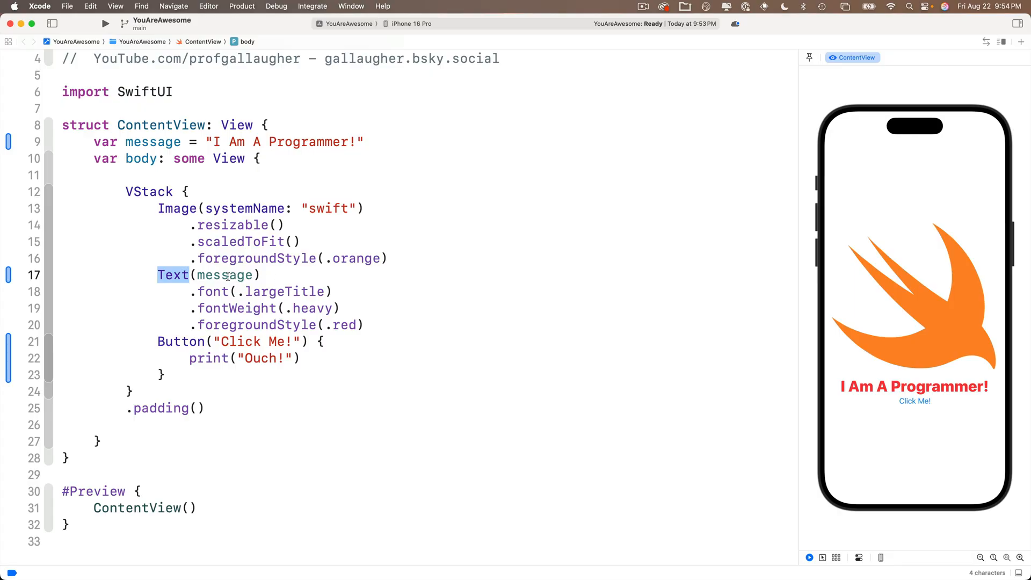
double_click(223, 275)
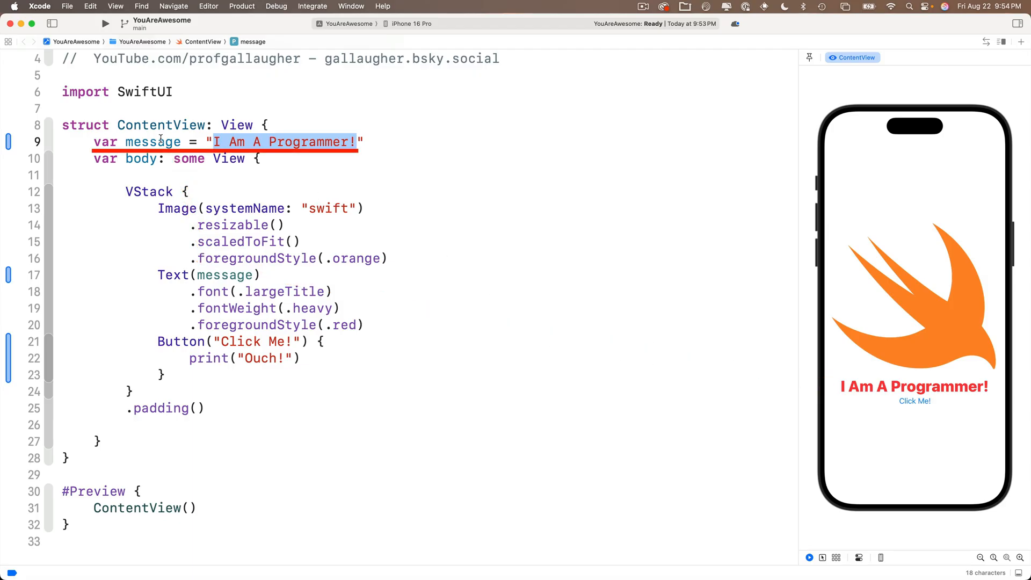
double_click(152, 141)
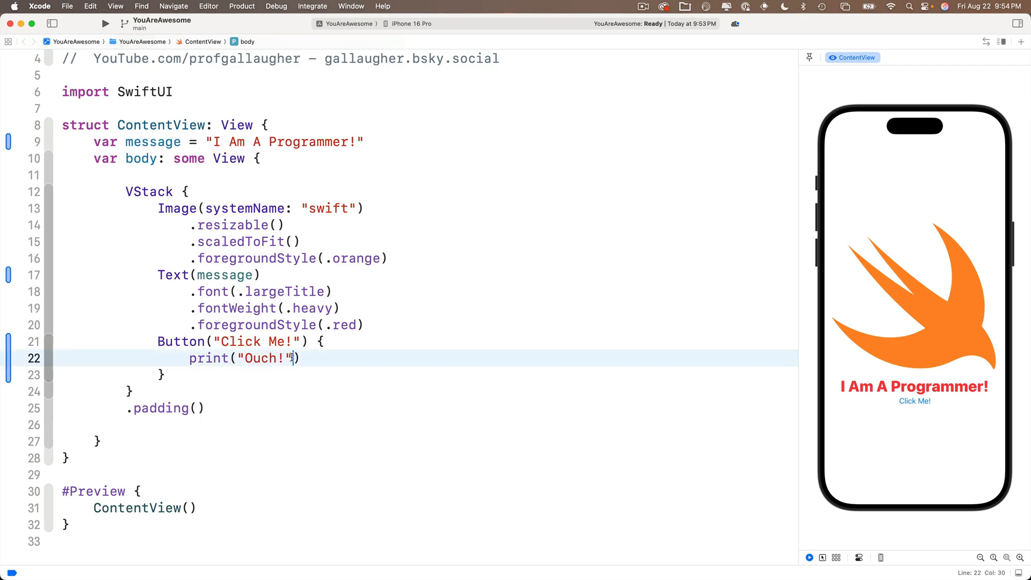
Step: Print message instead of "Ouch!" and tap Click Me in the preview to test it
double_click(263, 358)
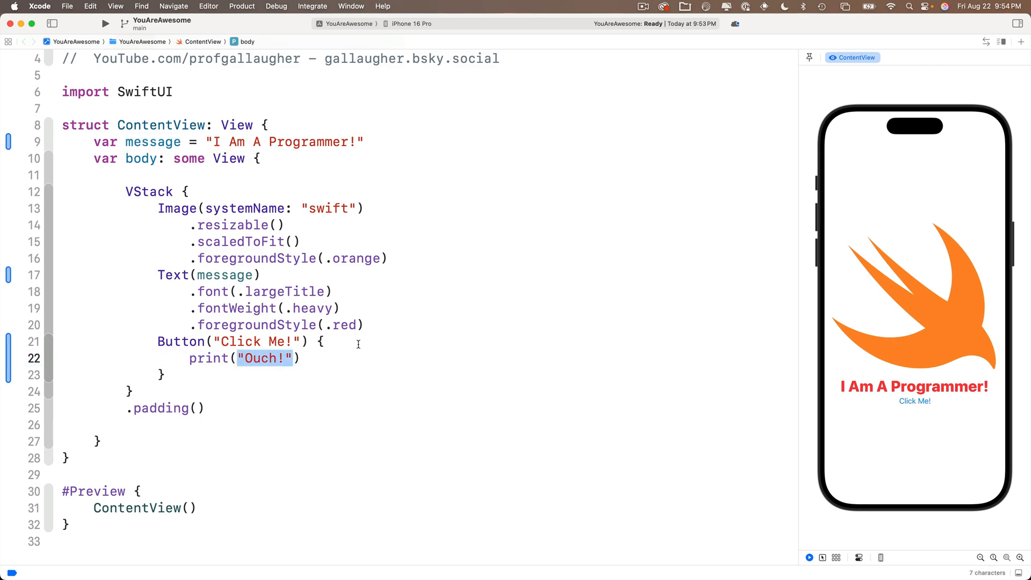
type("message")
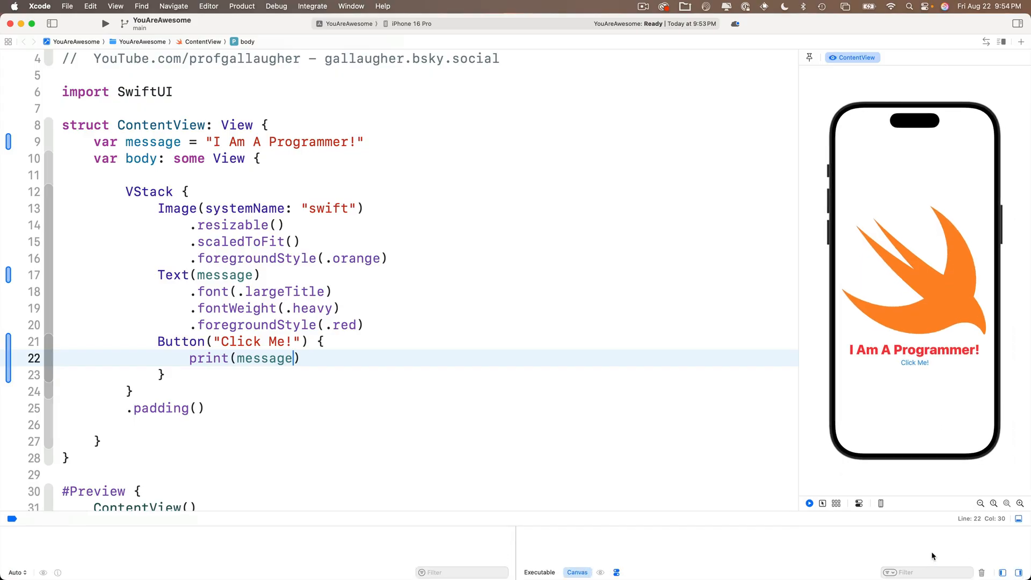
mouse_move(887, 428)
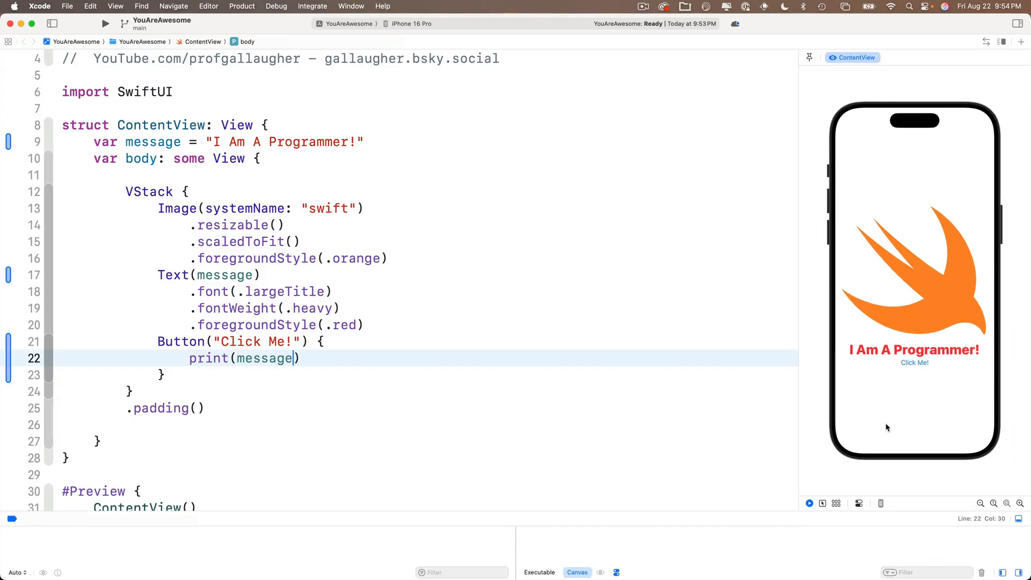
left_click(914, 362)
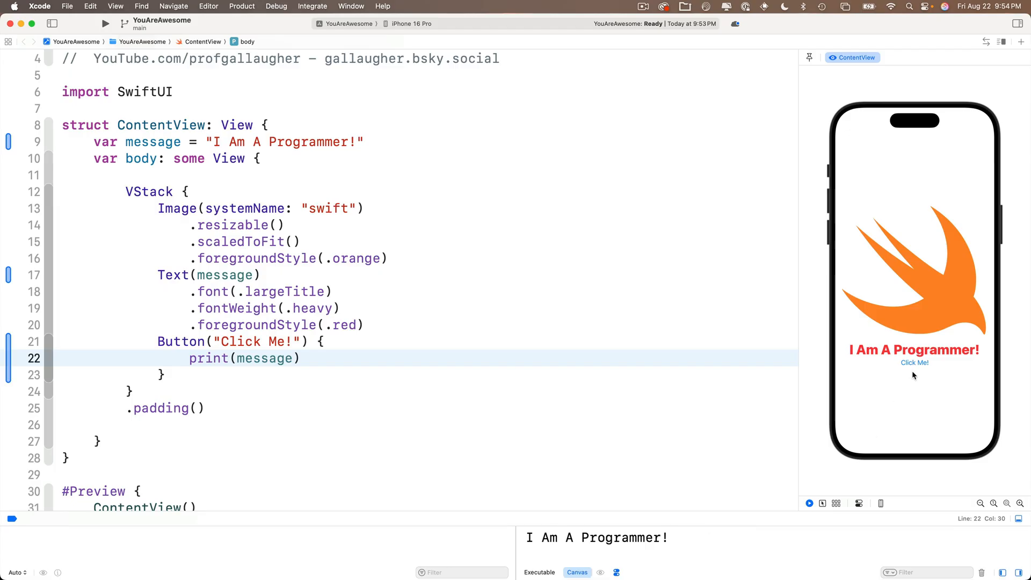
left_click(914, 362)
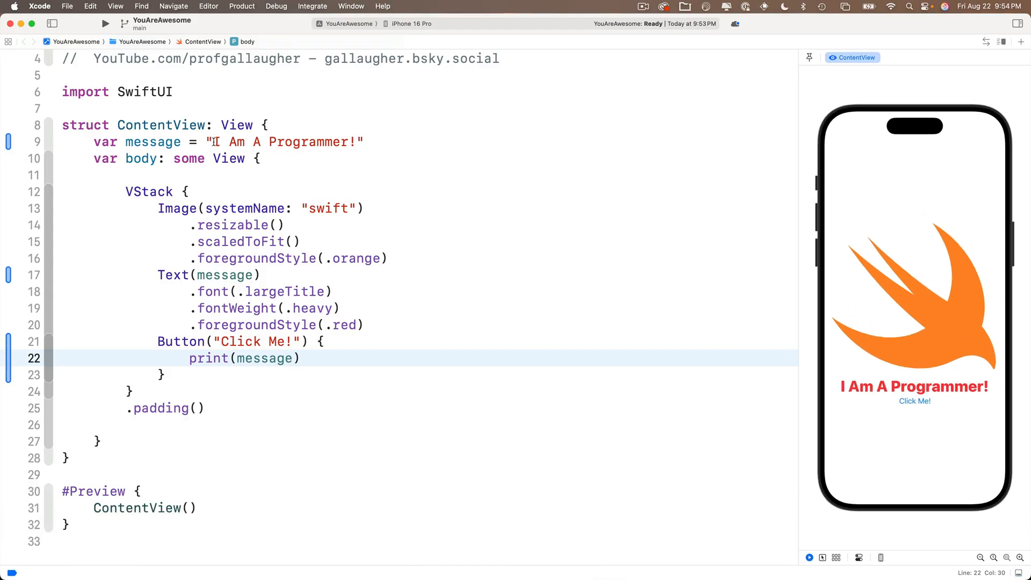
Step: Replace print(message) with message = "Awesome!" in the button action
double_click(284, 141)
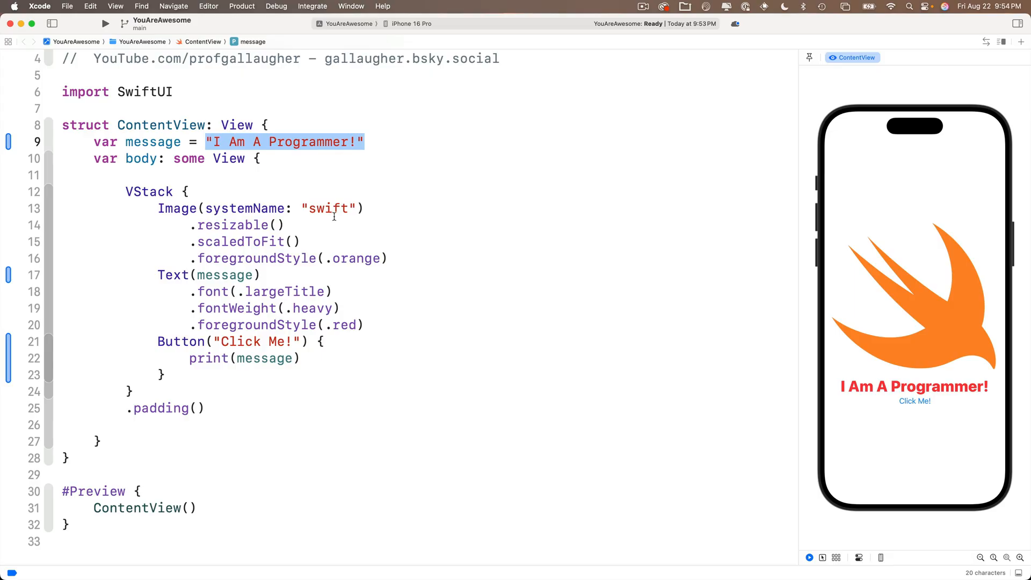
left_click(301, 358)
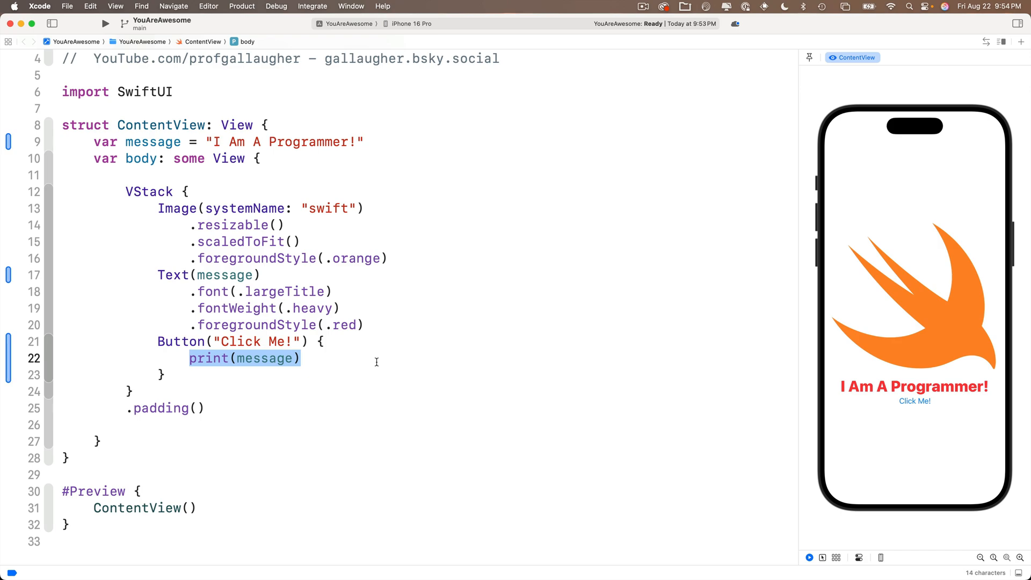
type("message =")
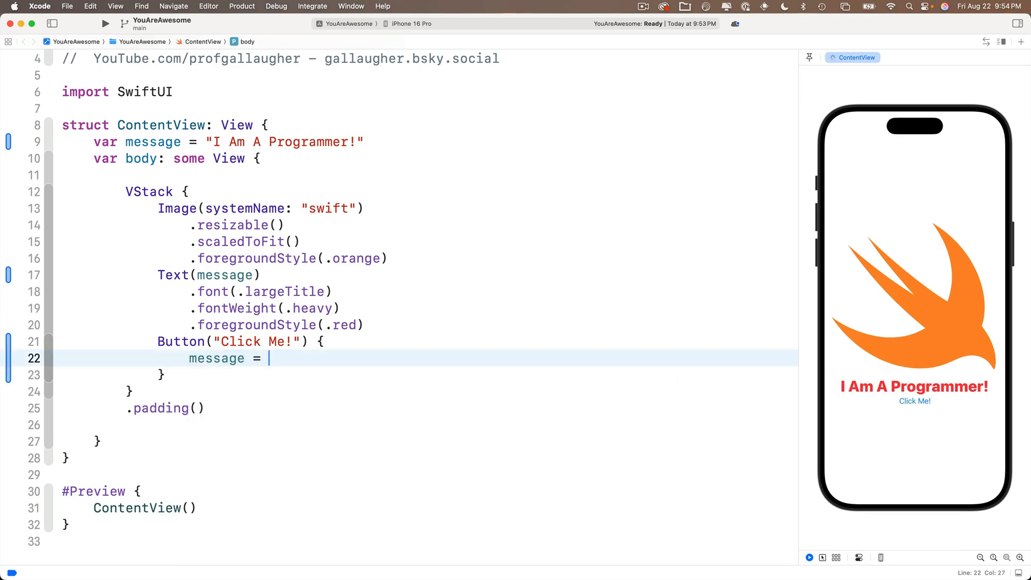
type("\"Aw\"")
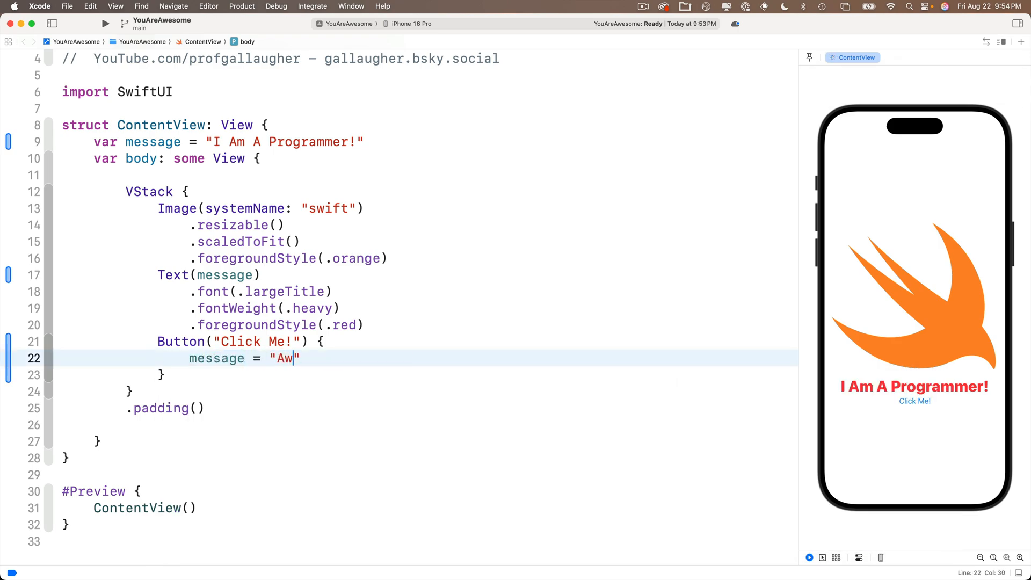
type("esome!")
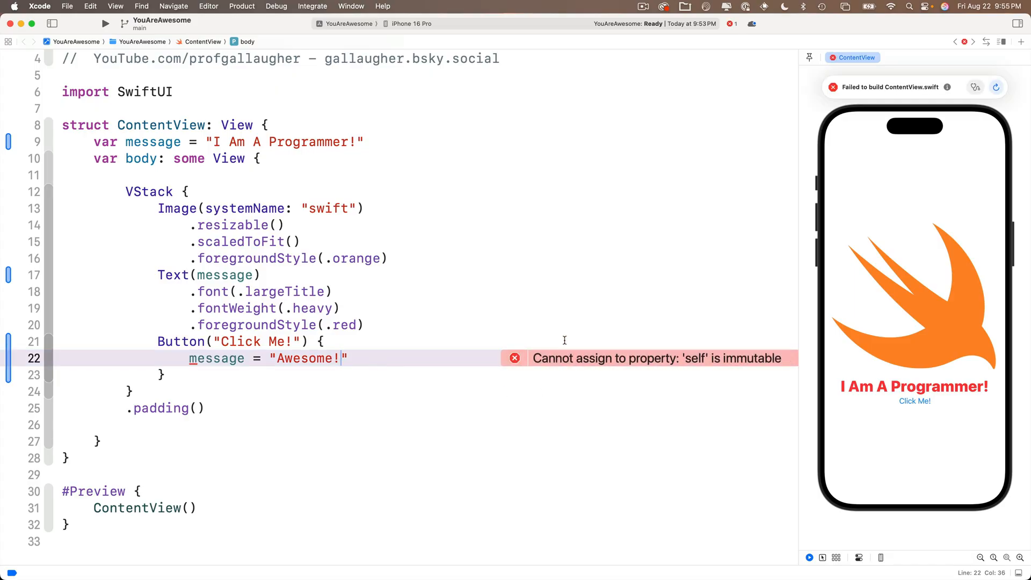
mouse_move(524, 383)
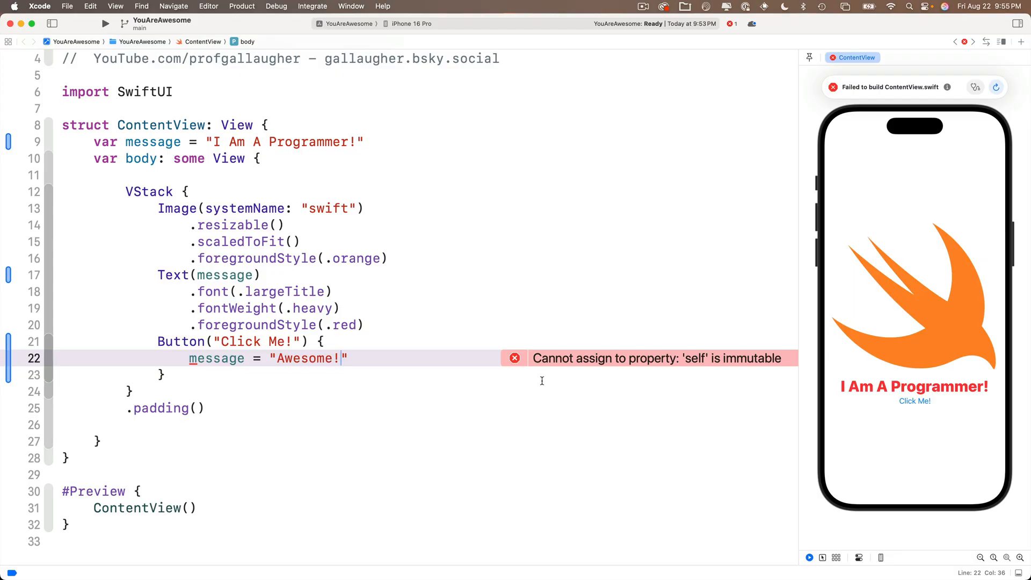
mouse_move(749, 359)
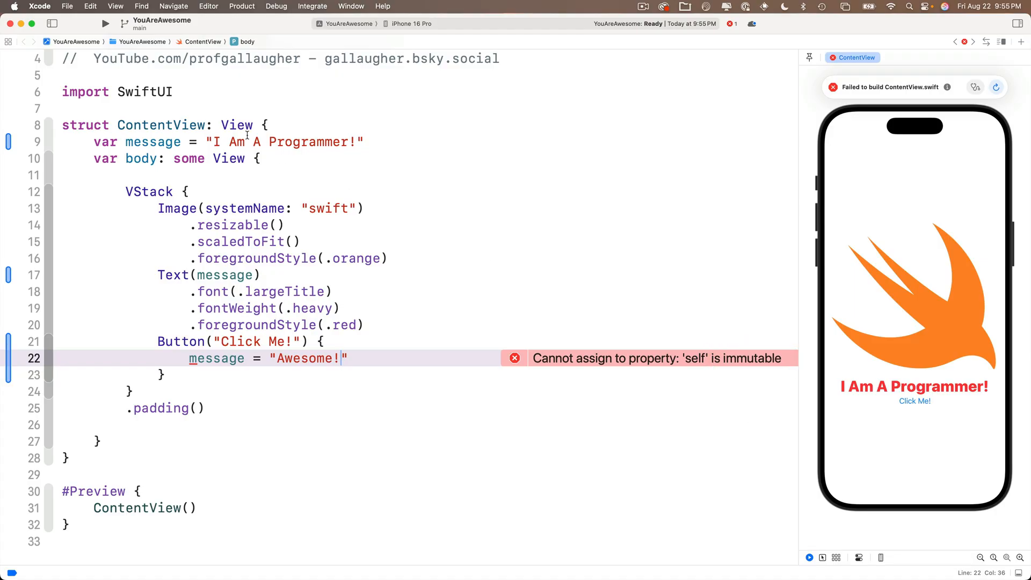
mouse_move(723, 384)
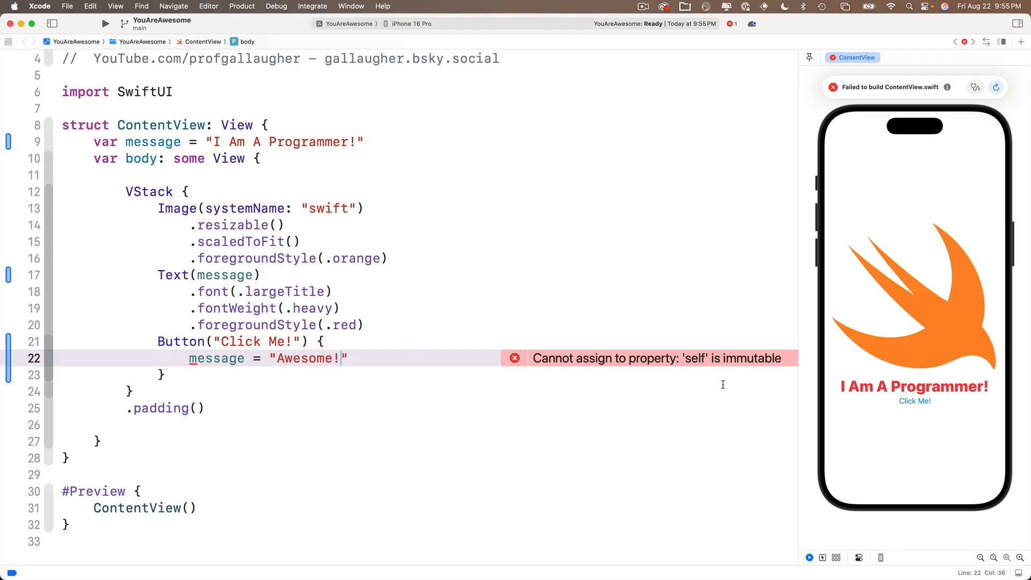
mouse_move(773, 383)
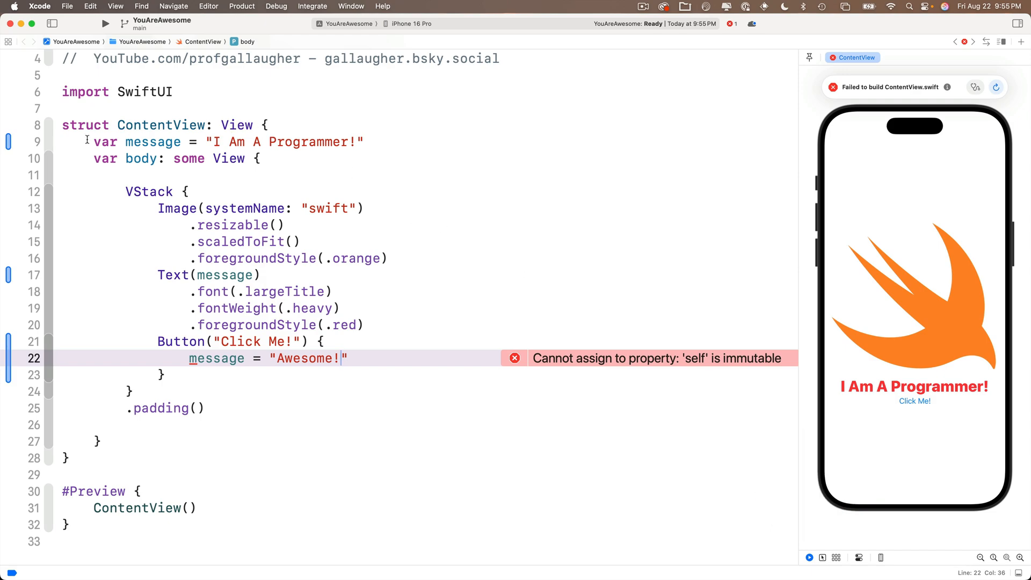
double_click(85, 125)
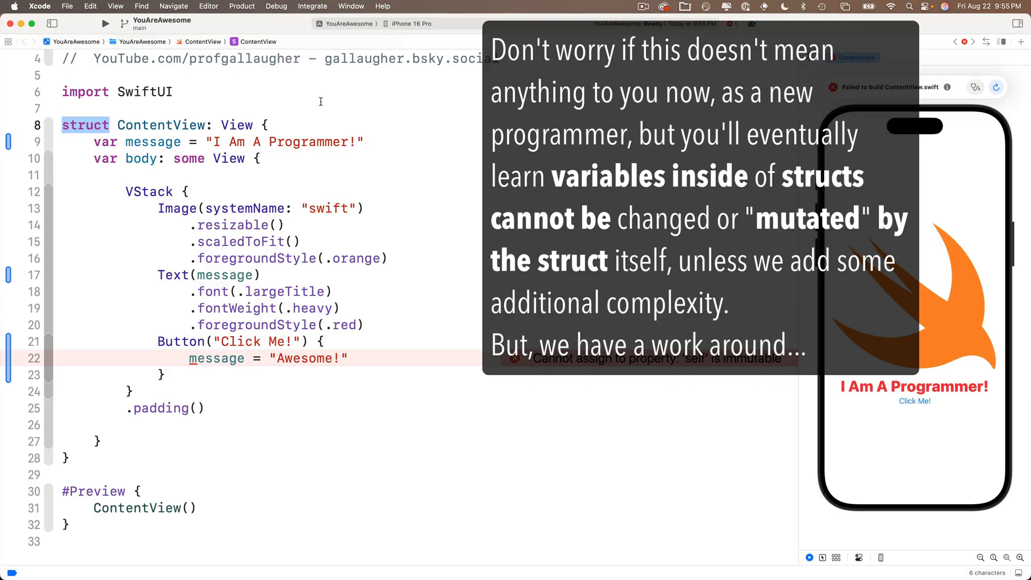
mouse_move(596, 370)
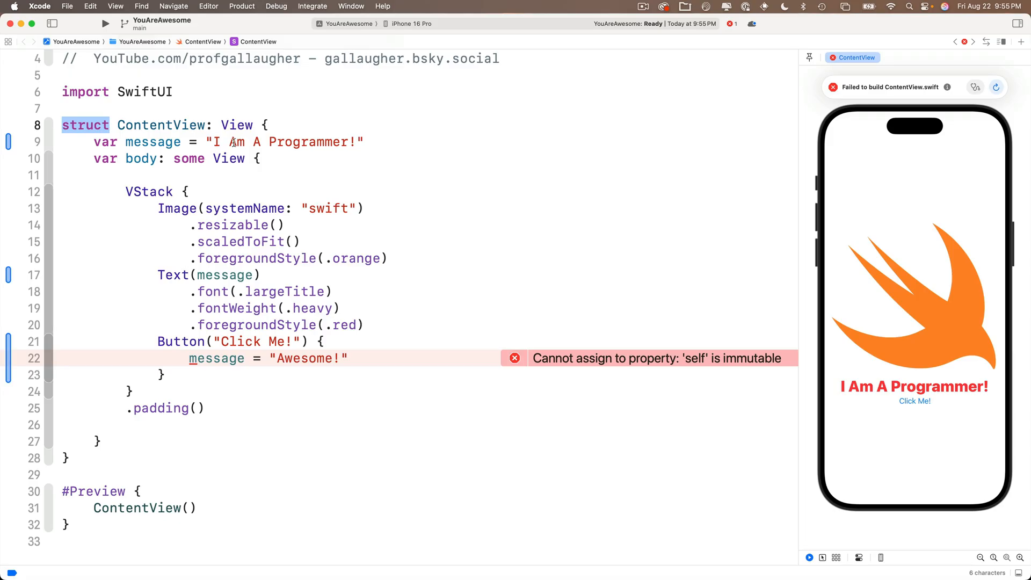
mouse_move(226, 149)
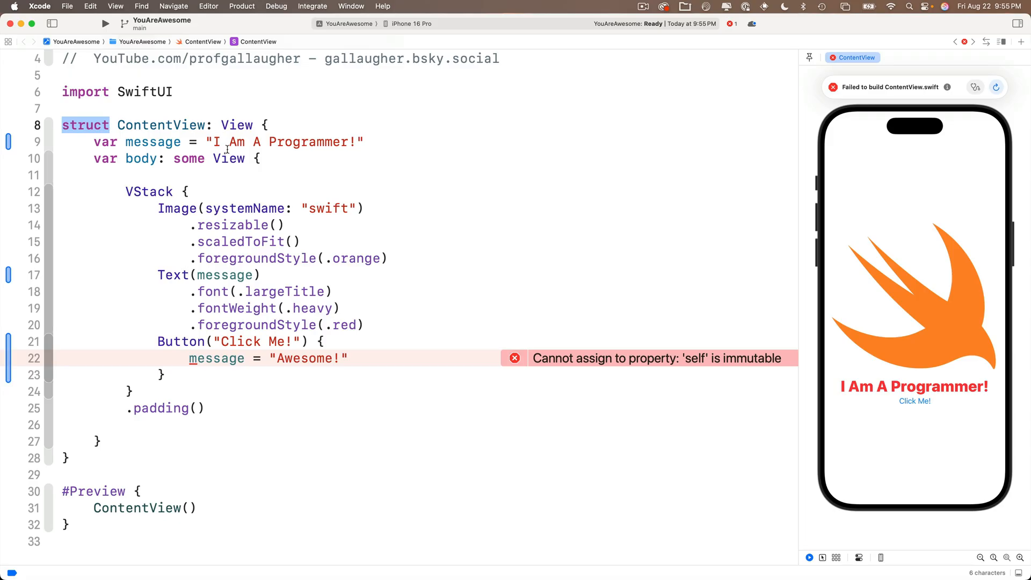
mouse_move(149, 152)
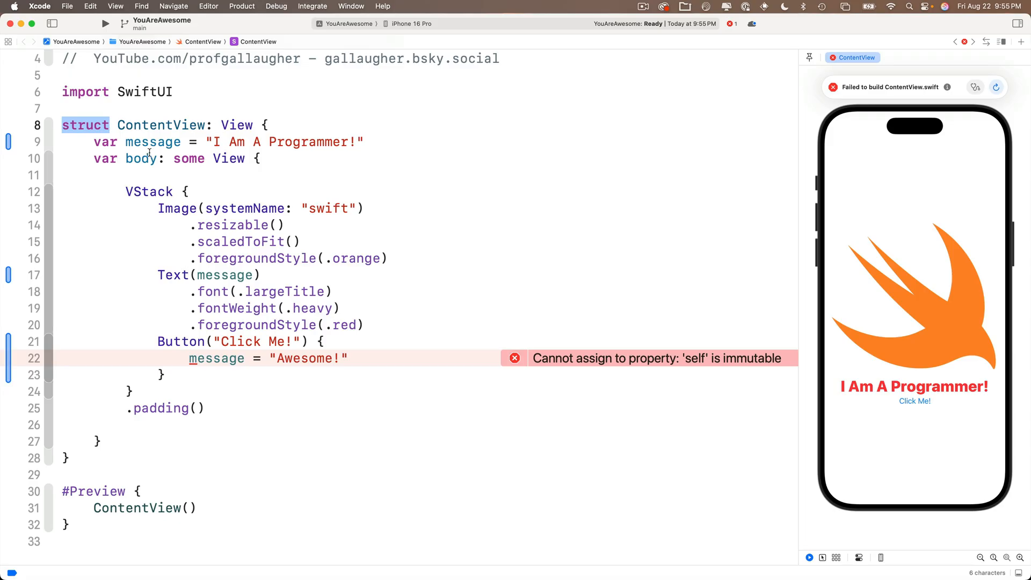
left_click(151, 142)
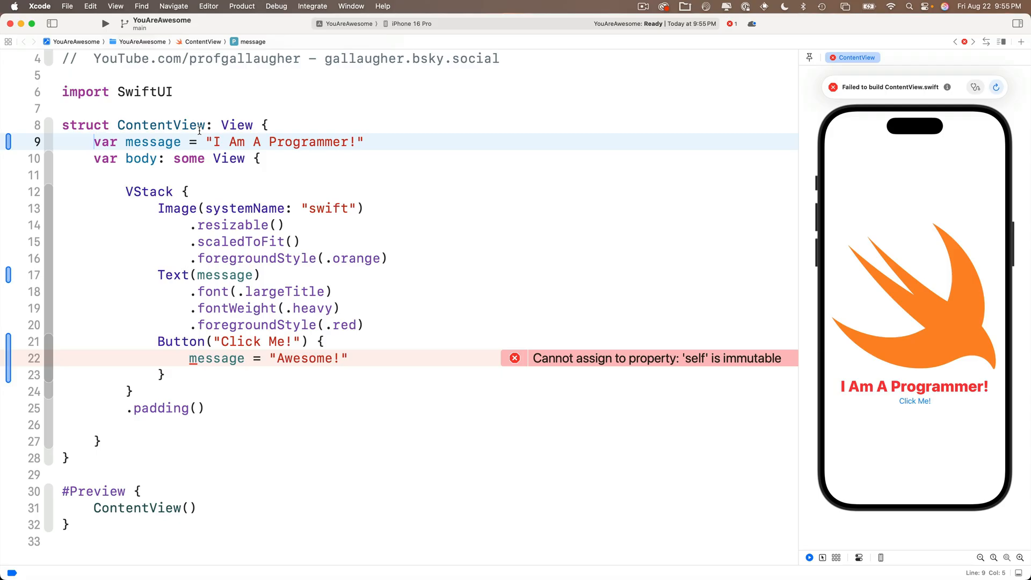
type("@")
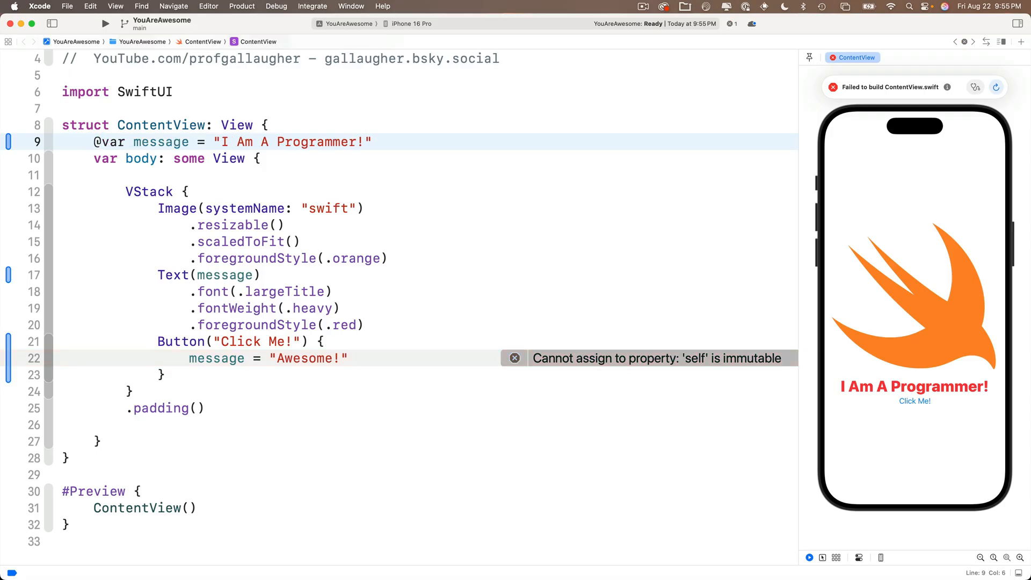
type("State")
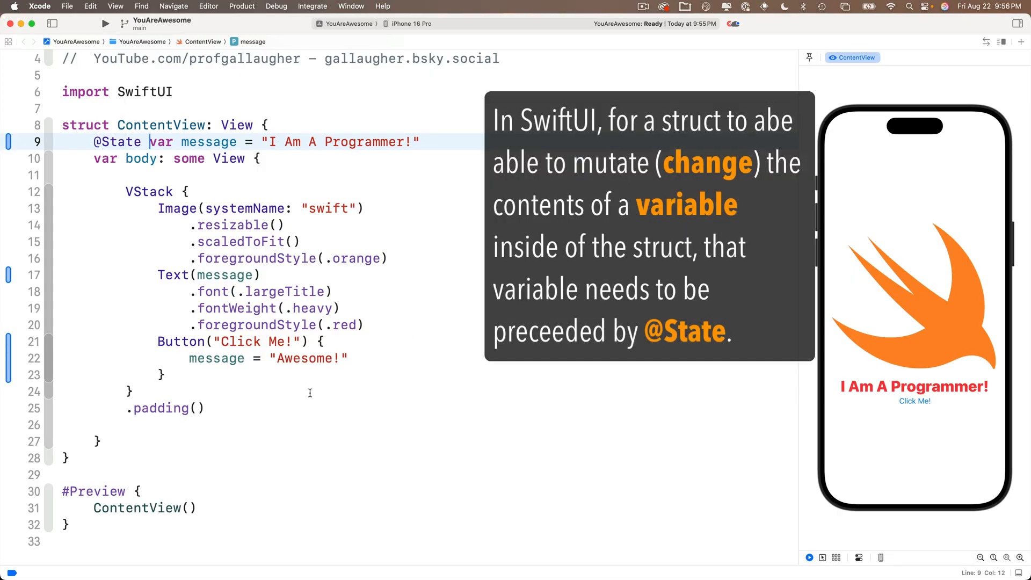
mouse_move(589, 384)
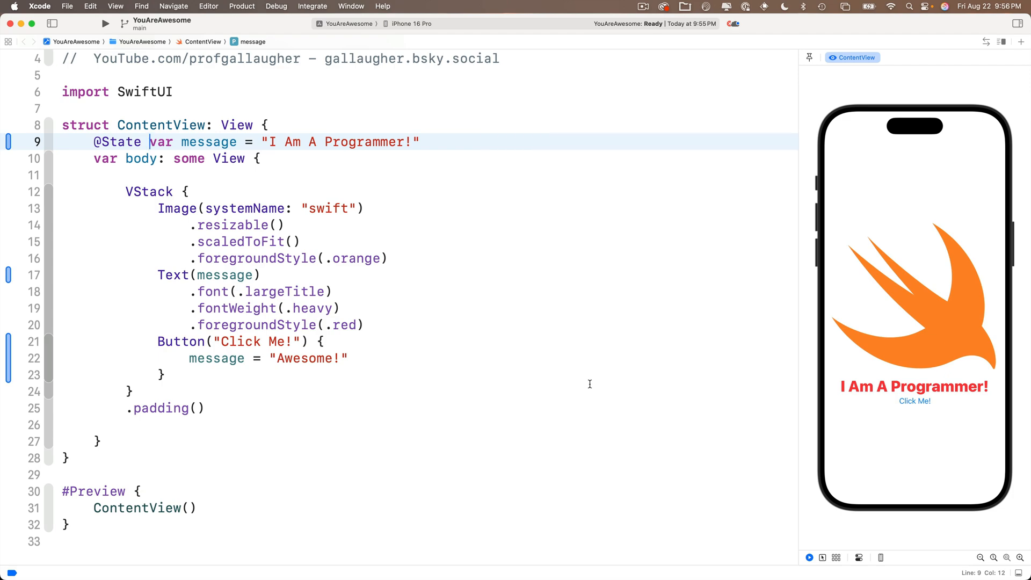
left_click(914, 401)
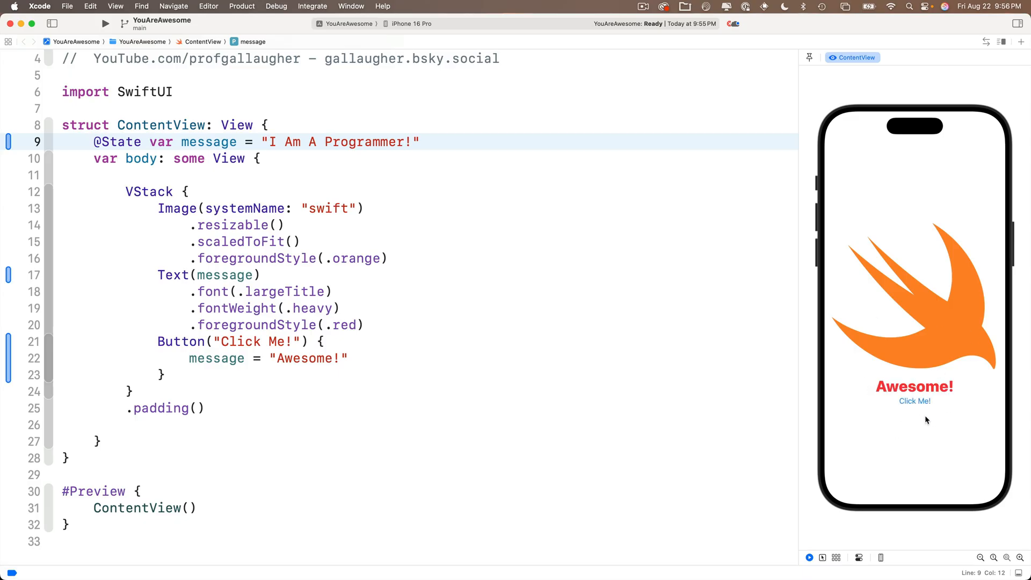
mouse_move(881, 484)
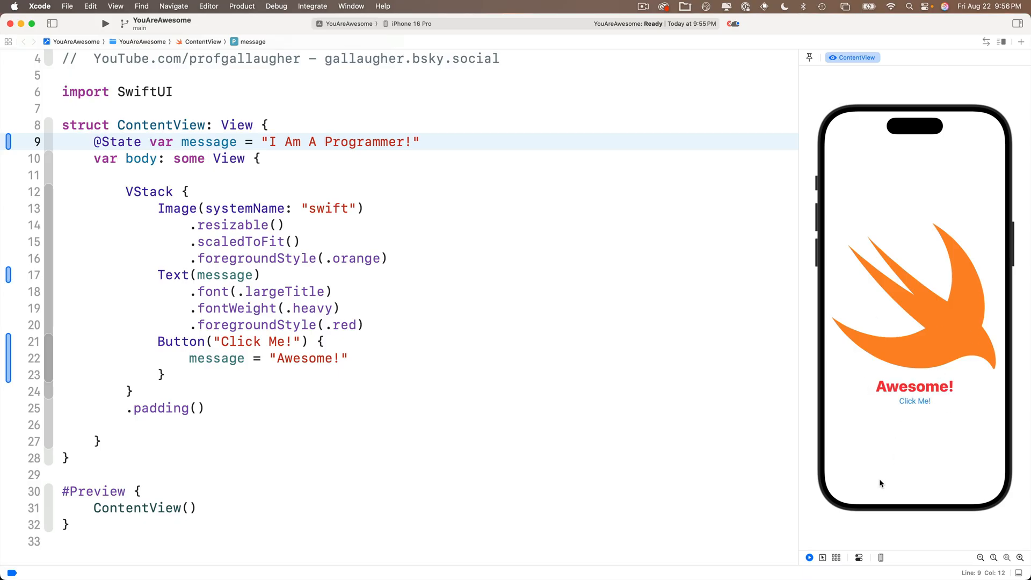
mouse_move(908, 419)
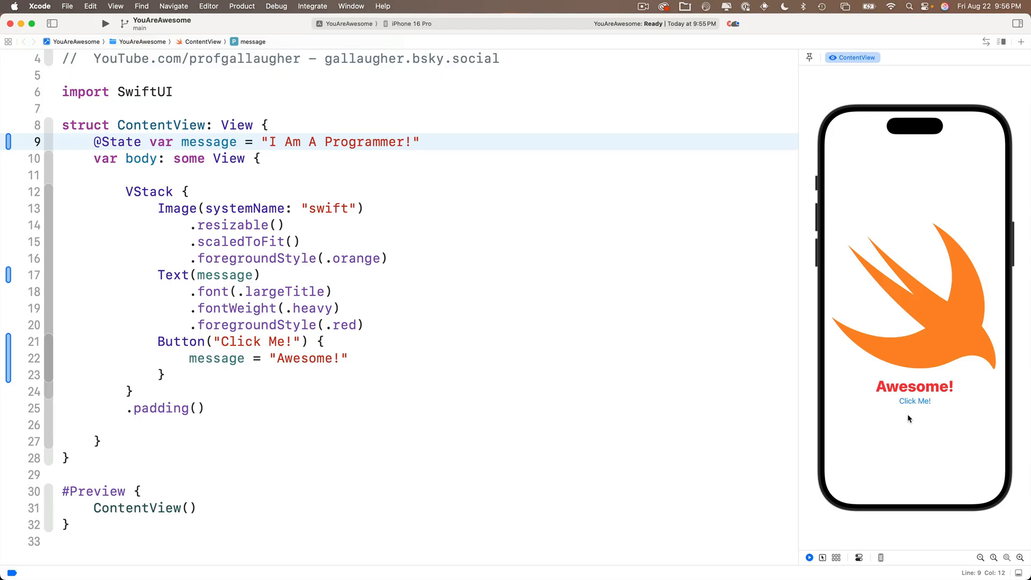
mouse_move(884, 393)
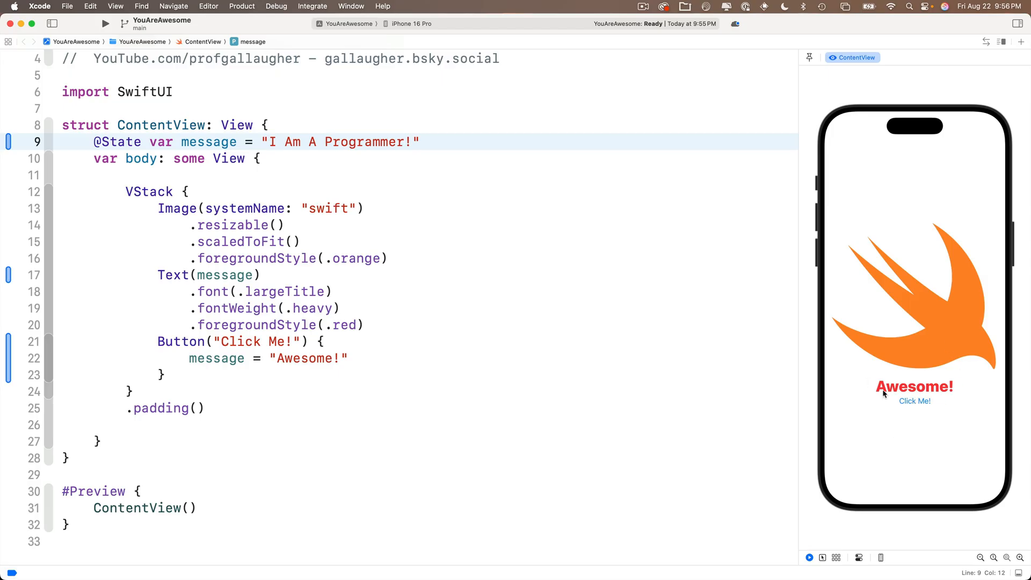
mouse_move(927, 407)
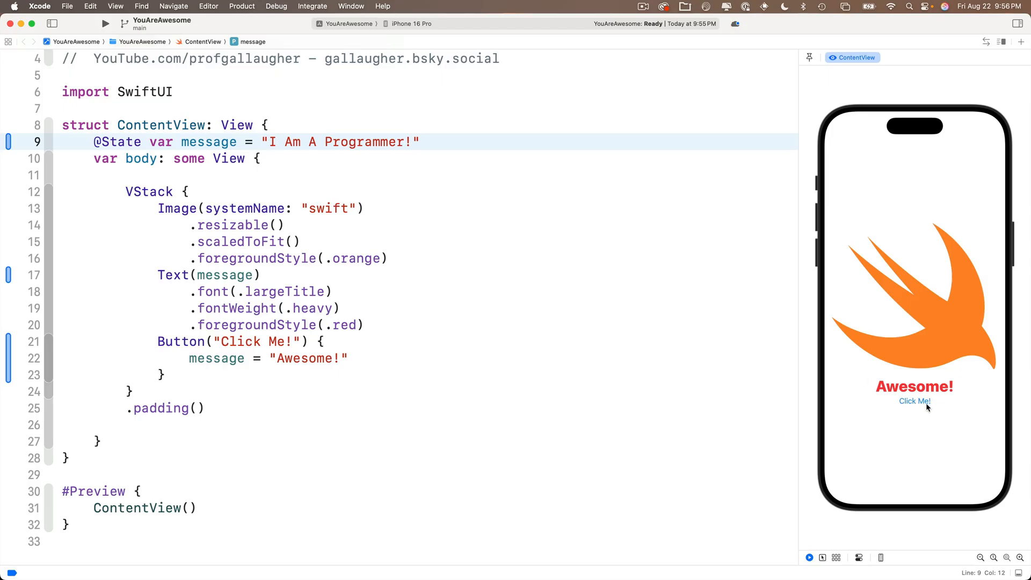
mouse_move(922, 404)
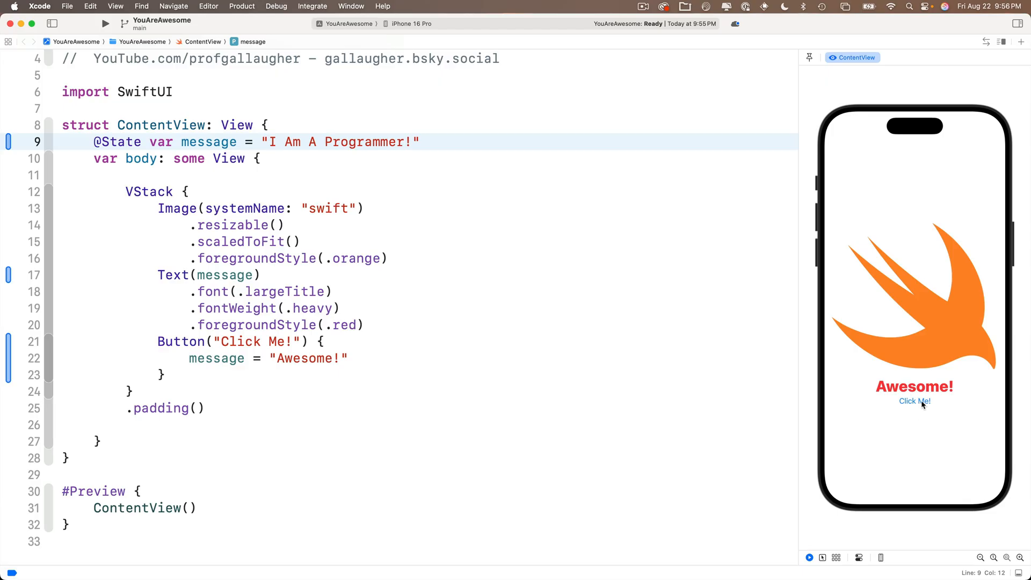
mouse_move(831, 533)
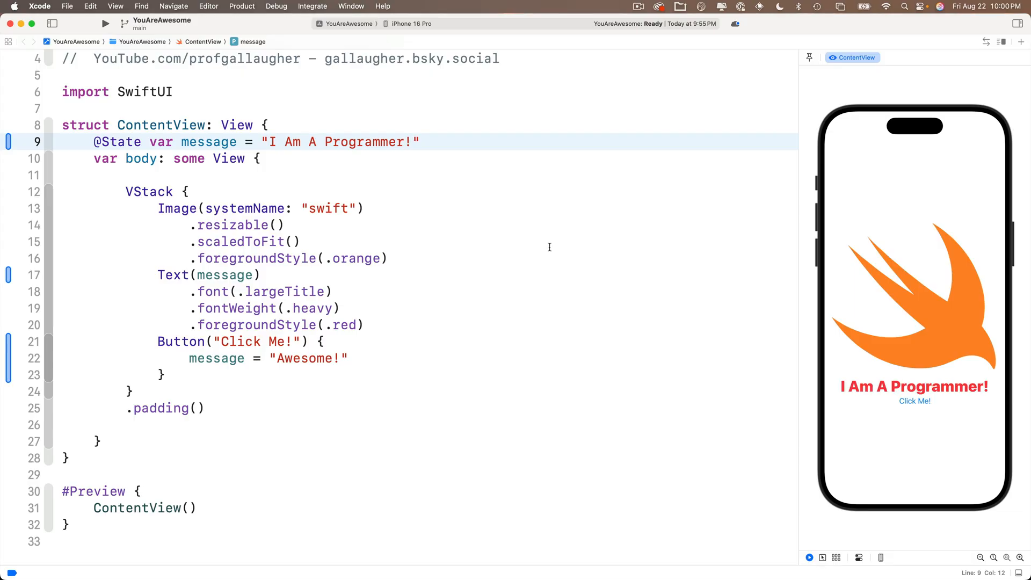
mouse_move(913, 401)
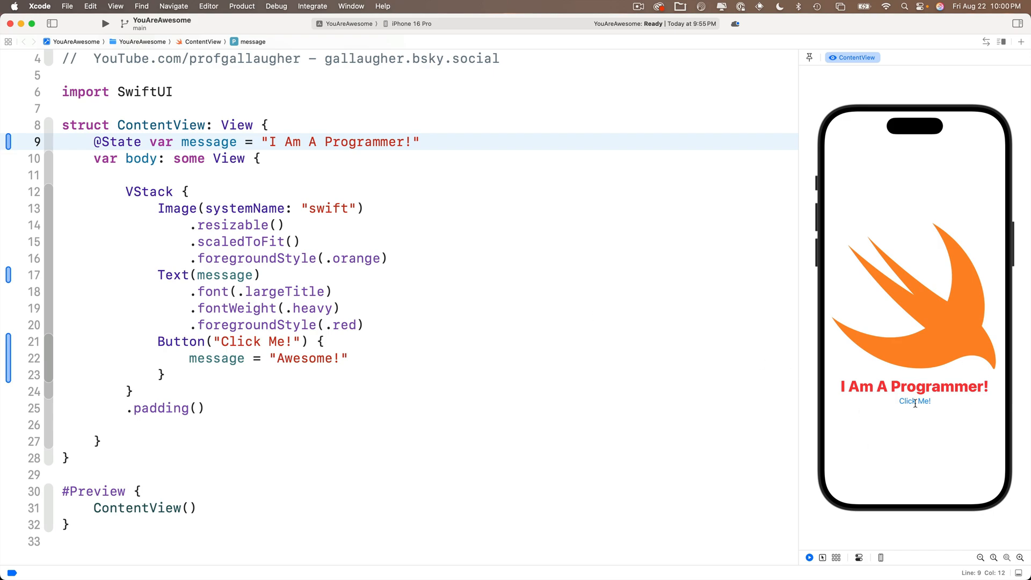
Step: Tap Click Me repeatedly so the text shows Awesome!, then highlight message
left_click(914, 401)
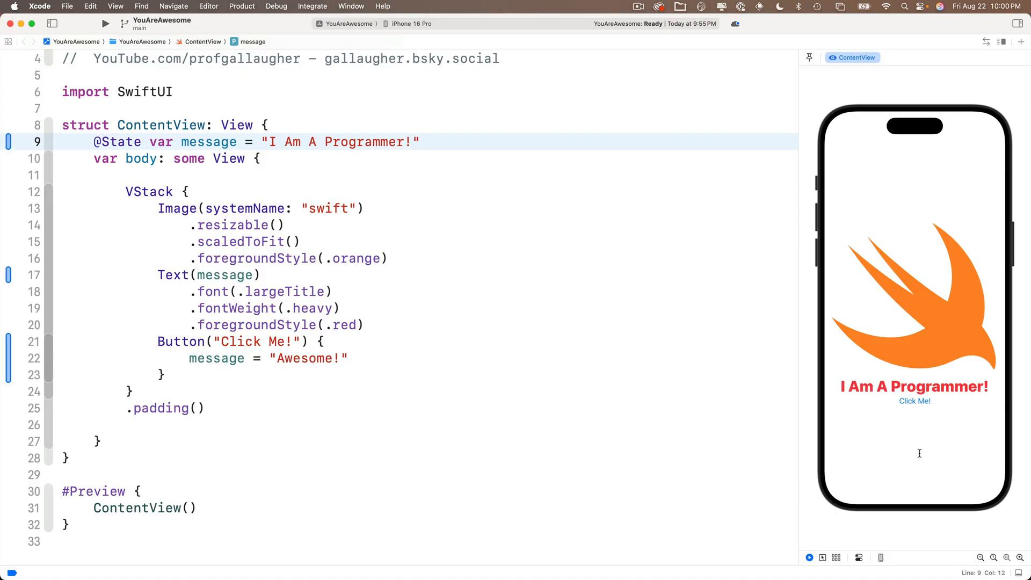
left_click(914, 401)
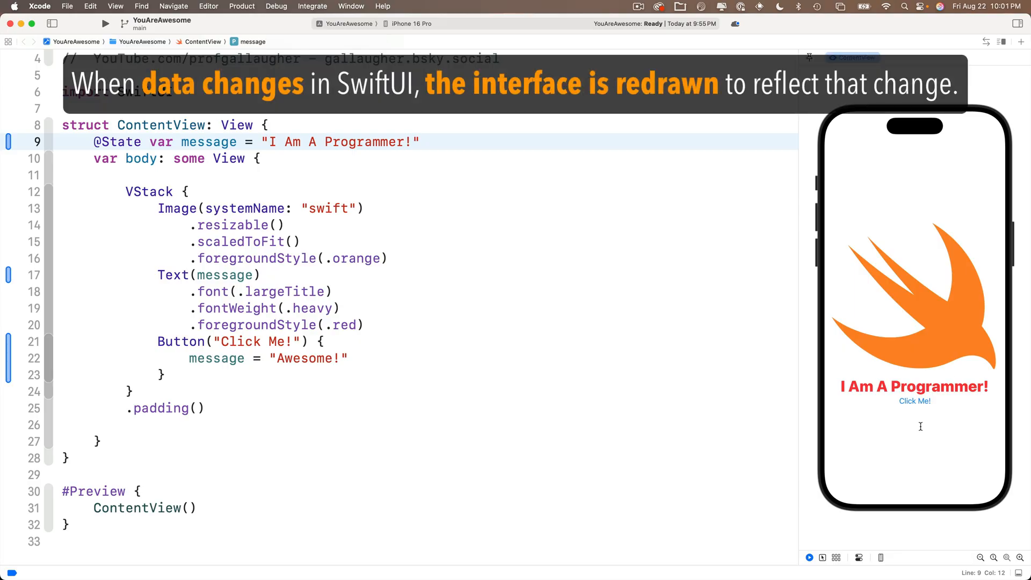
left_click(914, 401)
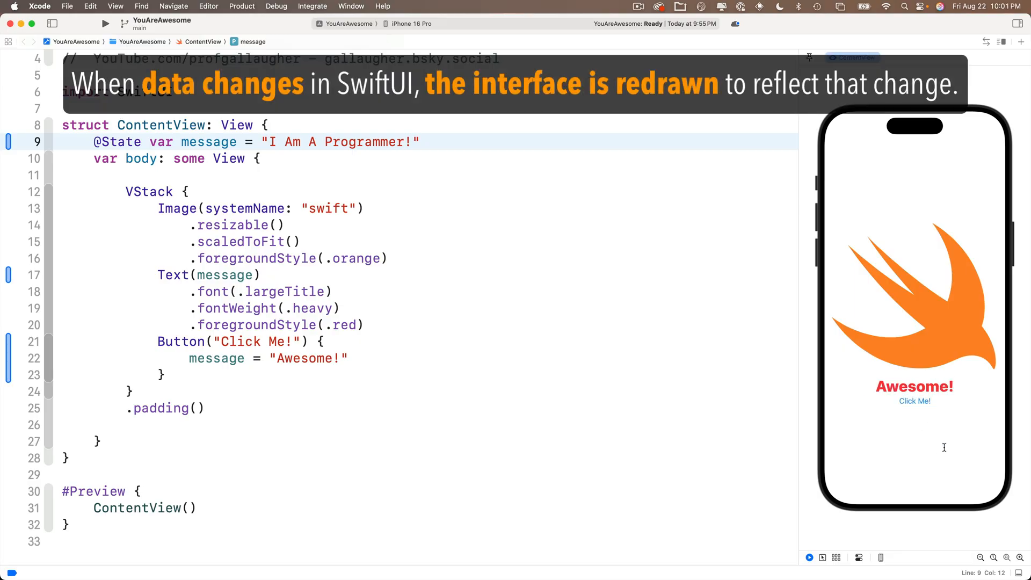
double_click(224, 275)
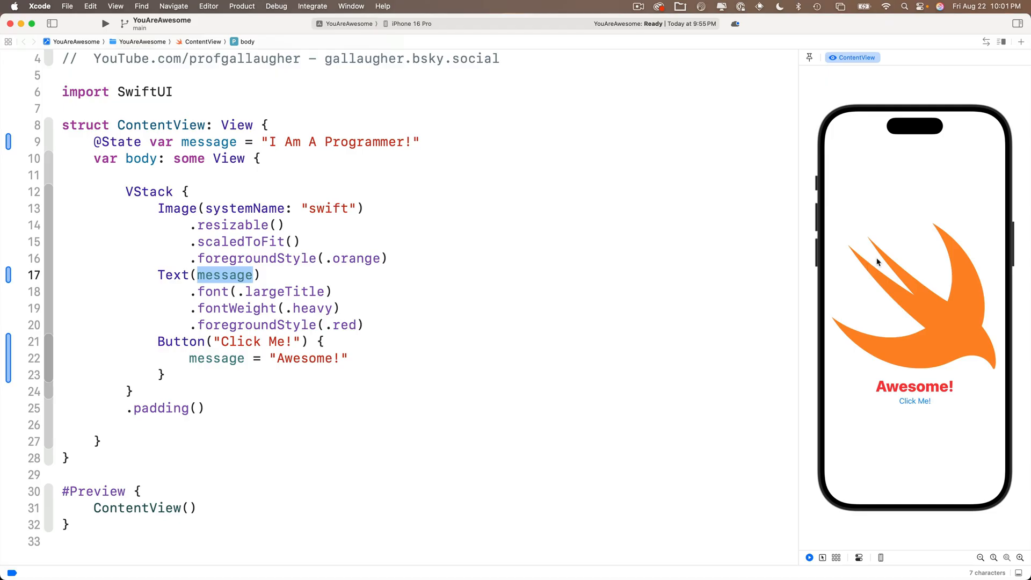
mouse_move(596, 381)
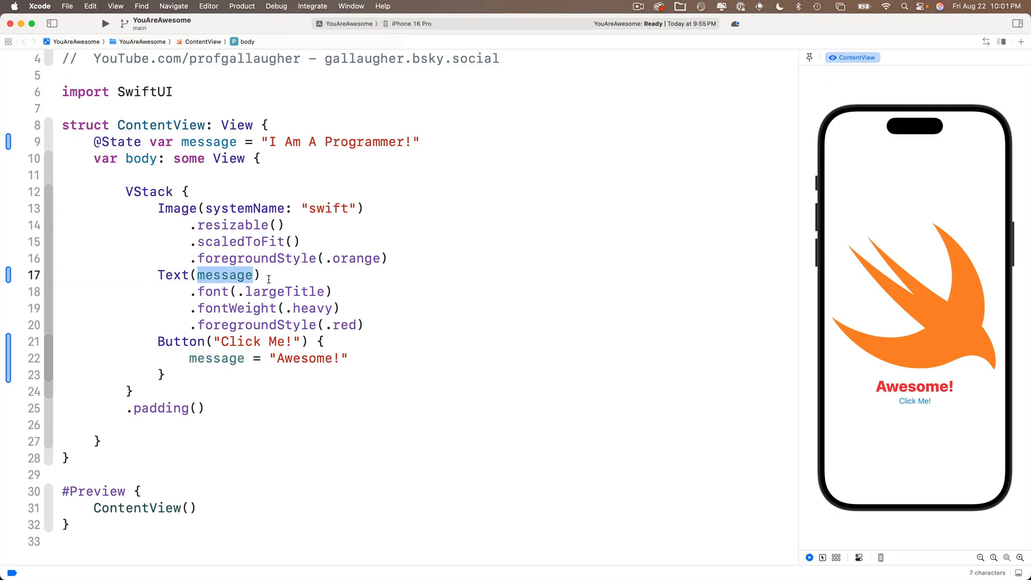
mouse_move(826, 495)
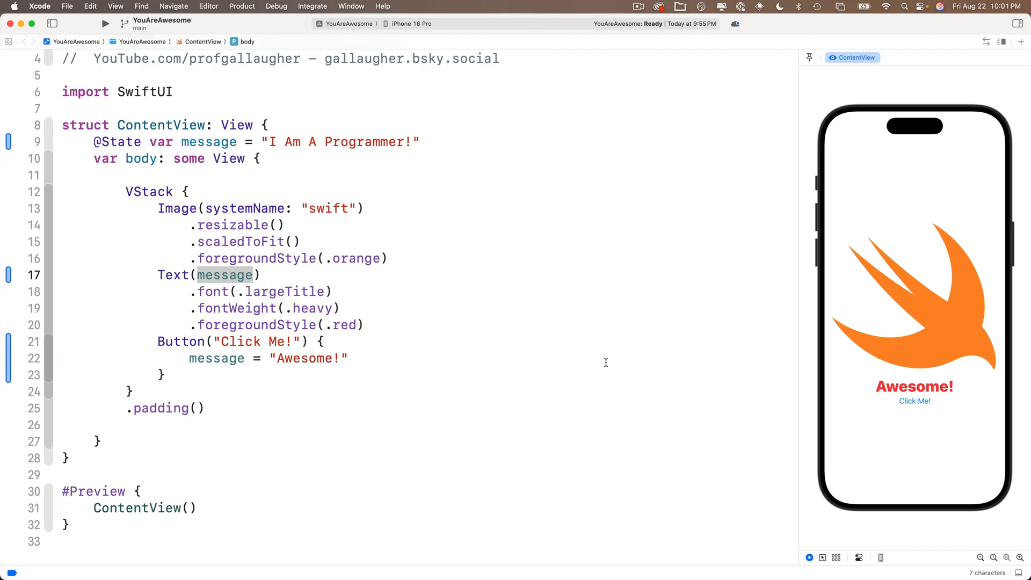
double_click(121, 142)
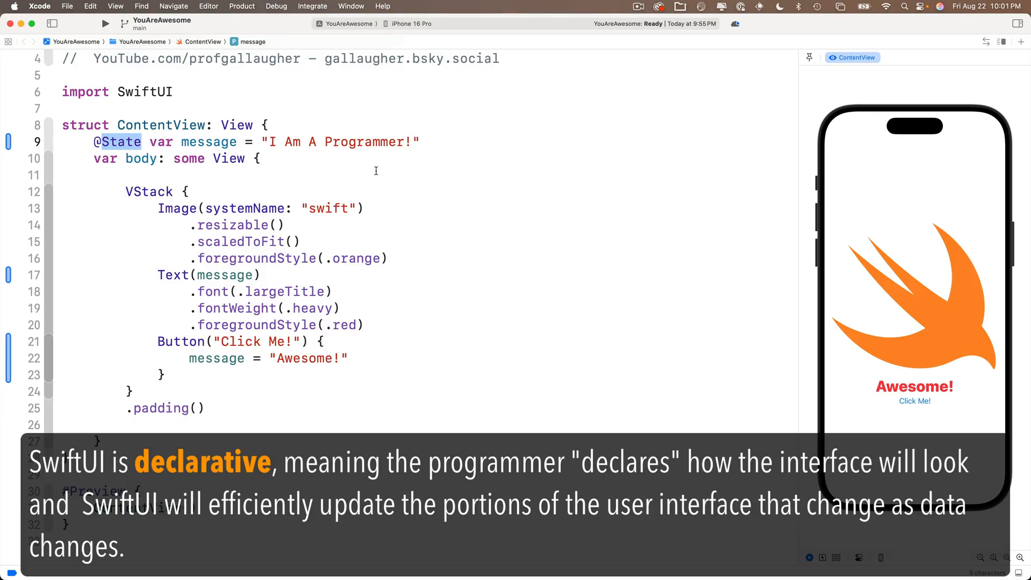
mouse_move(507, 223)
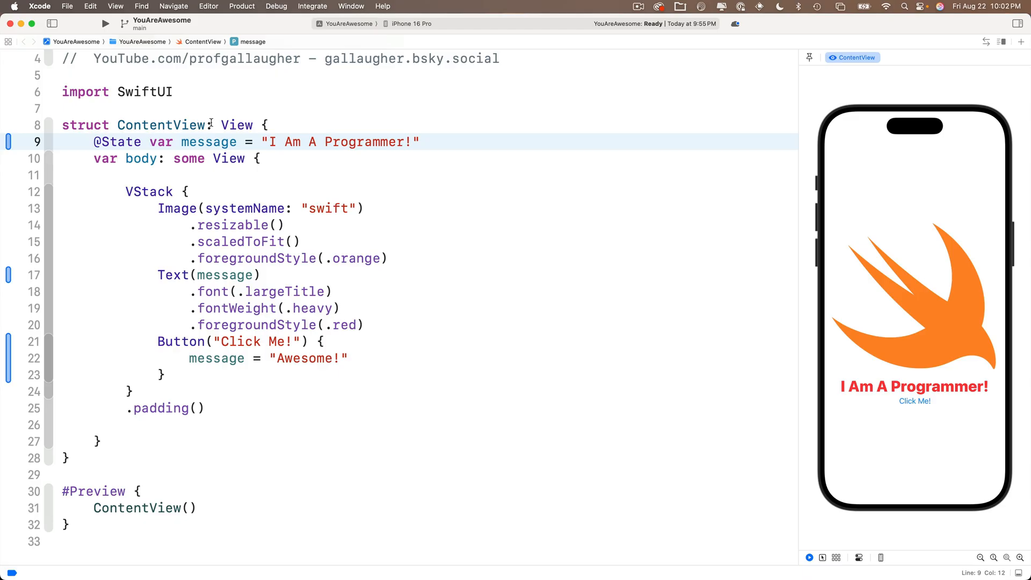
type("private")
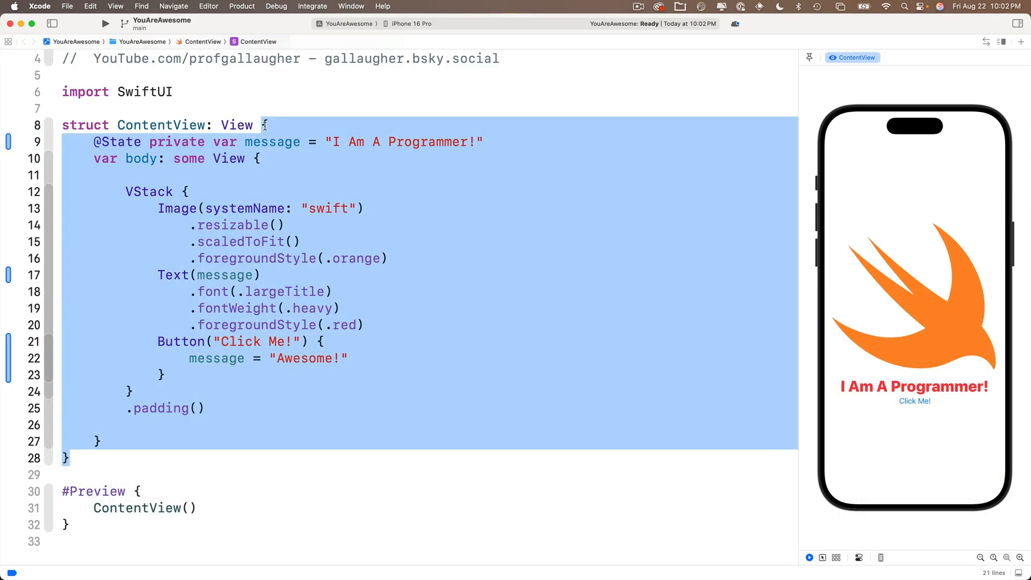
mouse_move(232, 110)
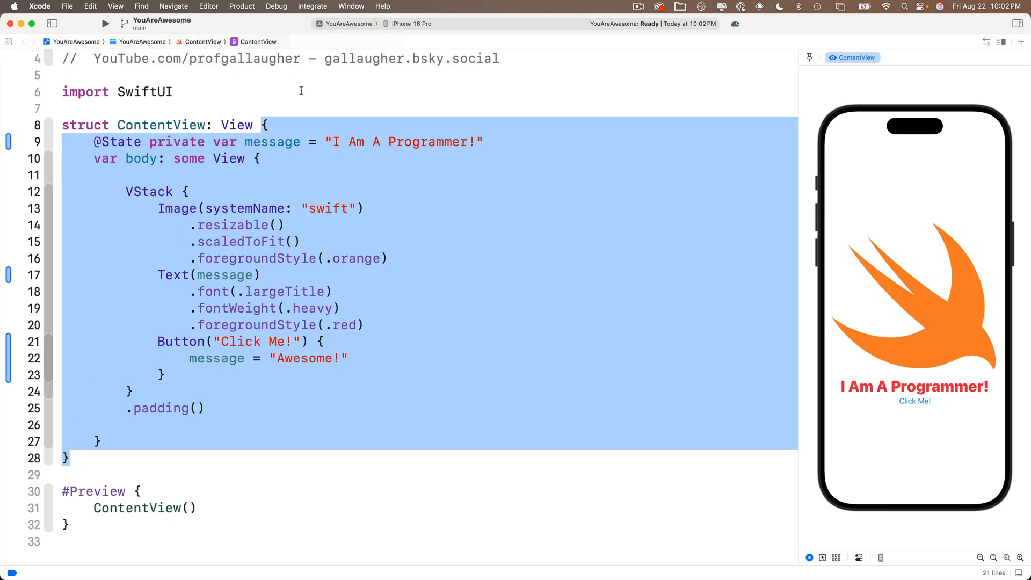
mouse_move(322, 130)
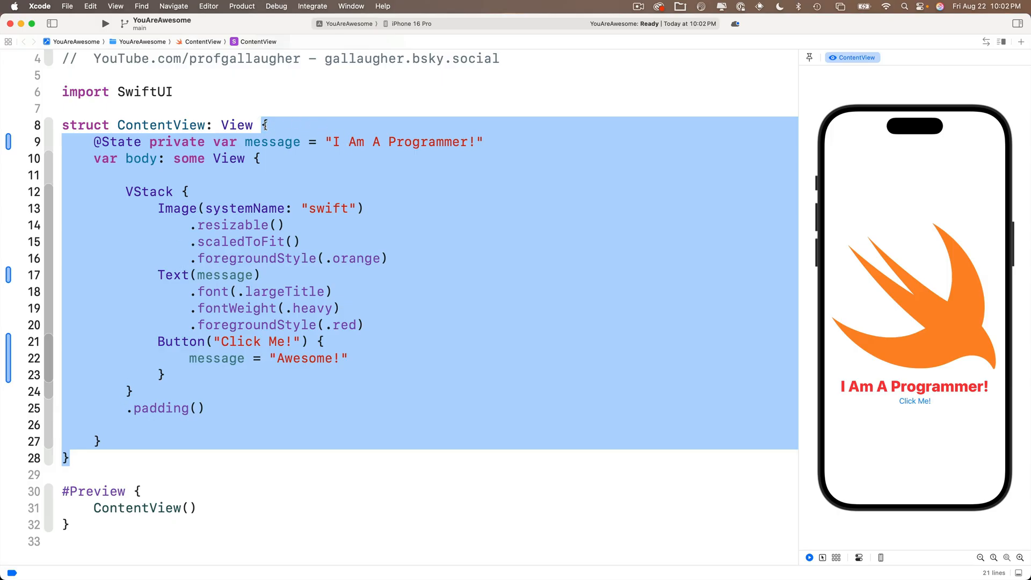
Step: Highlight the newly added private keyword on line 9
double_click(176, 142)
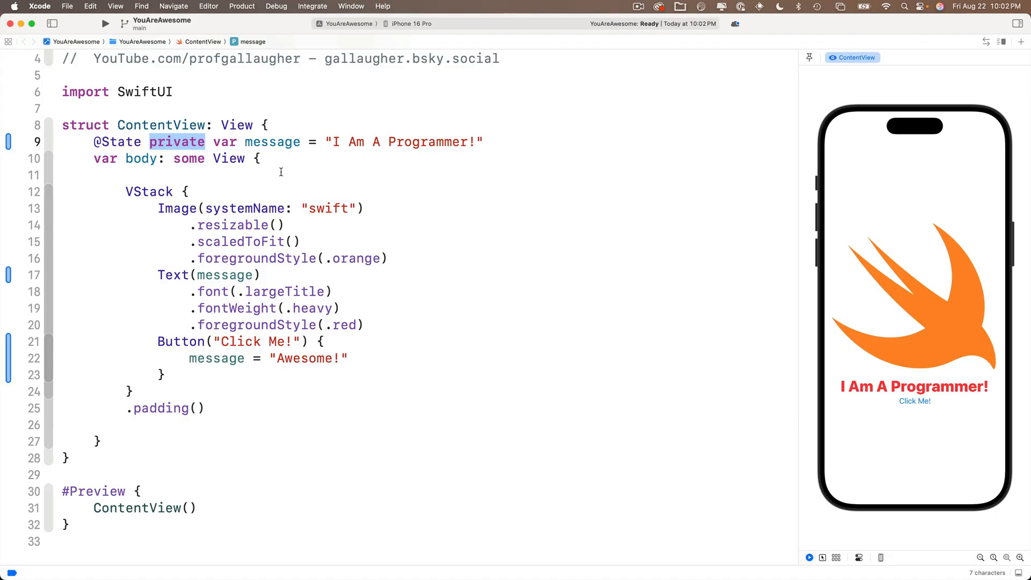
mouse_move(801, 459)
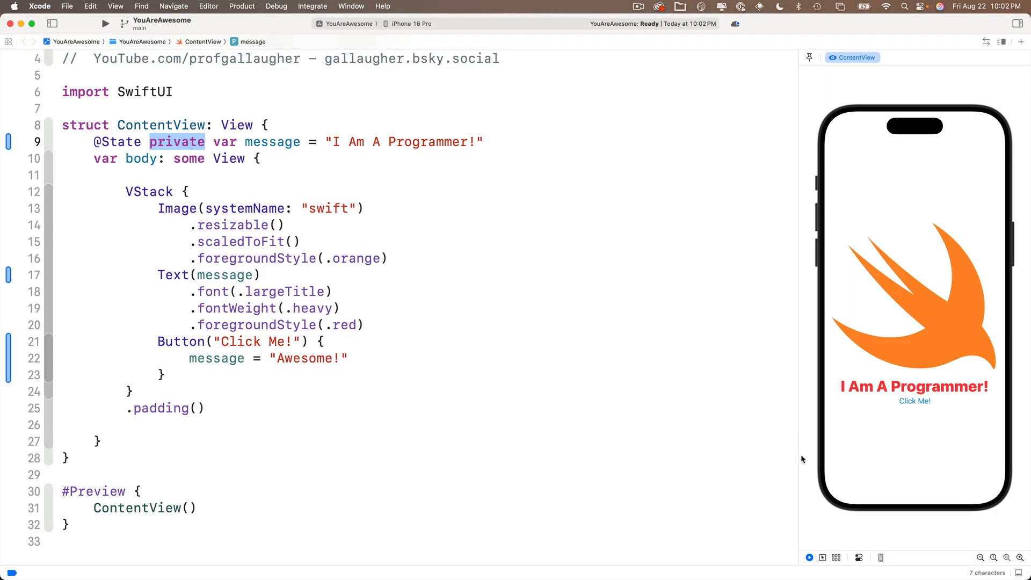
mouse_move(896, 434)
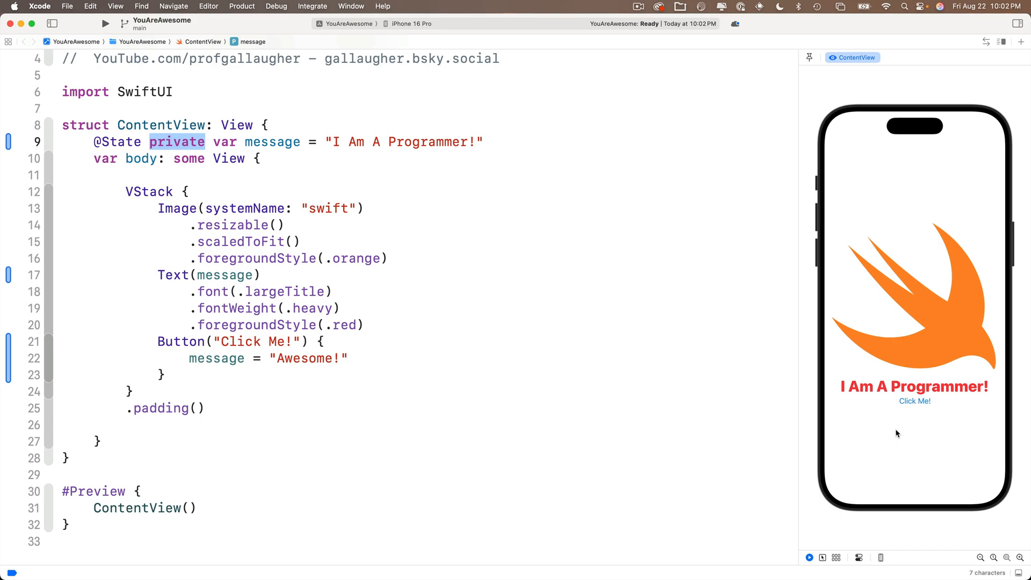